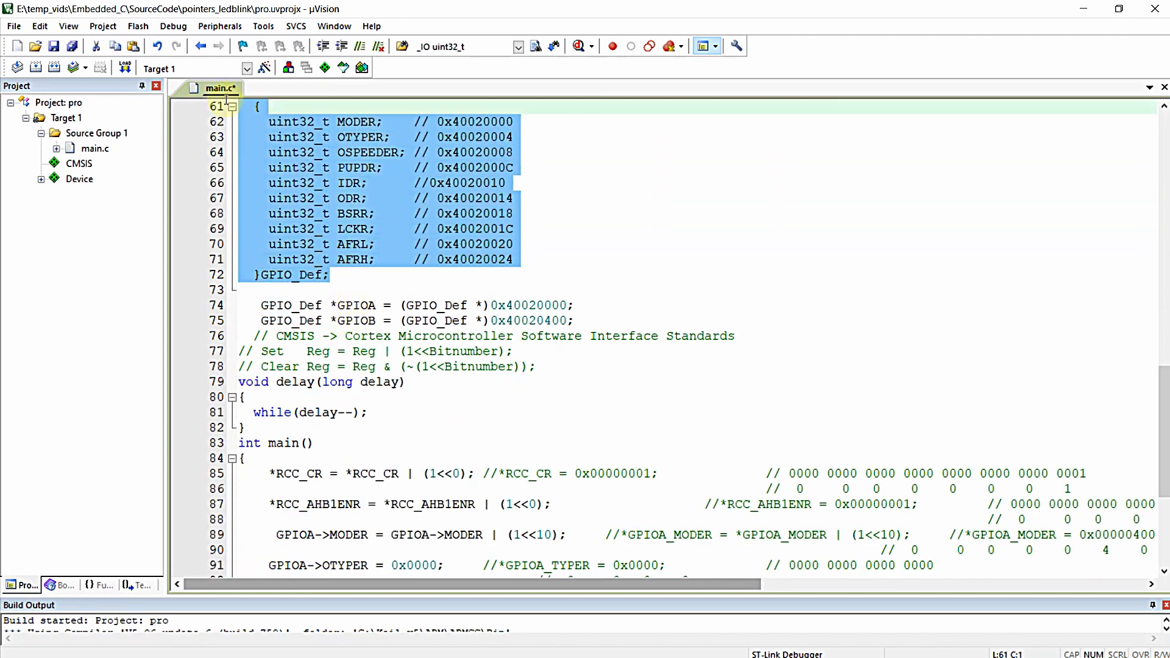
- Review the RCC struct members CFGR, AHB1_ENR and the reserved offsets against the register map
scroll("down", 3)
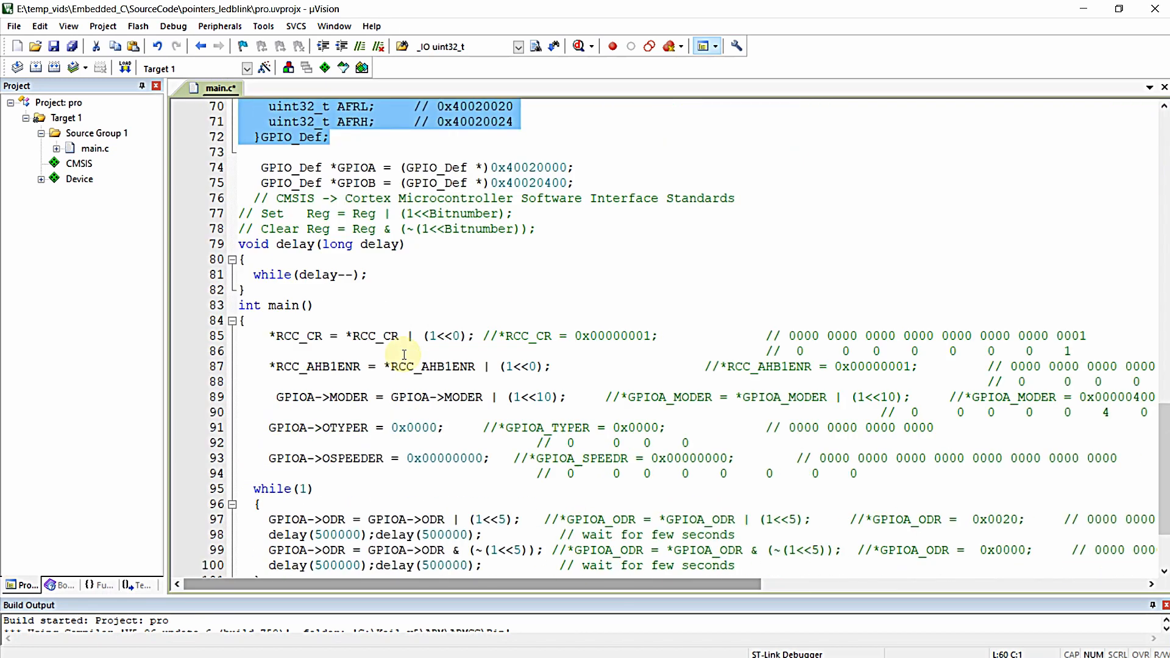
scroll("down", 3)
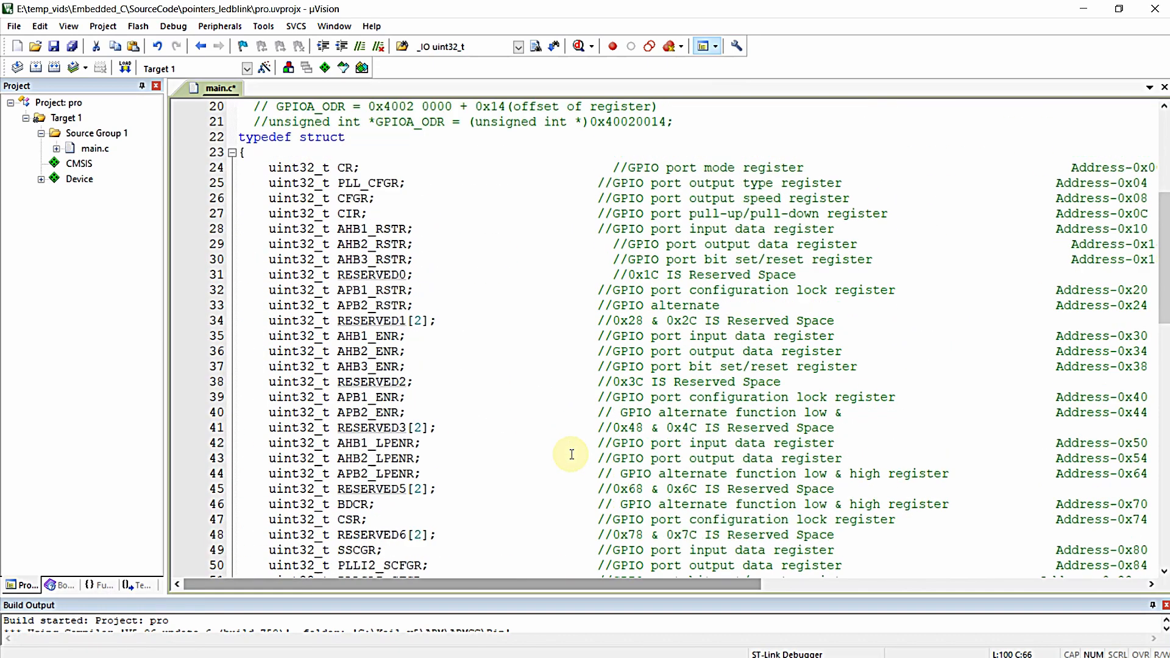
scroll("down", 3)
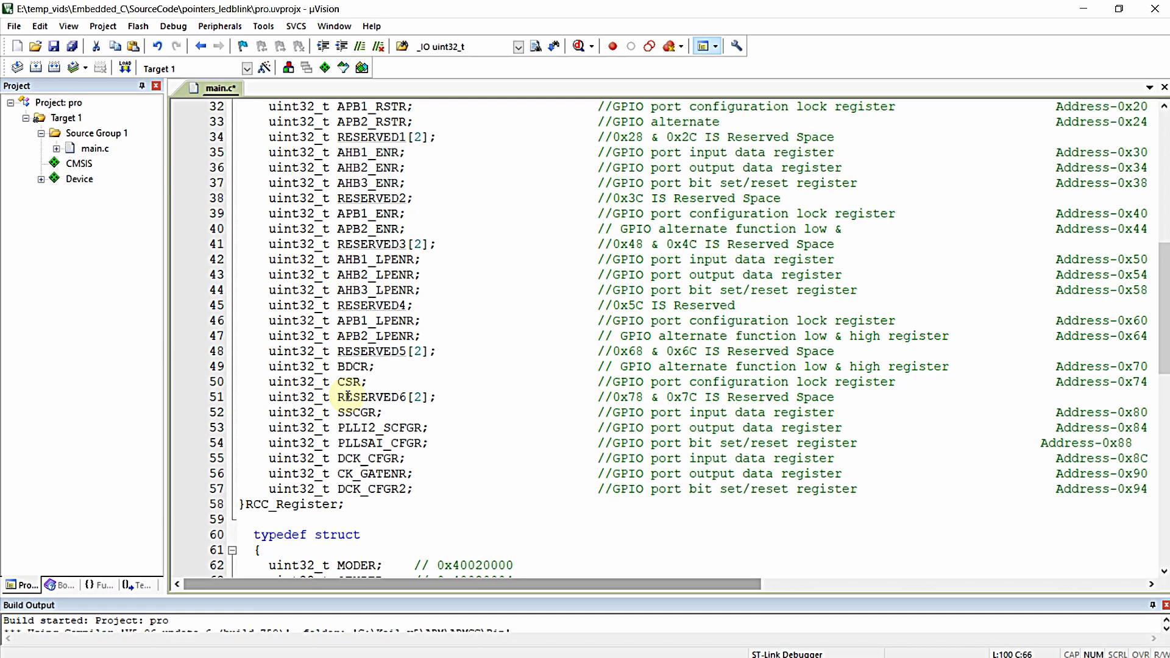
scroll("up", 3)
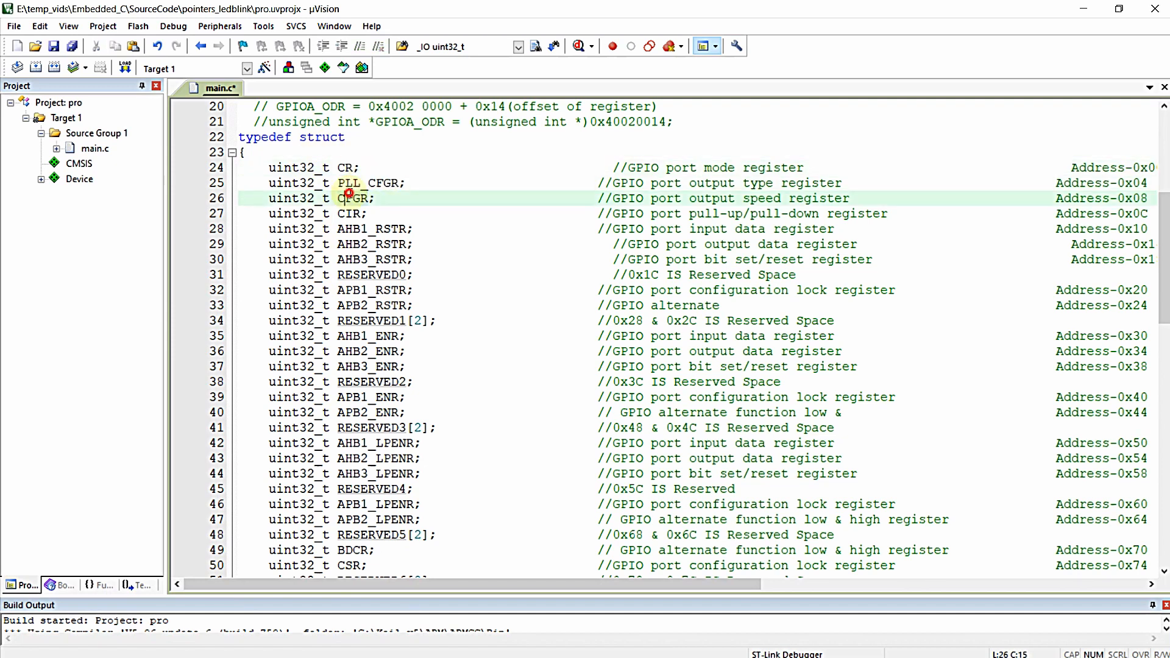
double_click(356, 228)
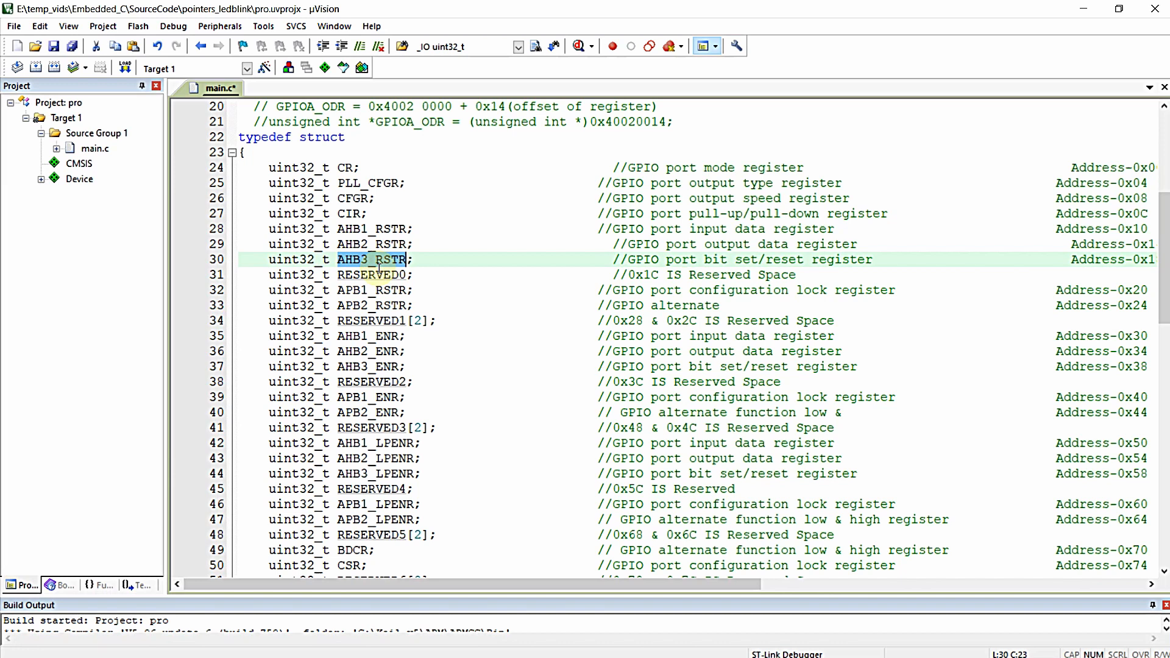
left_click(373, 290)
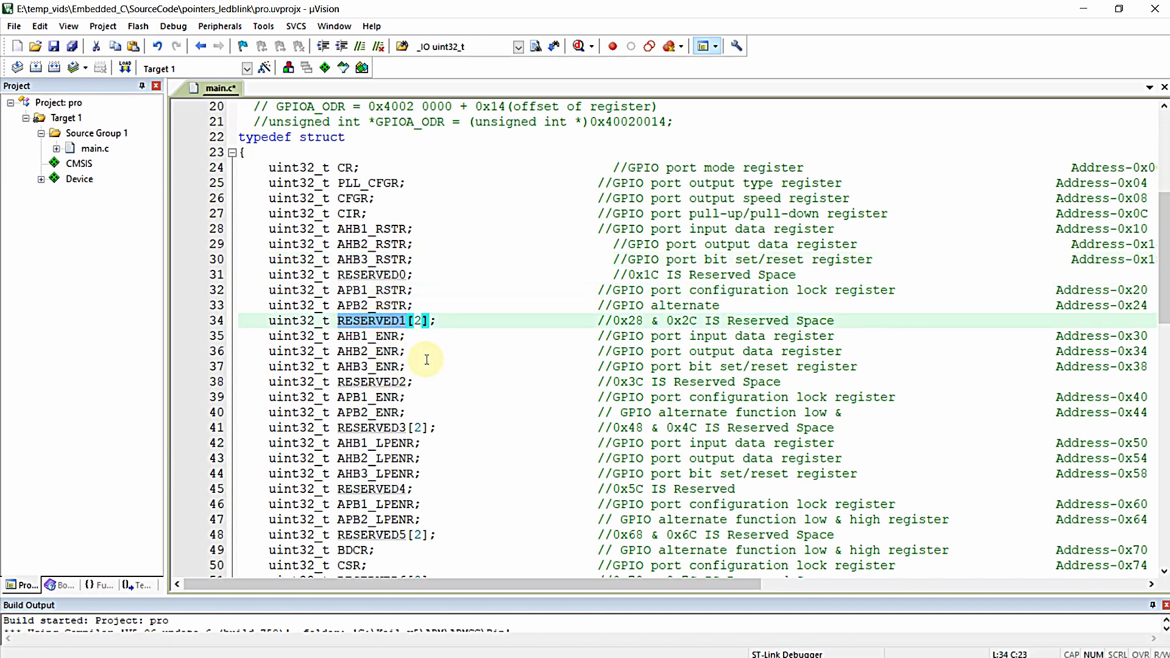
left_click(257, 320)
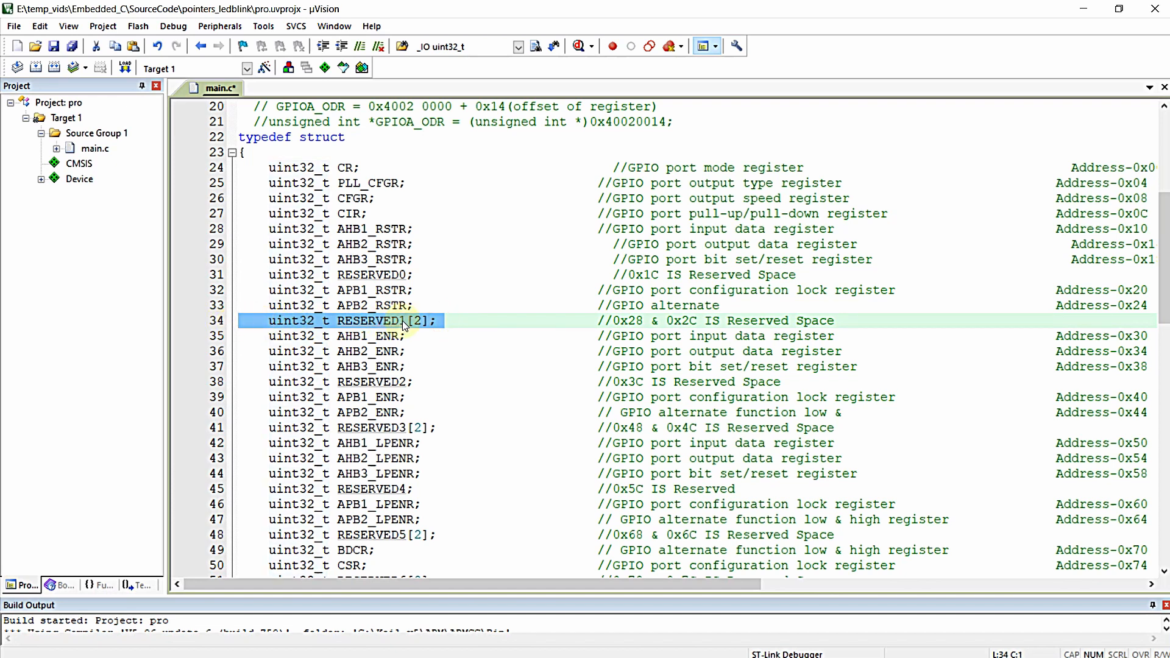
double_click(373, 320)
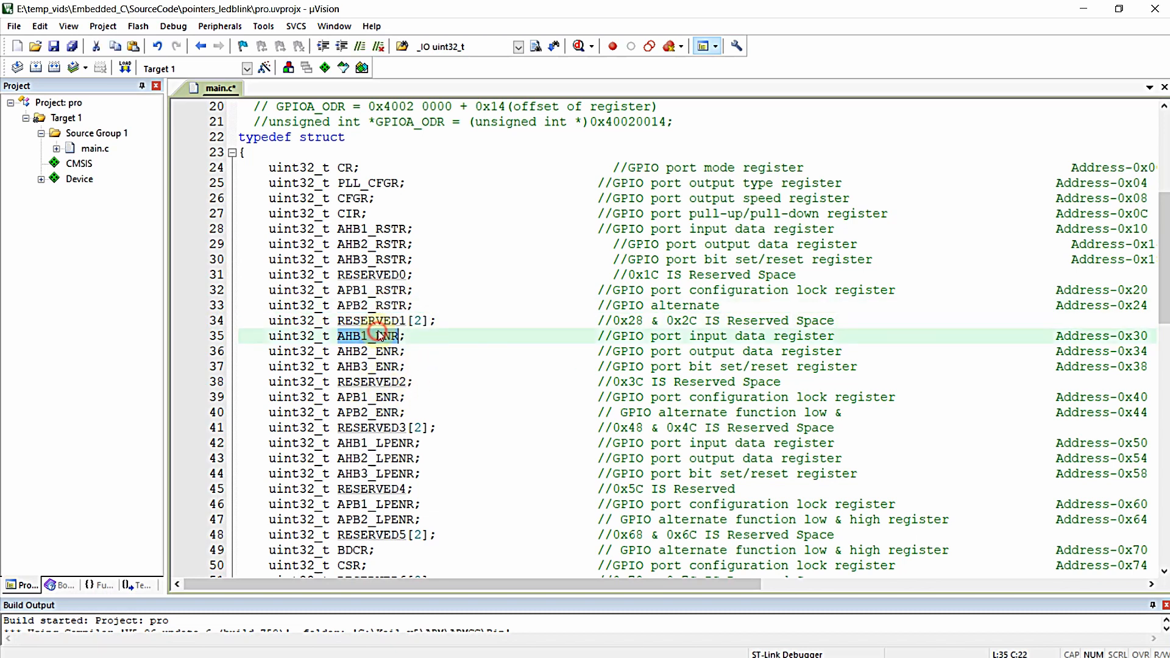
scroll("down", 3)
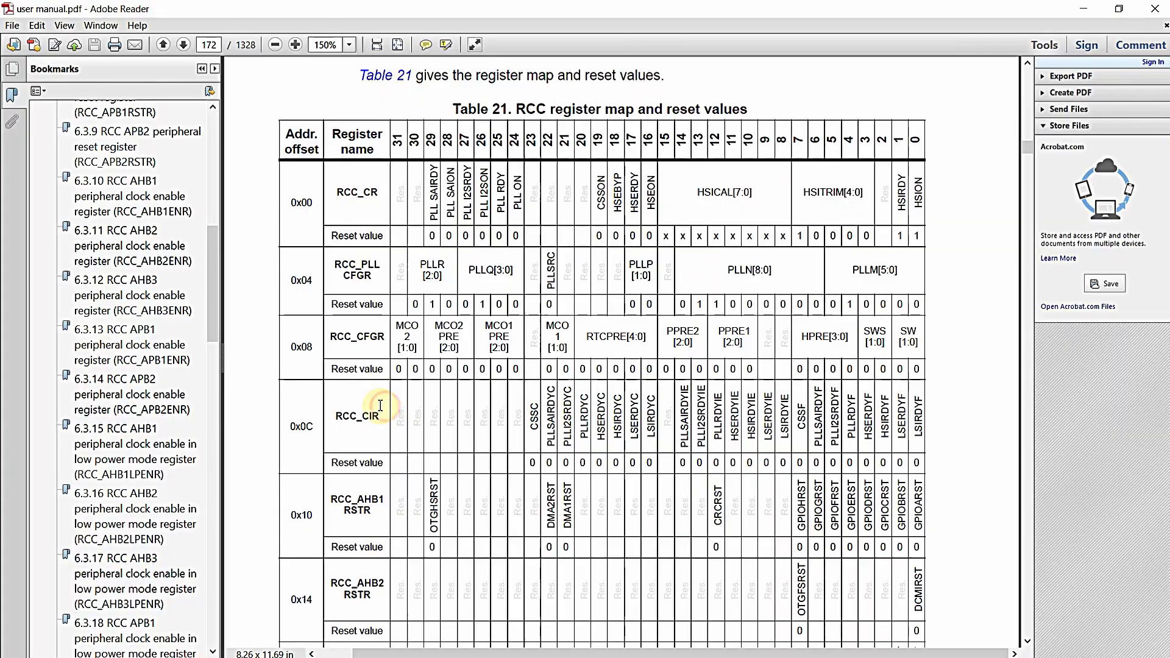
scroll("down", 3)
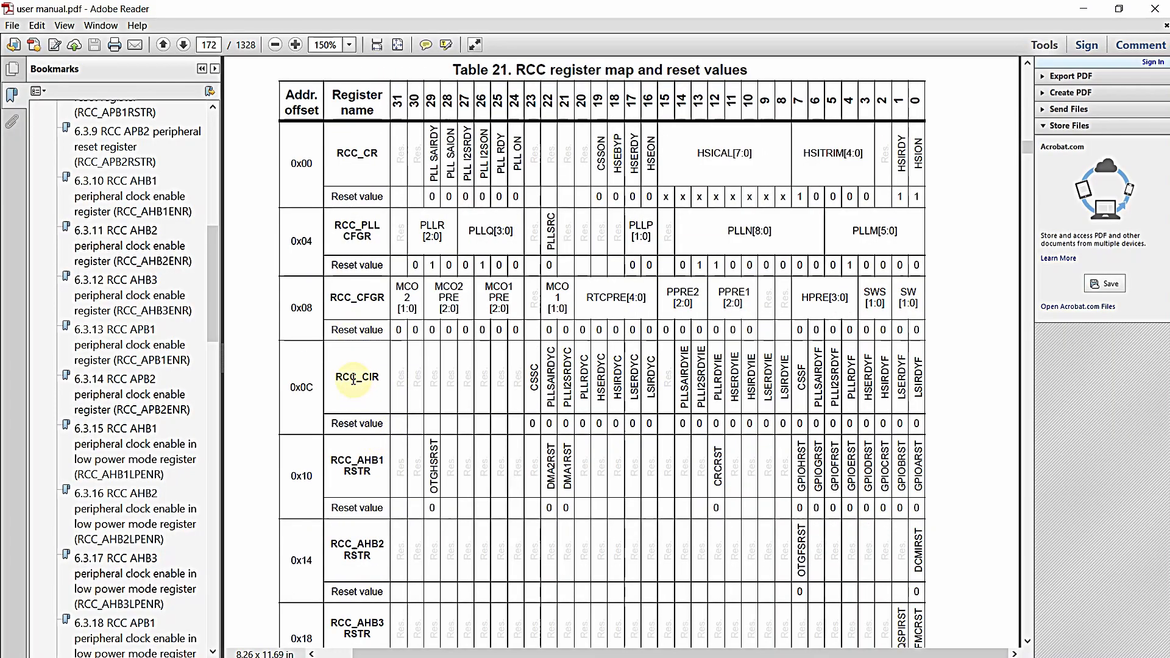
scroll("down", 3)
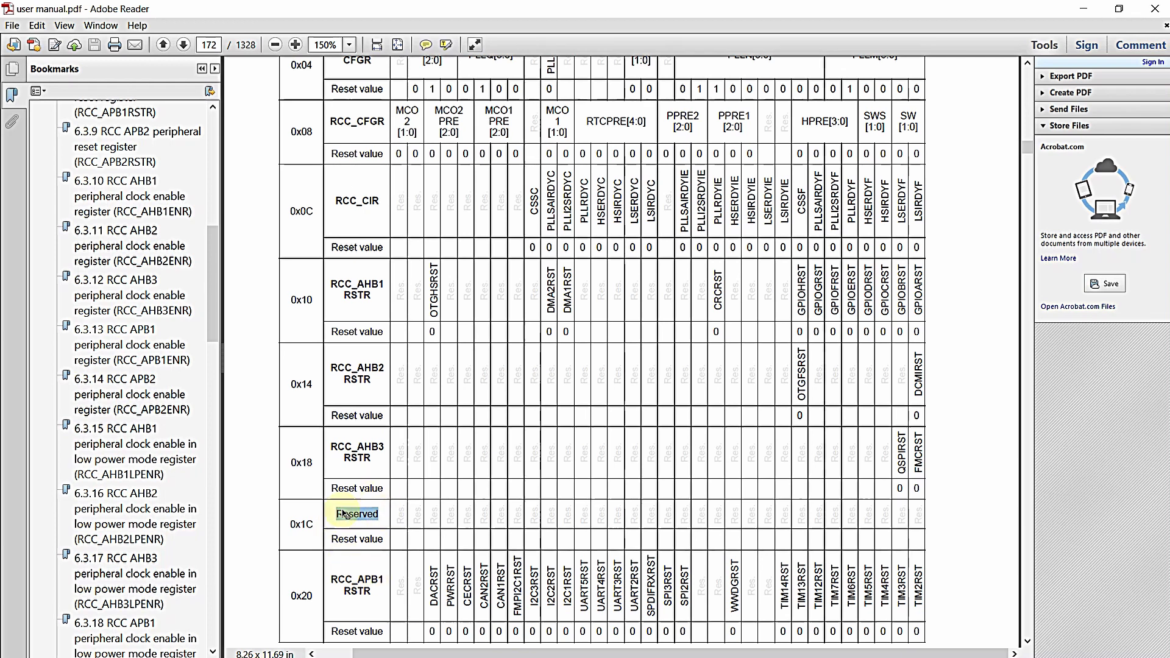
double_click(356, 514)
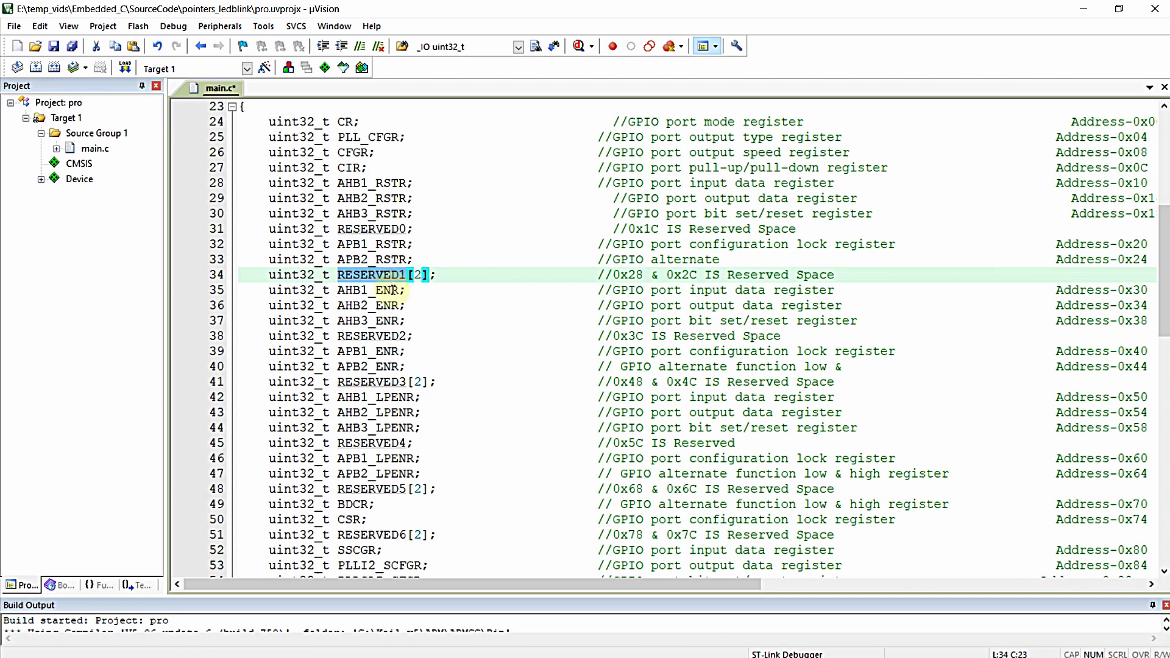
scroll("down", 3)
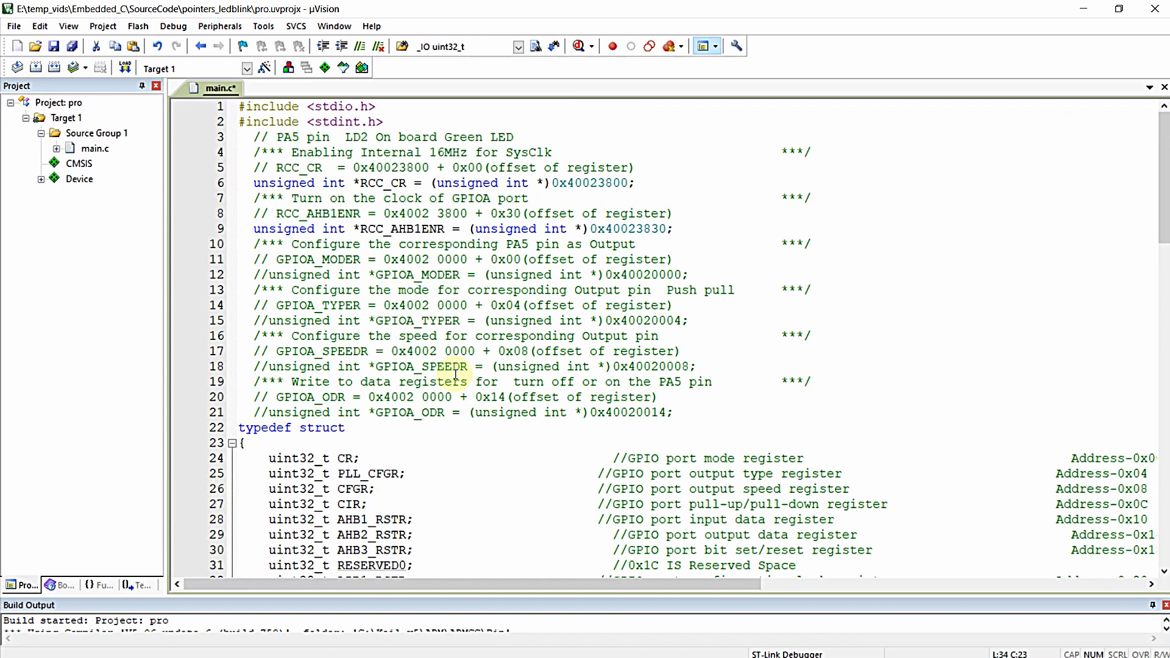
scroll("down", 3)
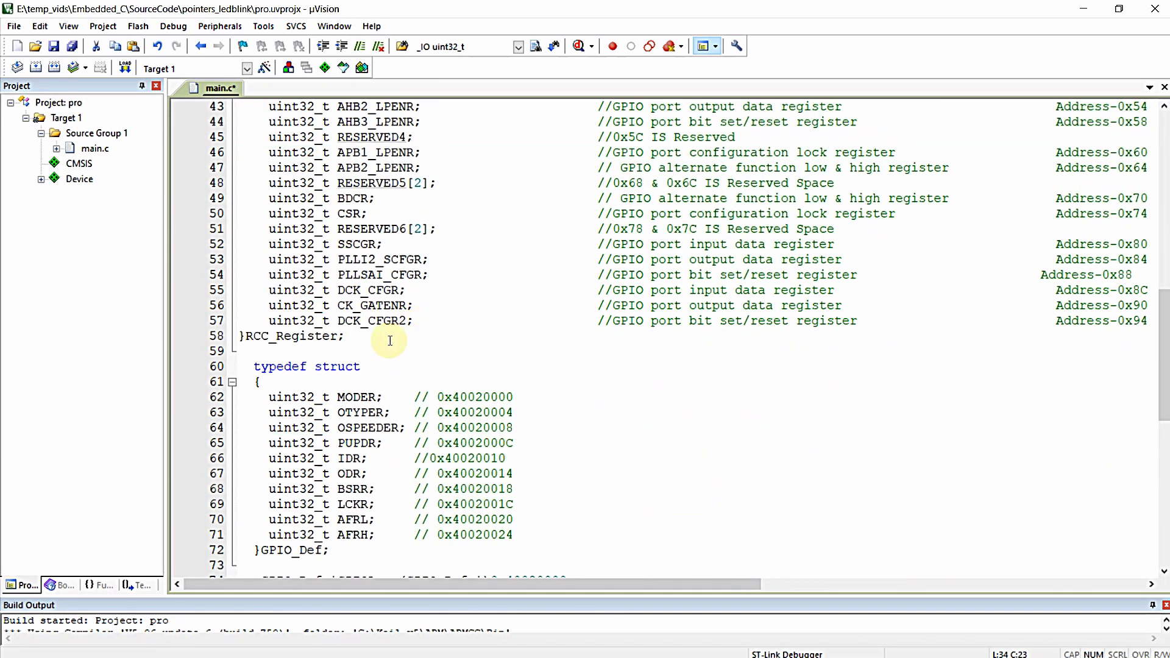
scroll("down", 3)
type("GPIO_Def *GPIOB = (GPIO_Def *)0x40020400;")
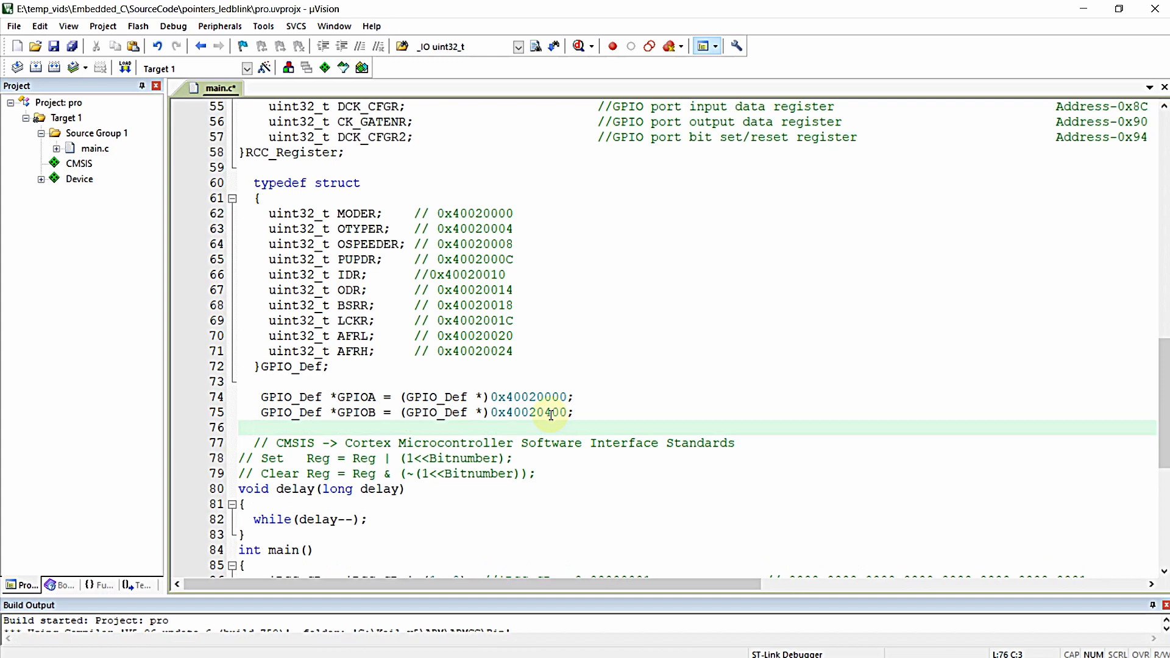
- Begin line 76 with the declaration RCC_Register *RCC = (RCC_Register *
type("R")
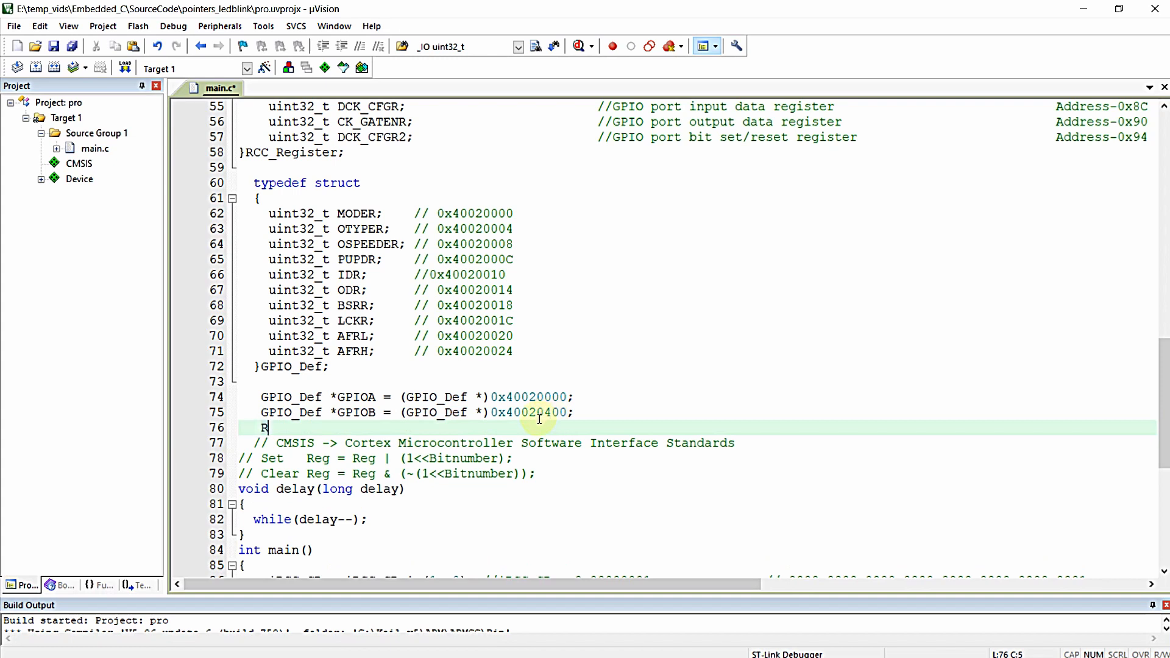
type("CC_Register *")
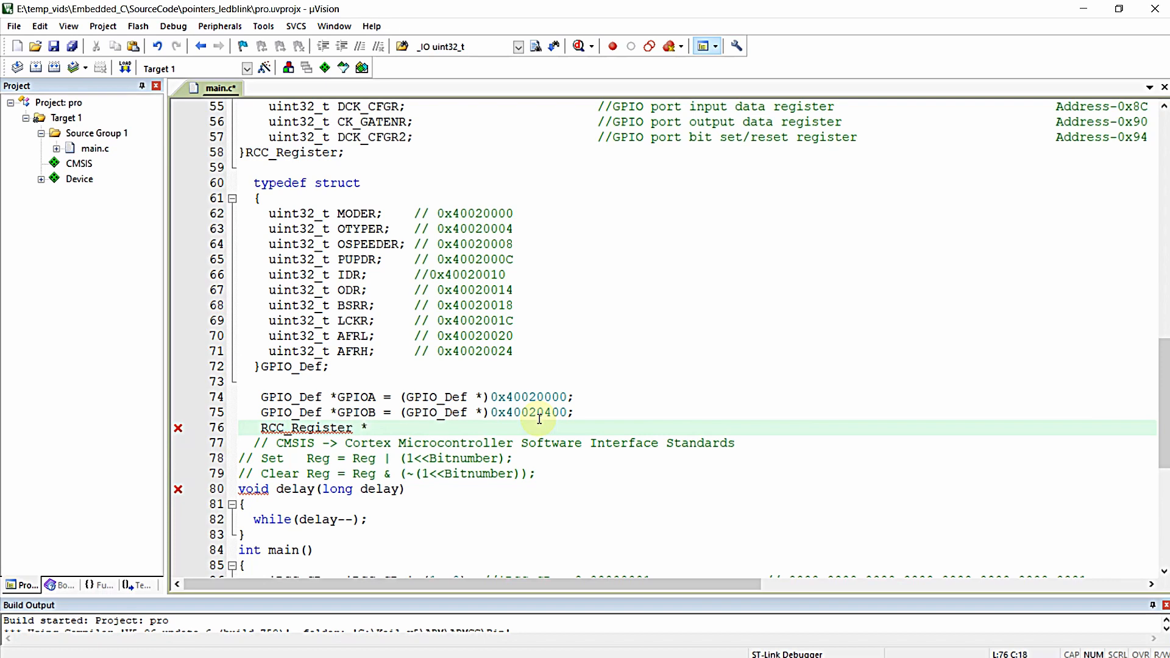
type("RCC =")
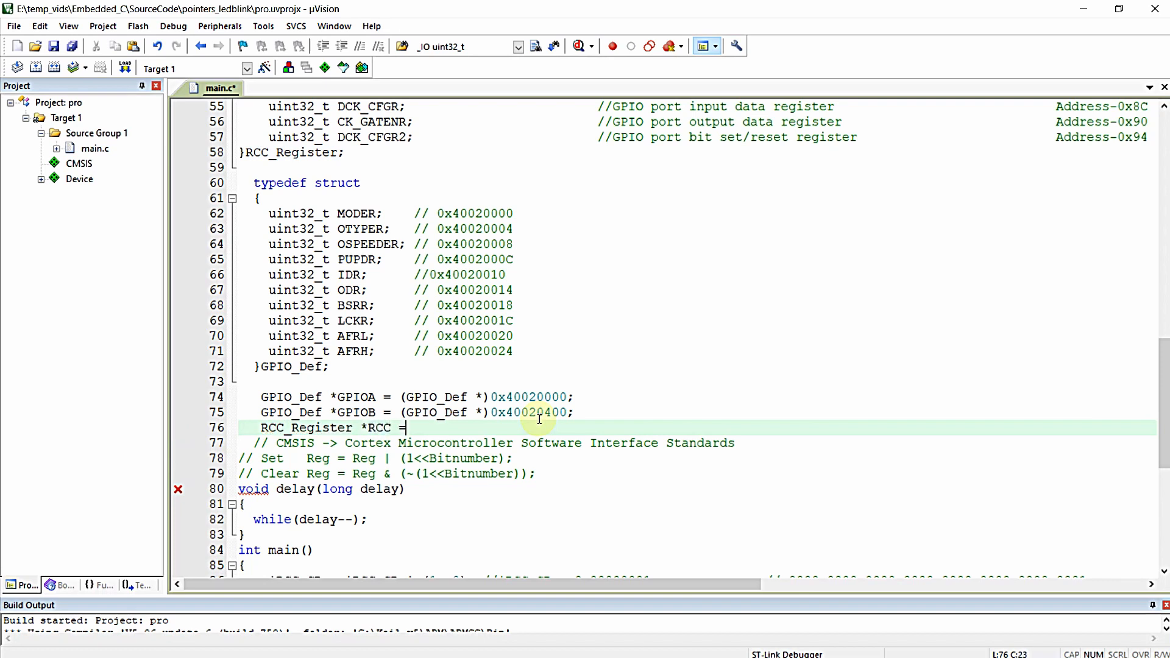
type("(RCC_Register")
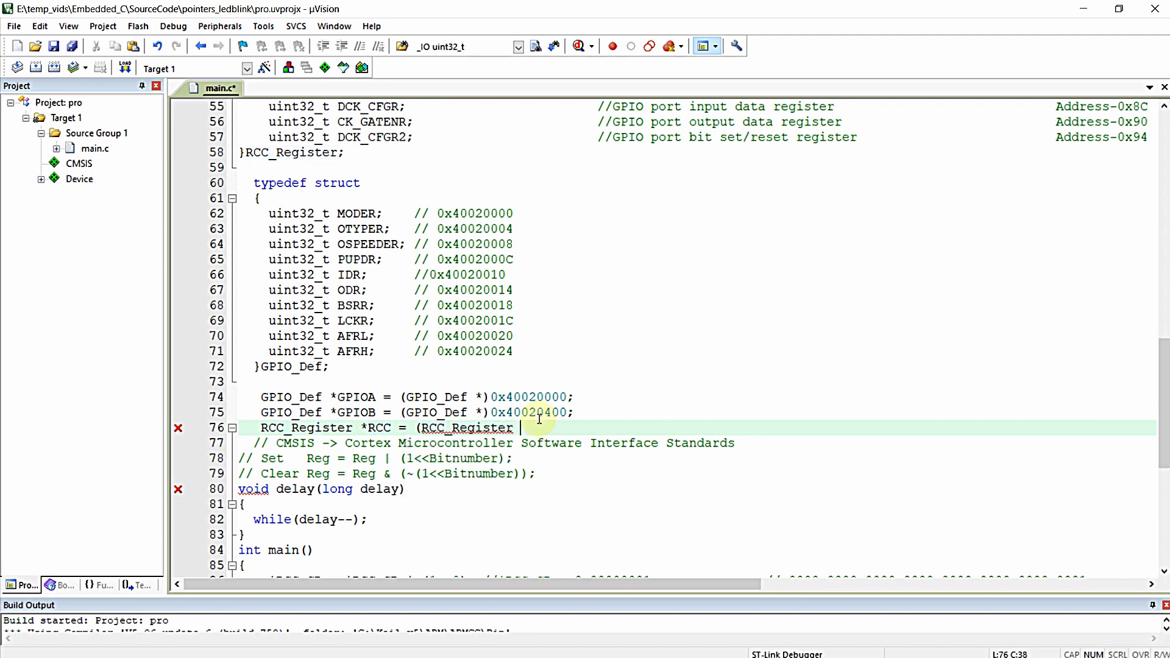
type("*")
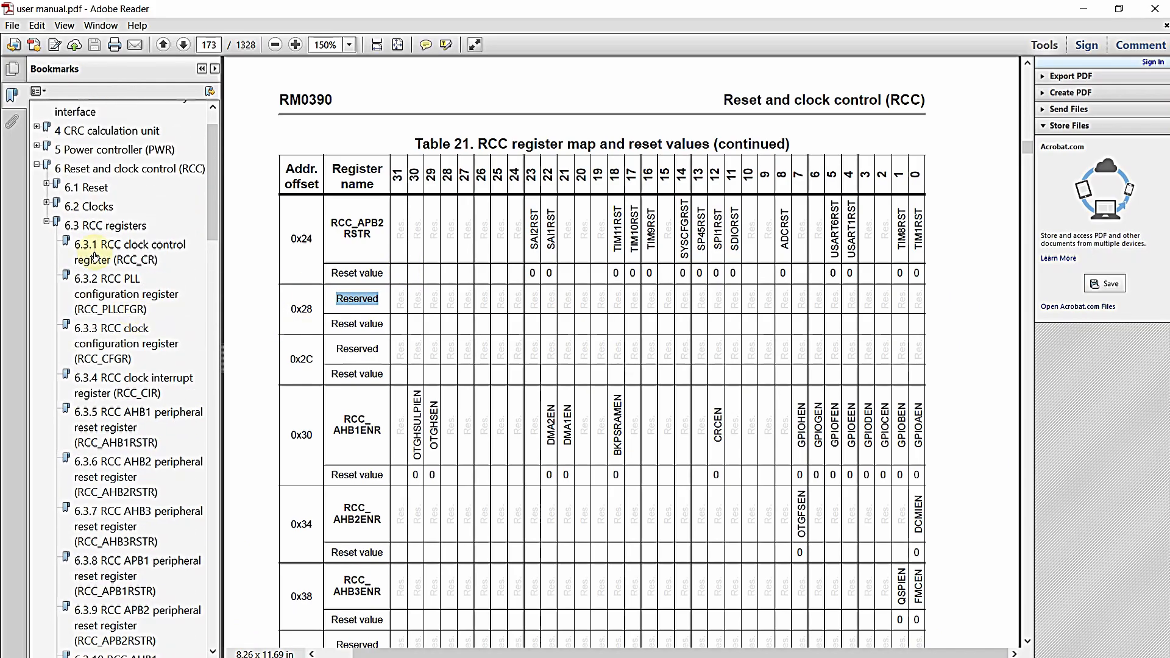
- Look up the RCC base address 0x4002 3800 in the manual's memory map table
left_click(118, 226)
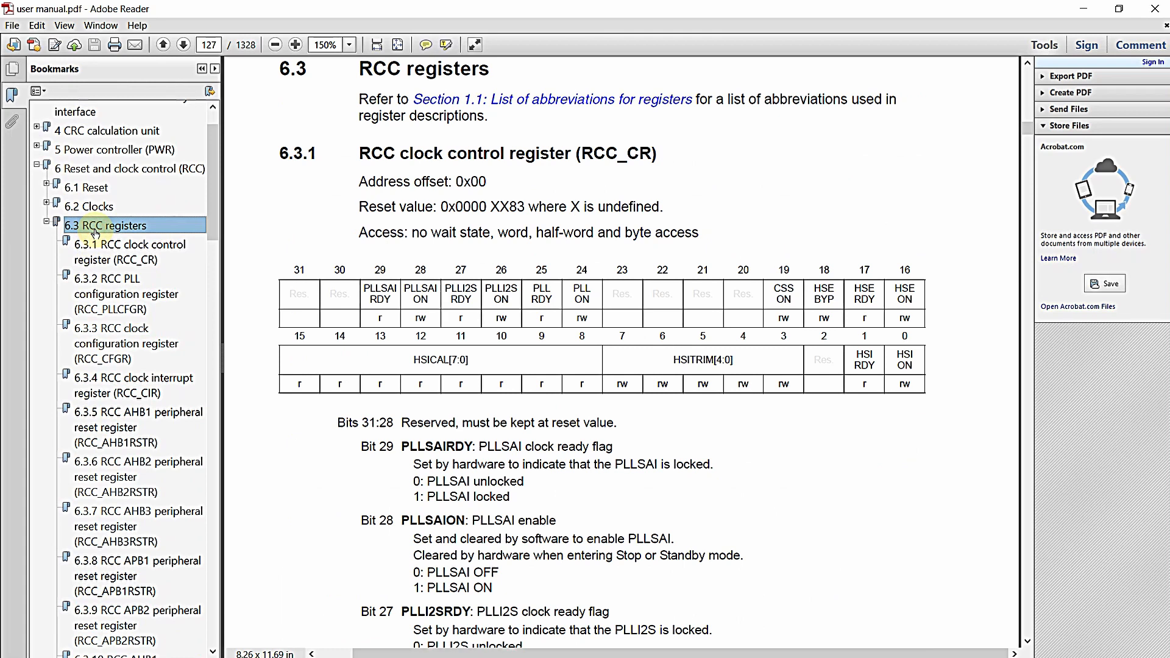
mouse_move(134, 208)
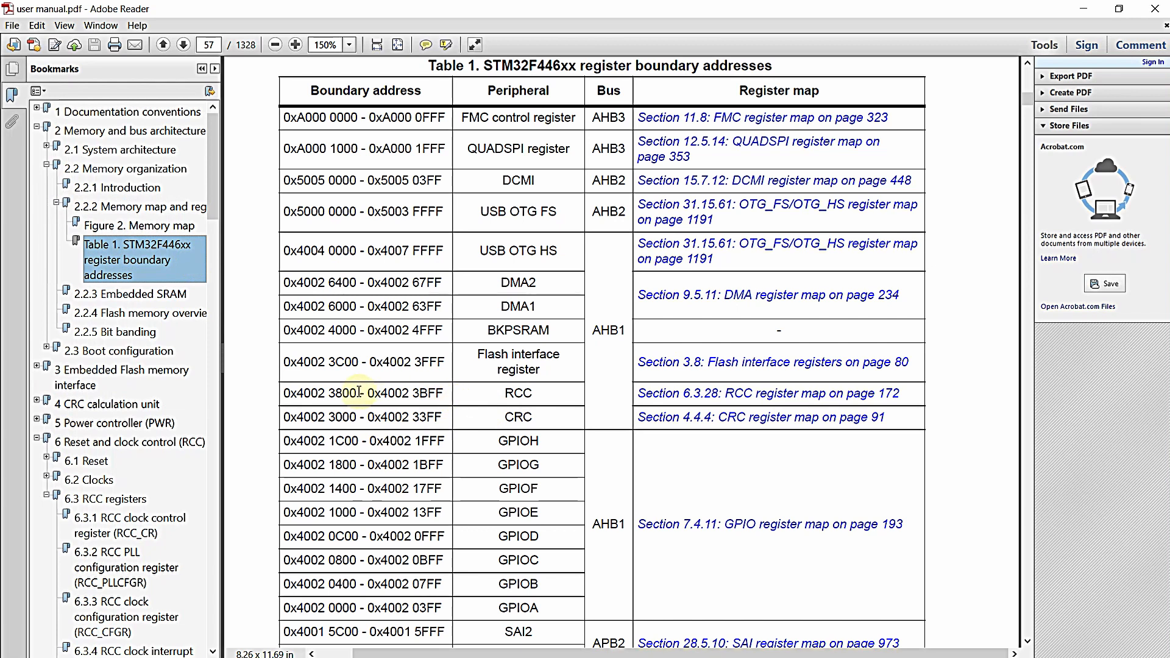
double_click(321, 394)
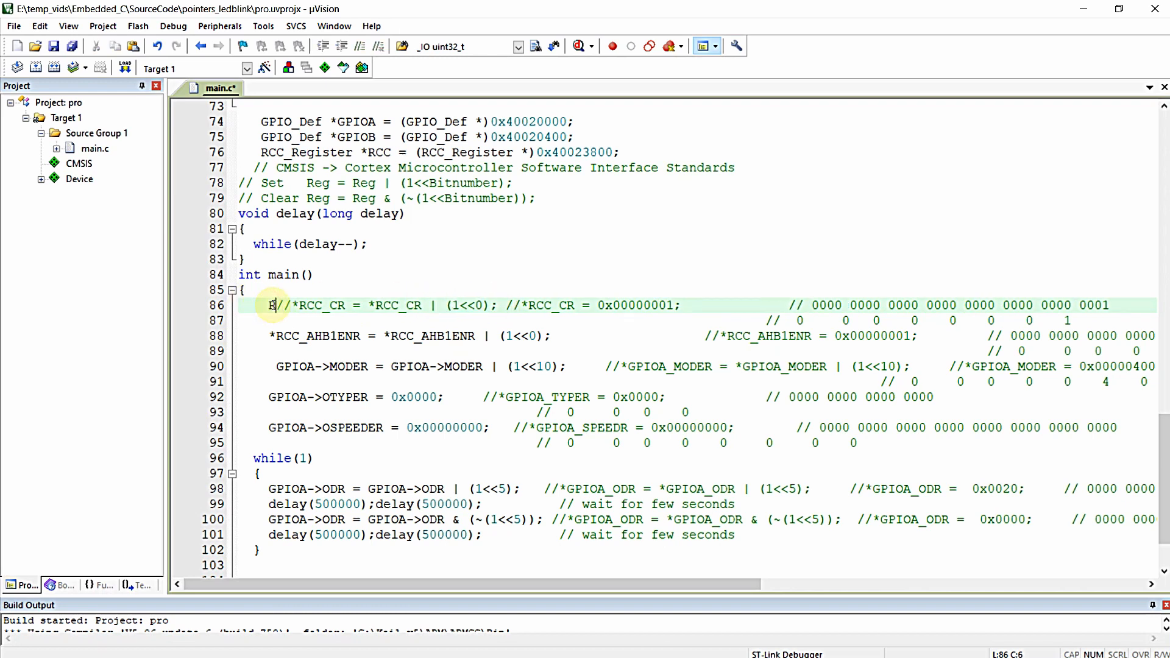
- Rewrite lines 86 and 88 as RCC->CR and RCC->AHB1_ENR = RCC->AHB1_ENR | (1<<0)
type("RCC")
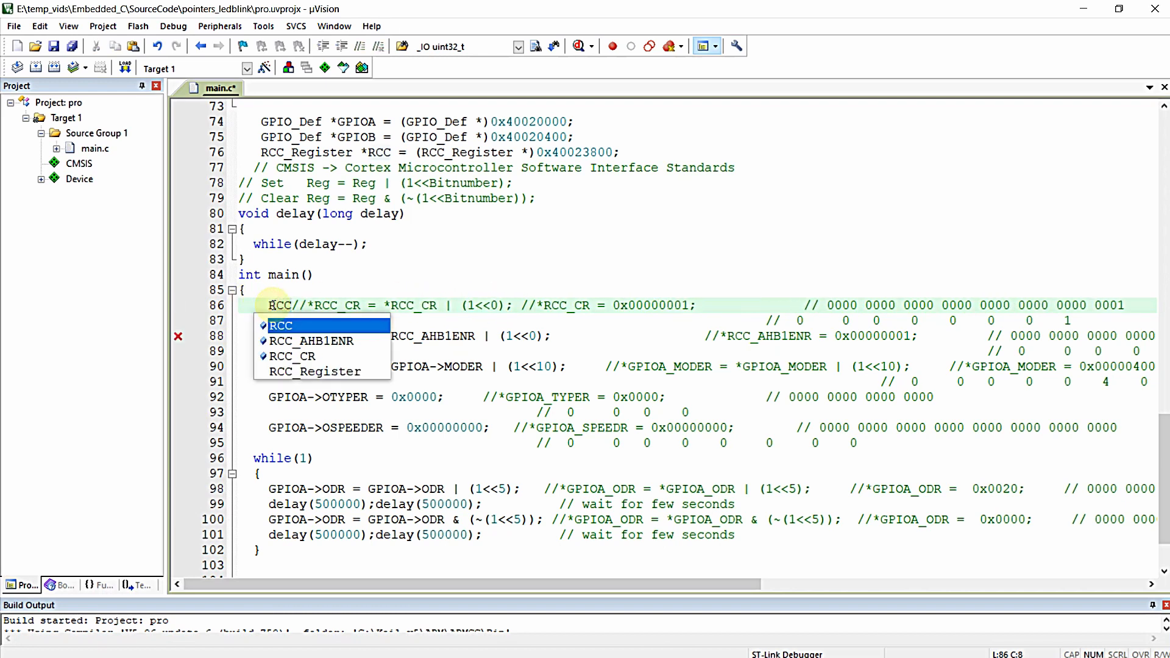
type("->")
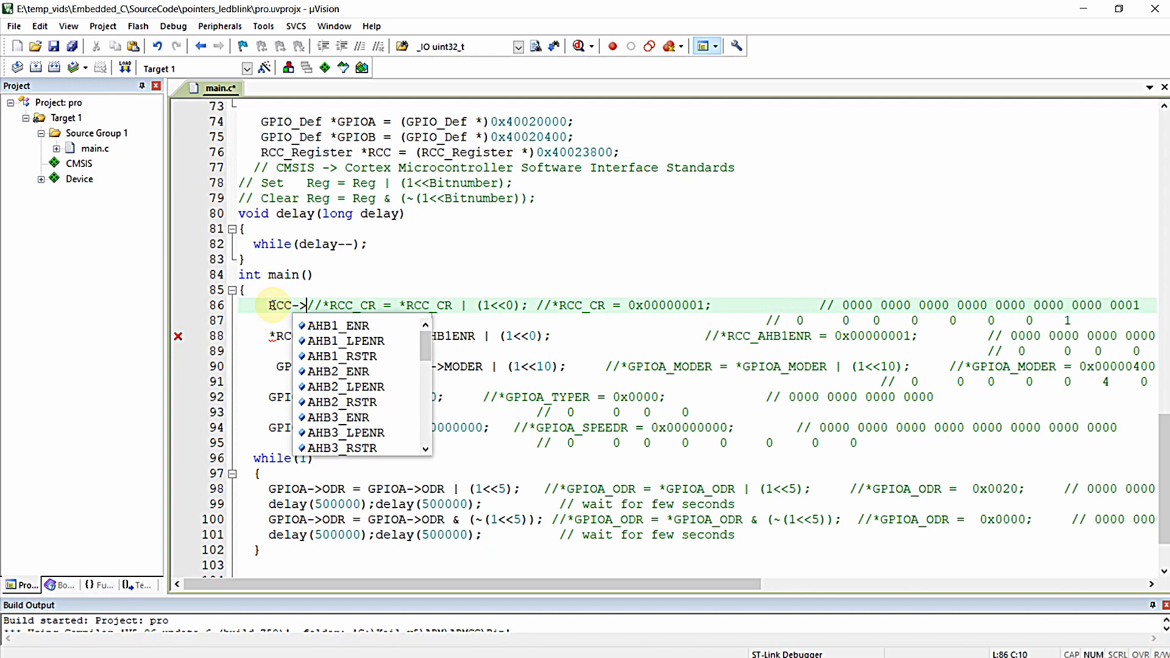
type("c")
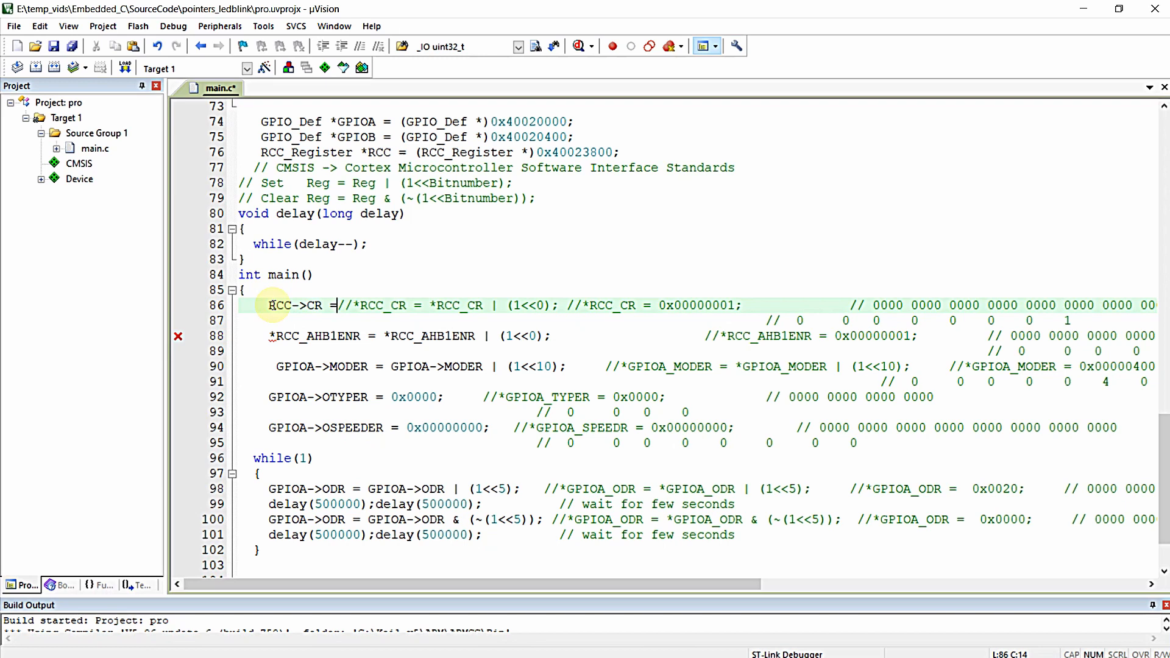
type("RCC->CR | (1<<0);")
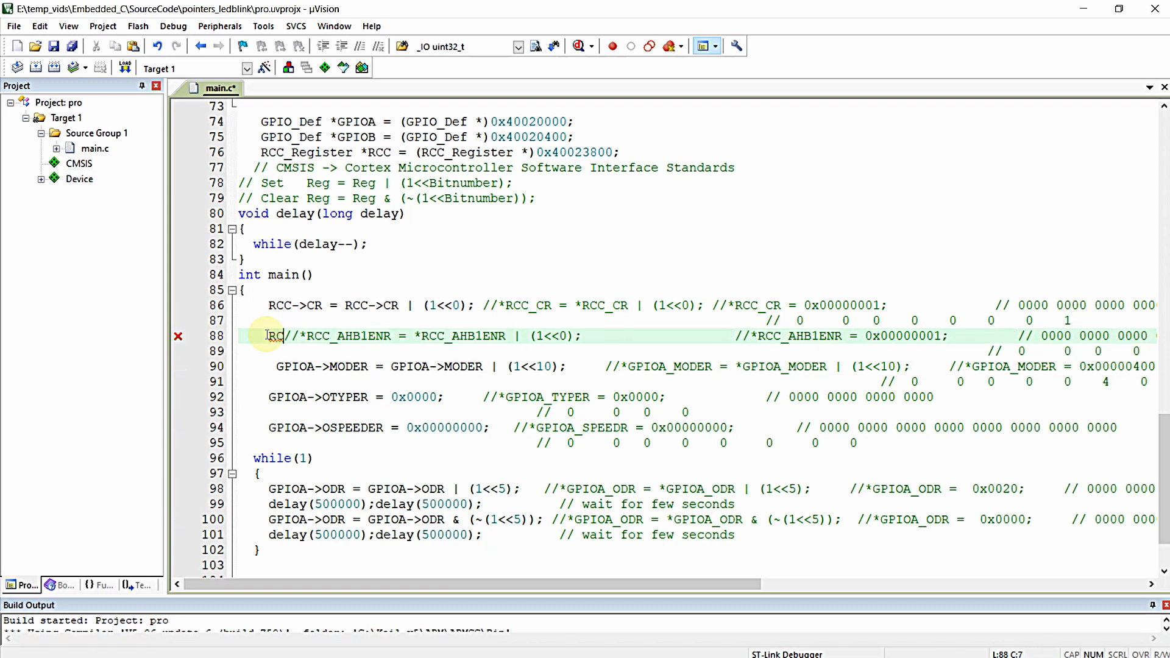
type("->")
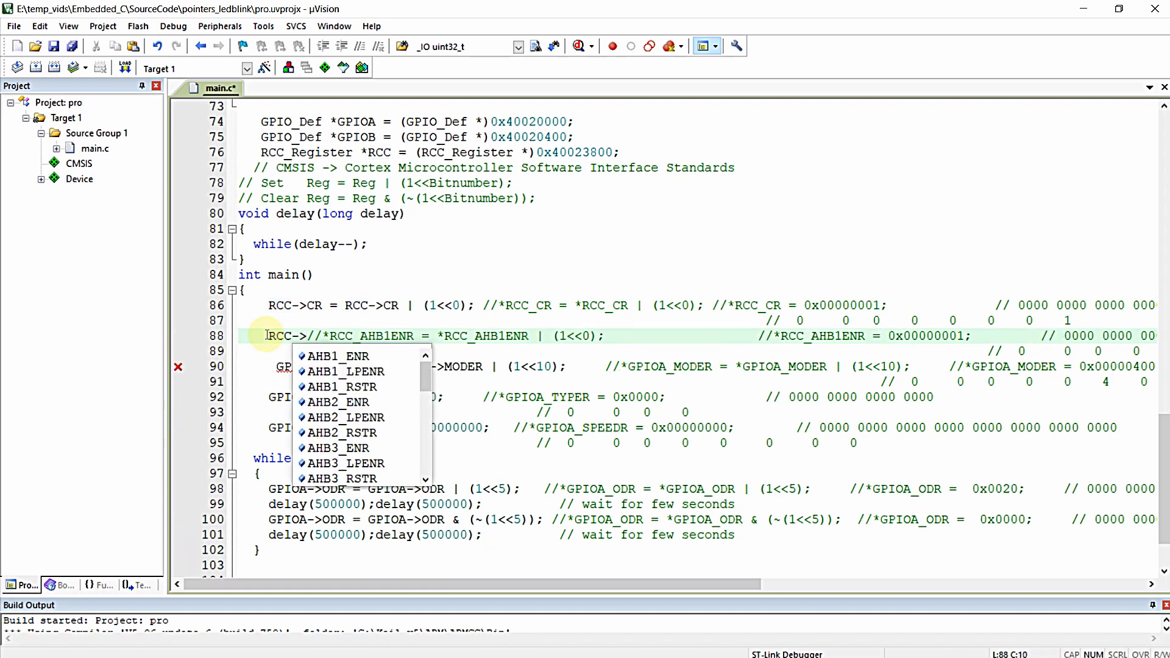
type("AHB1_ENR")
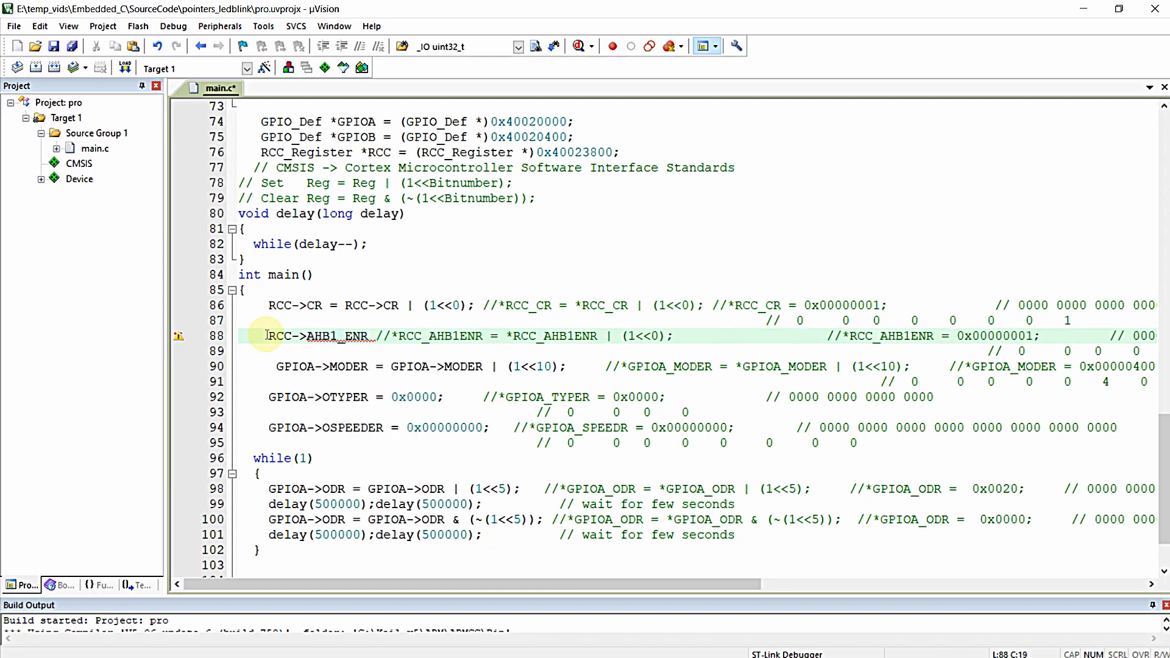
type("= RCC-")
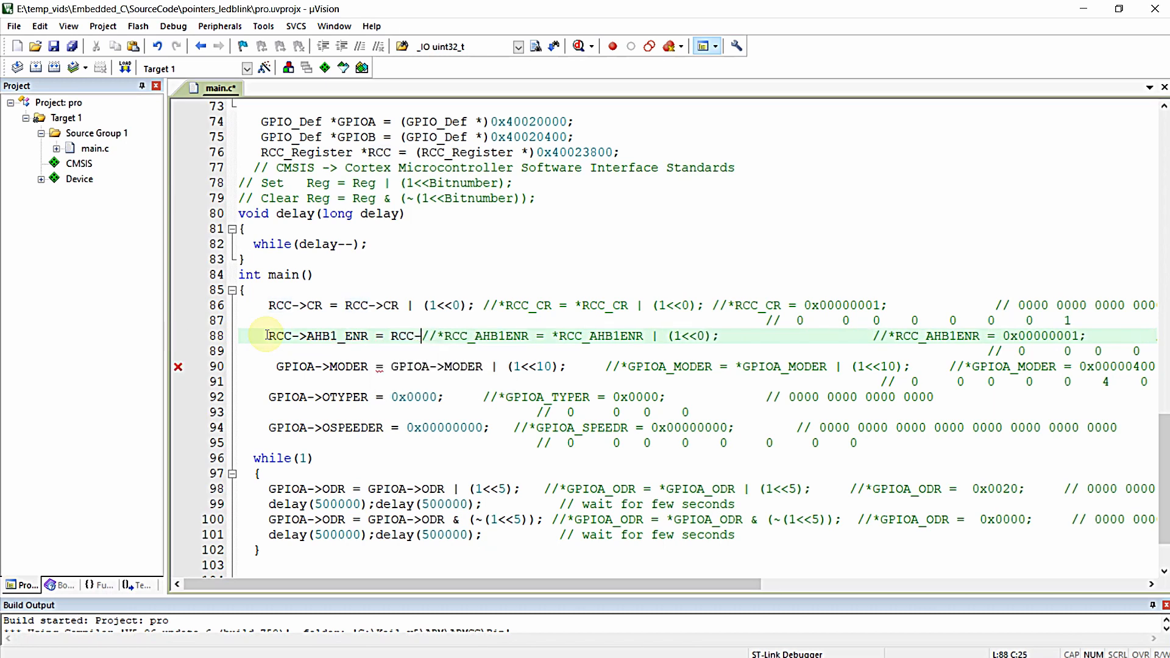
type("AHB")
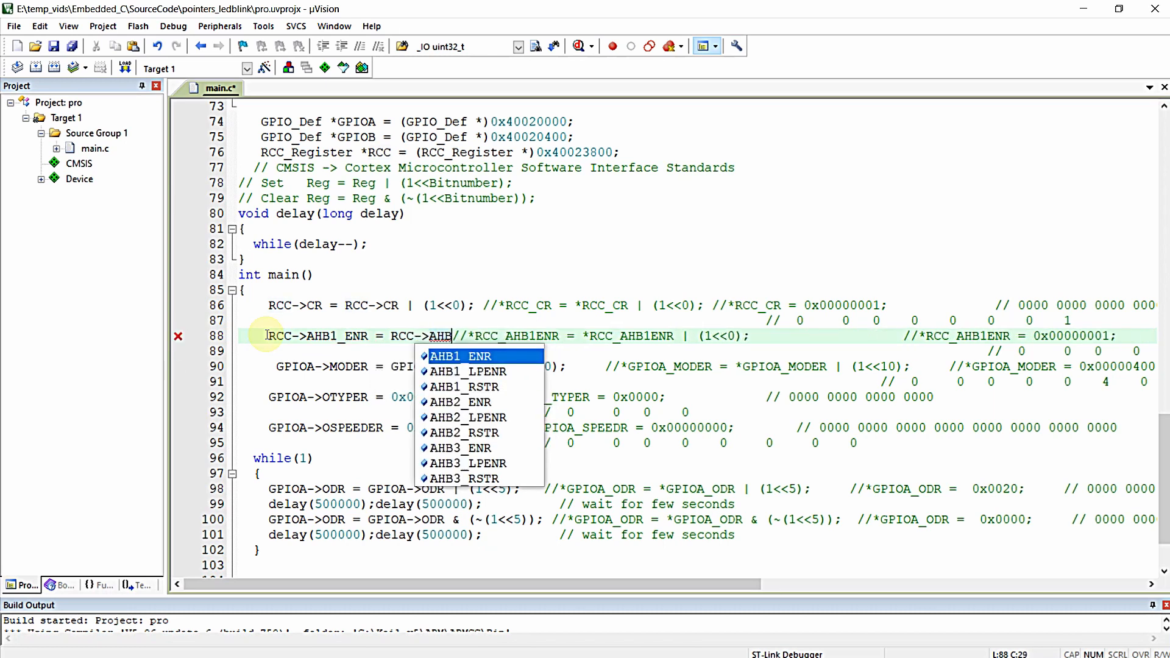
type("1_ENR | (1")
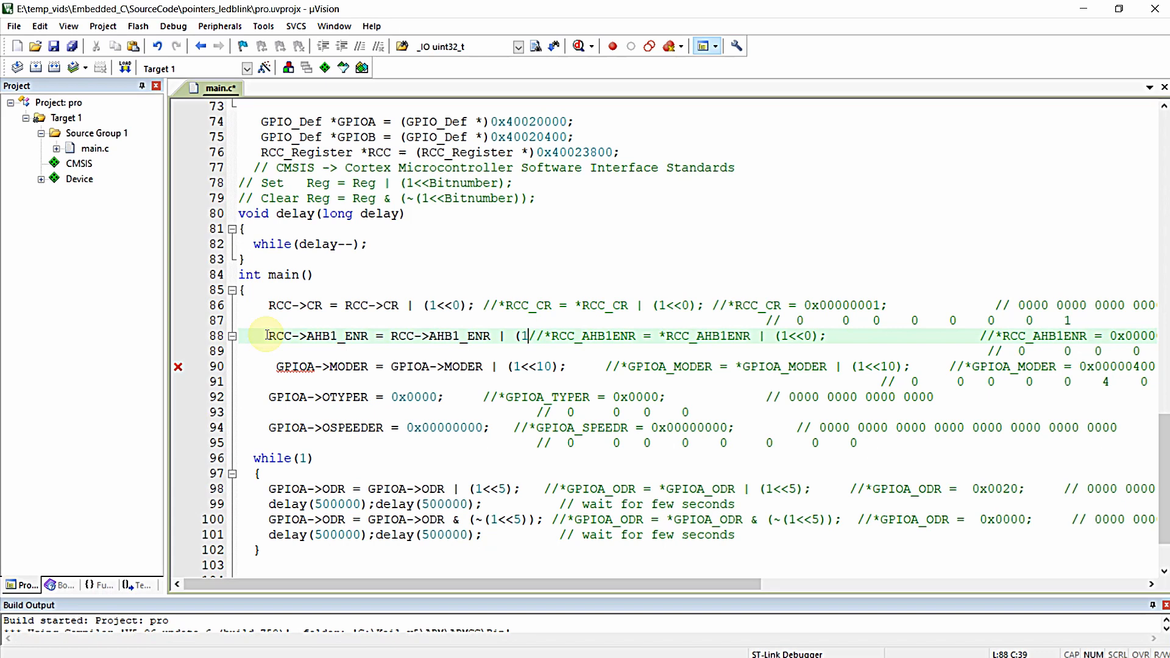
type("<<0)")
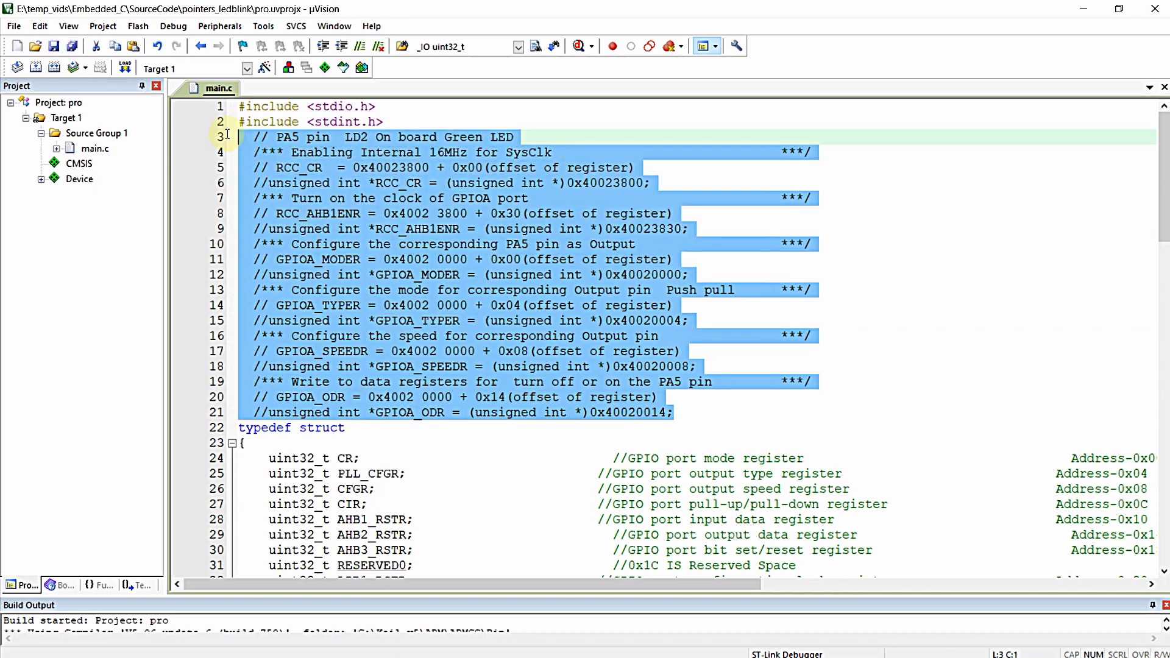
- Remove the old register-address comment block at the top of main.c
key("Delete")
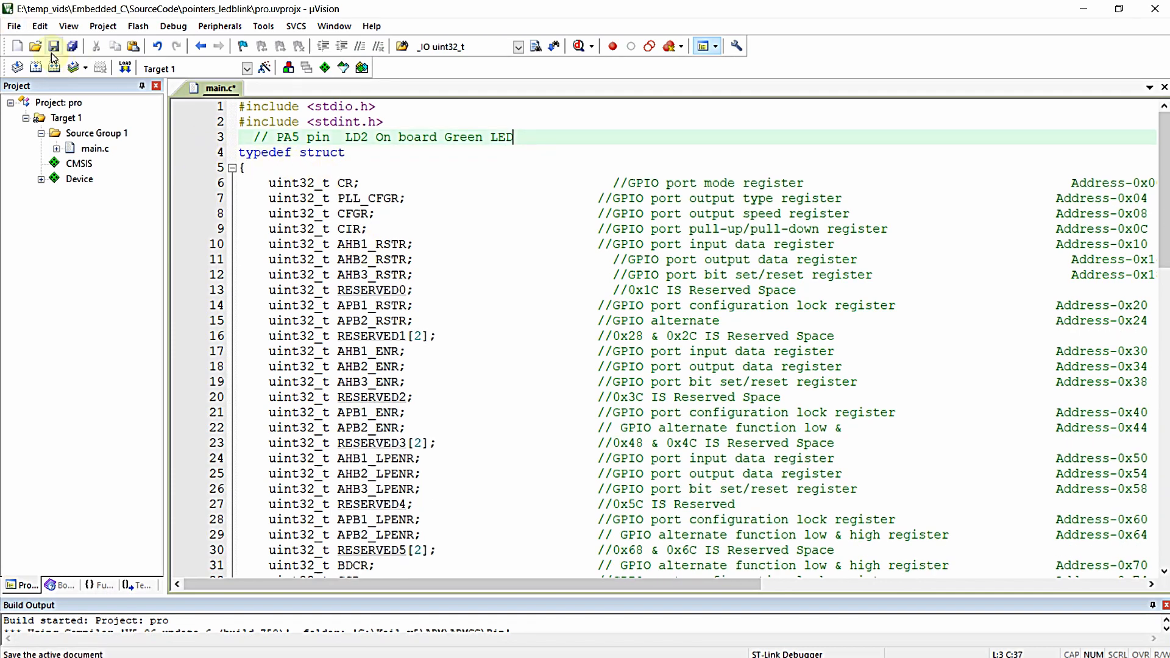
- Save main.c, build with 0 errors and 1 warning, and download to the board's flash
left_click(35, 47)
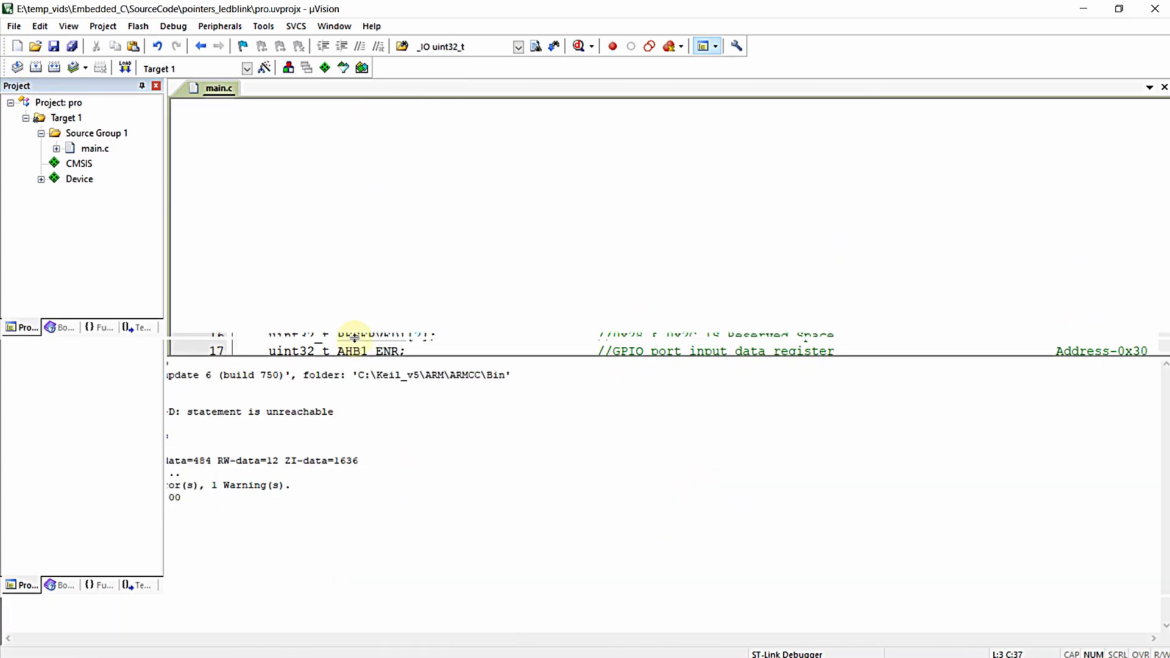
left_click(125, 67)
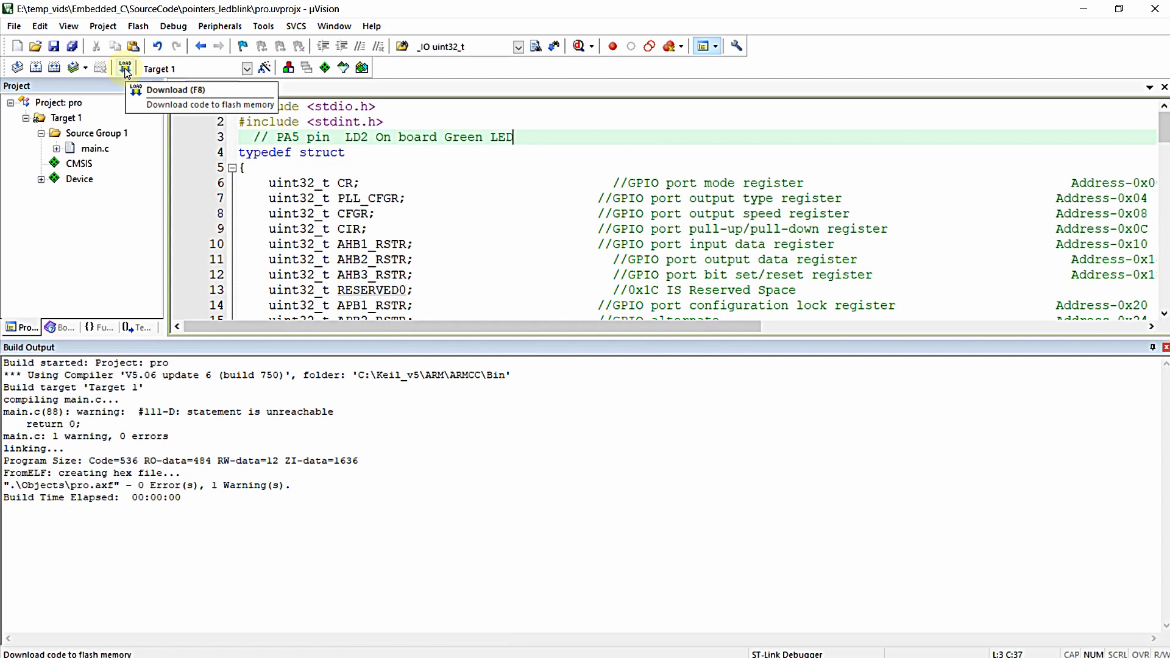
left_click(125, 68)
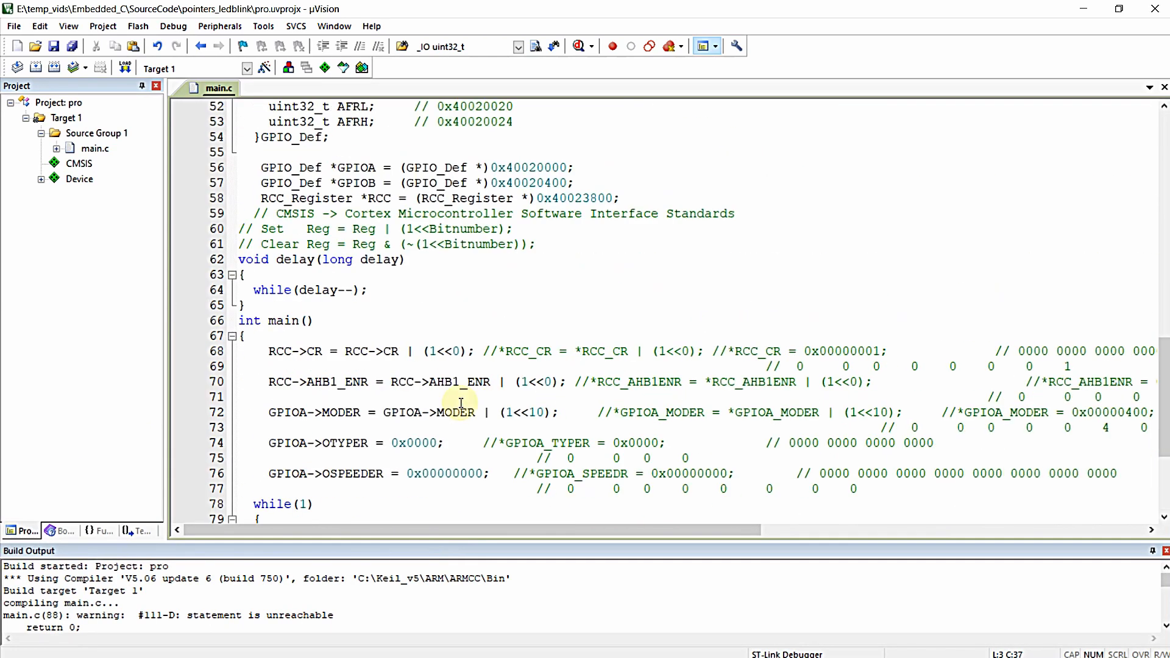
- Scroll main.c back to the struct definitions at the top
scroll("up", 3)
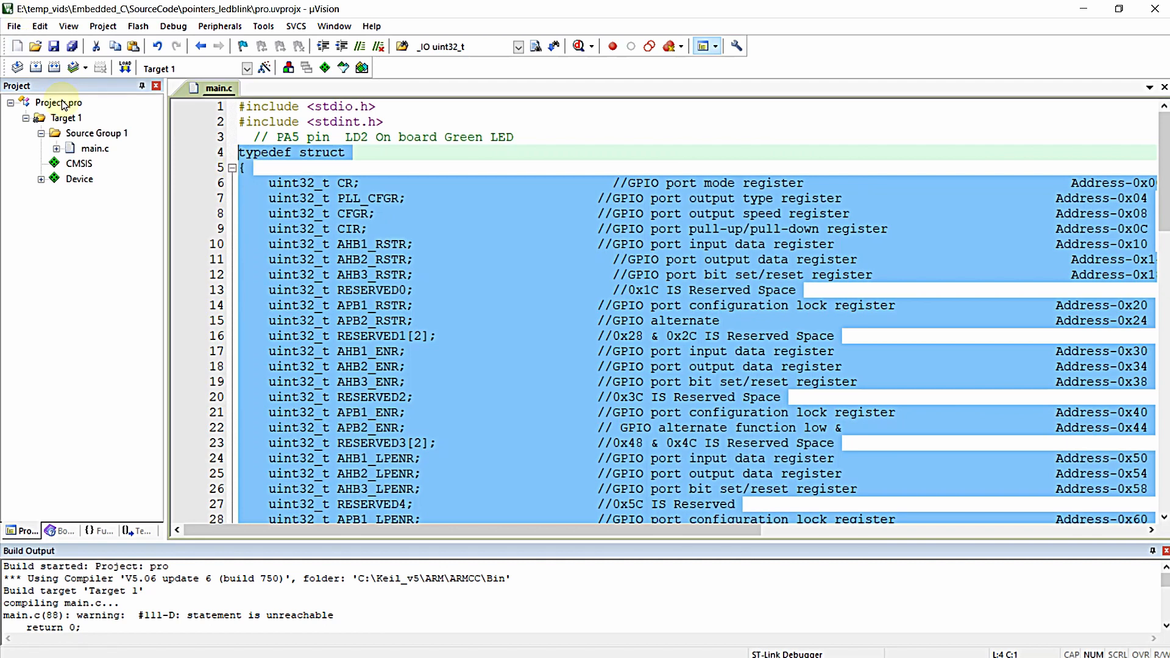
- Add a new header file STM32F446RE_GPIO.h to Source Group 1
right_click(95, 132)
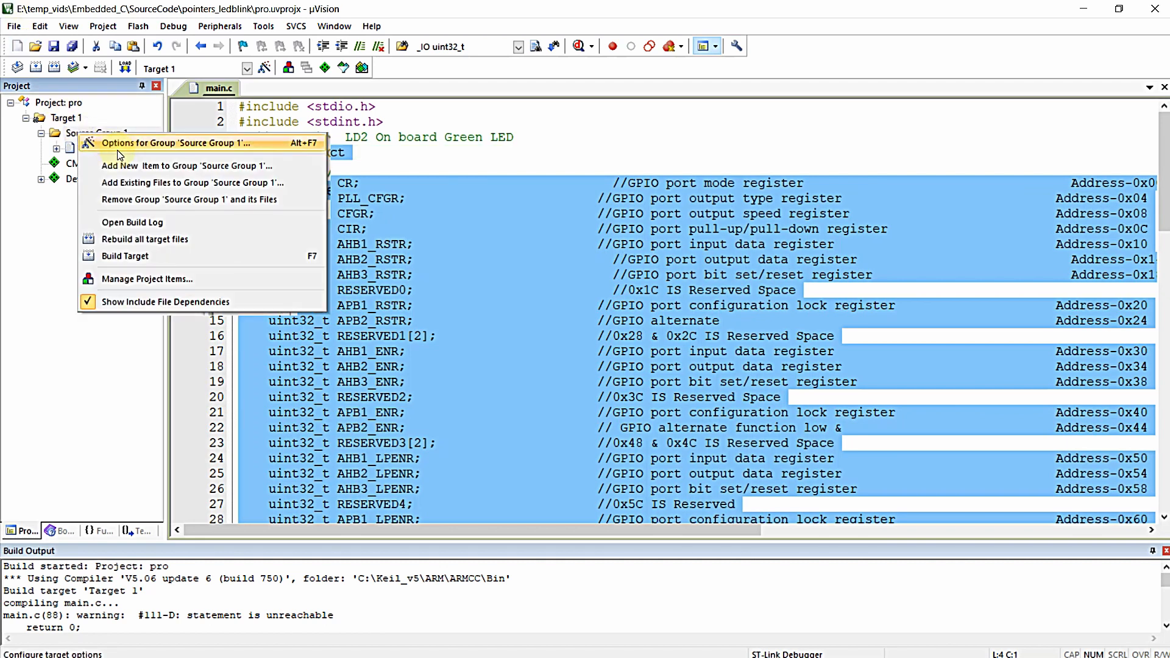
left_click(195, 171)
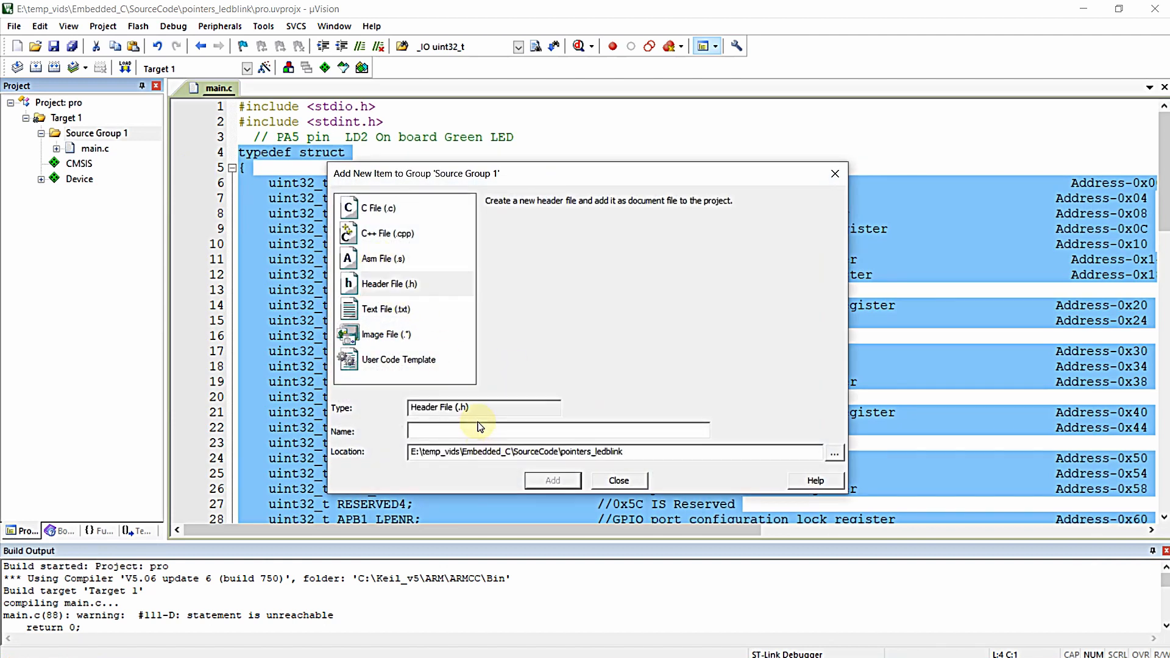
type("STM32F")
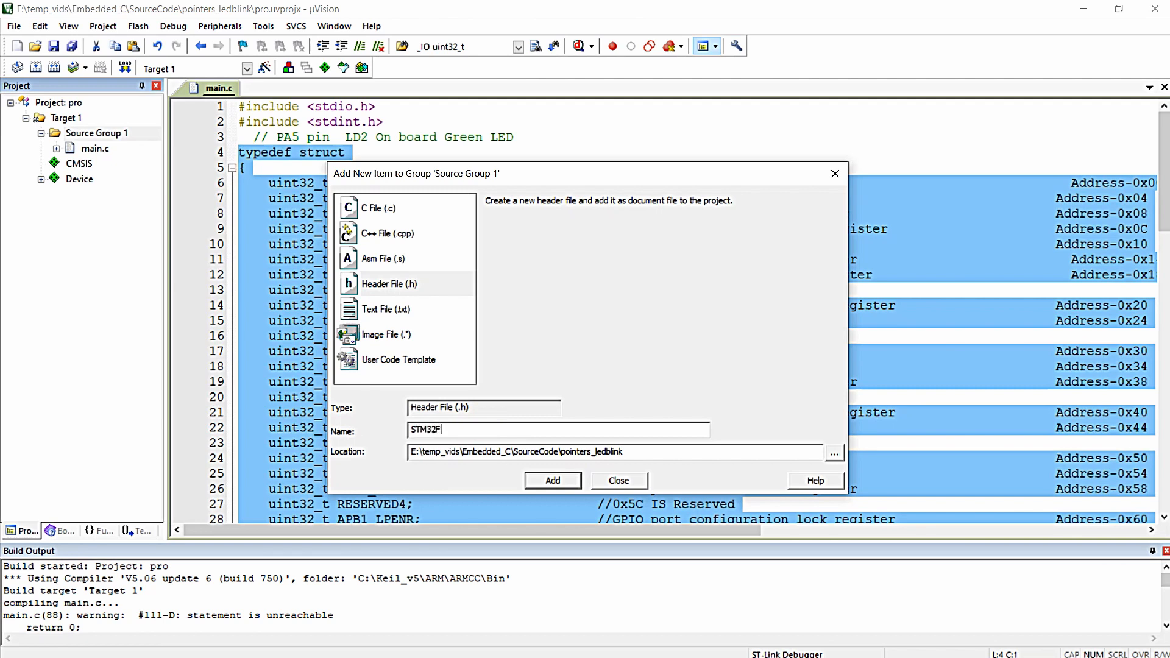
type("4")
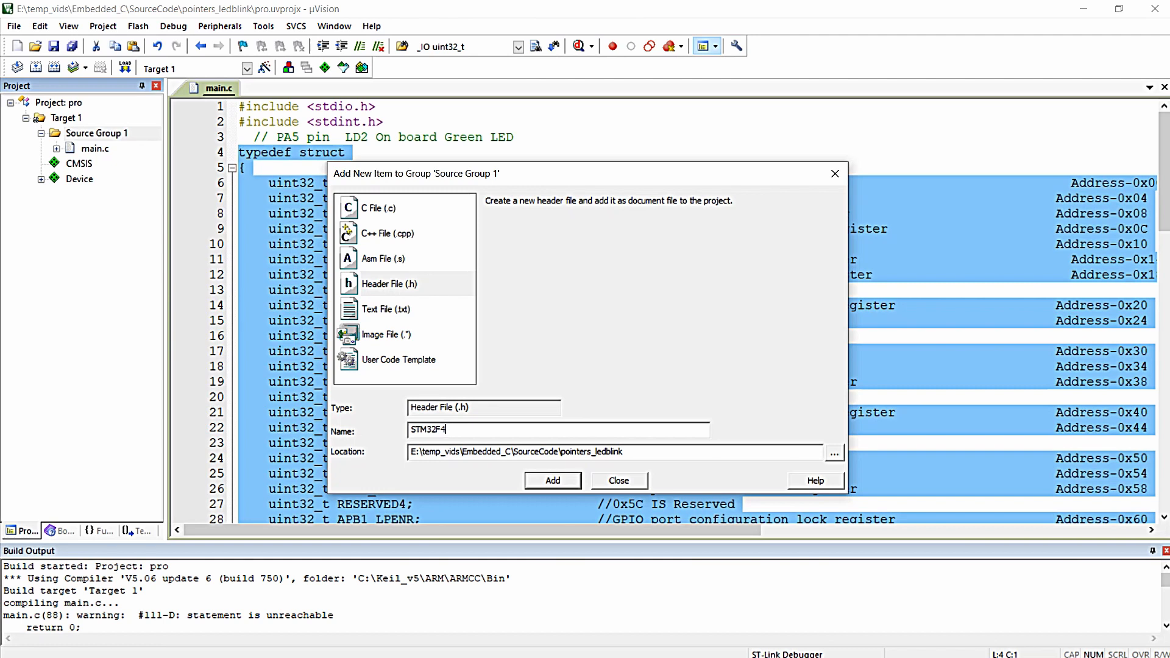
type("46re")
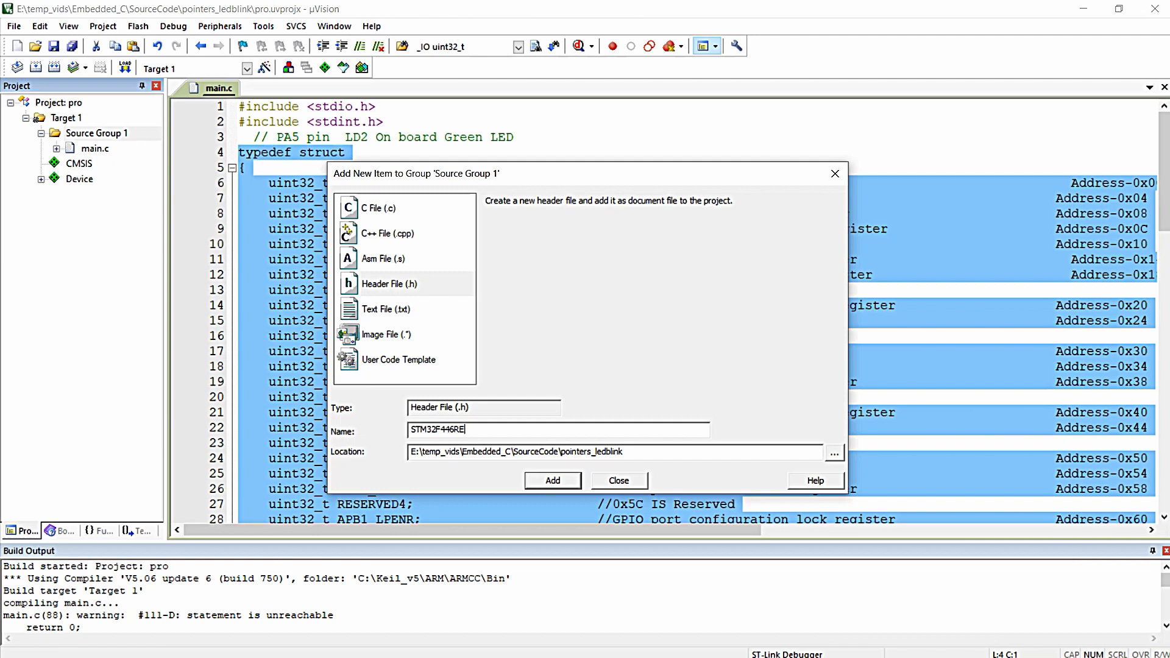
type("_GPI")
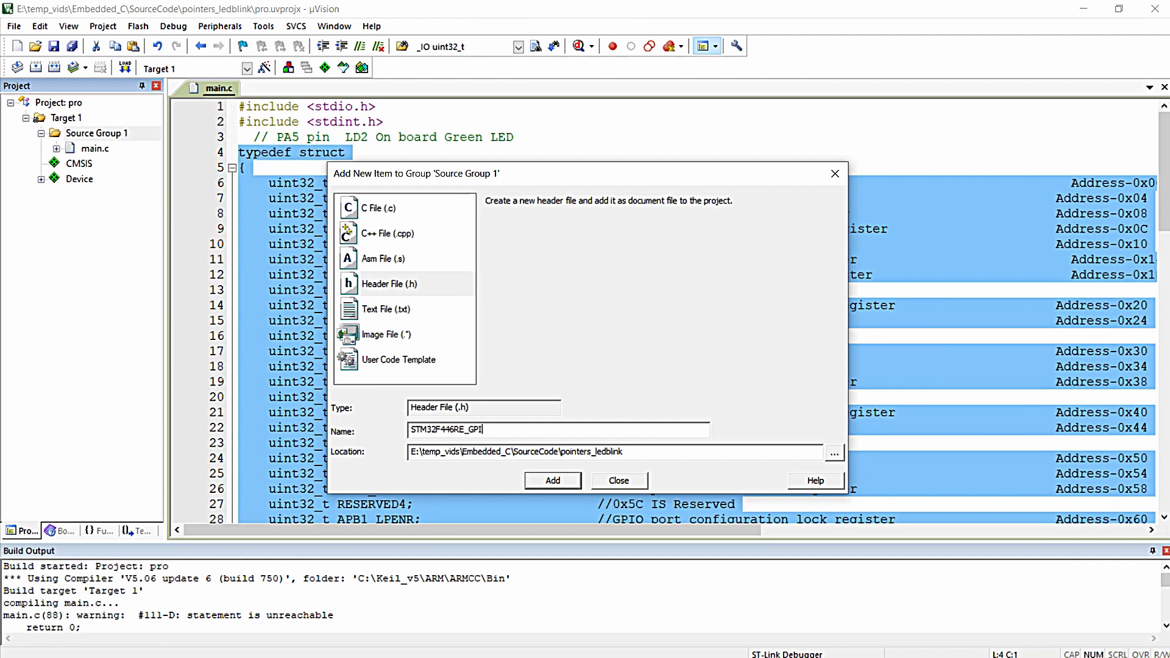
type("O")
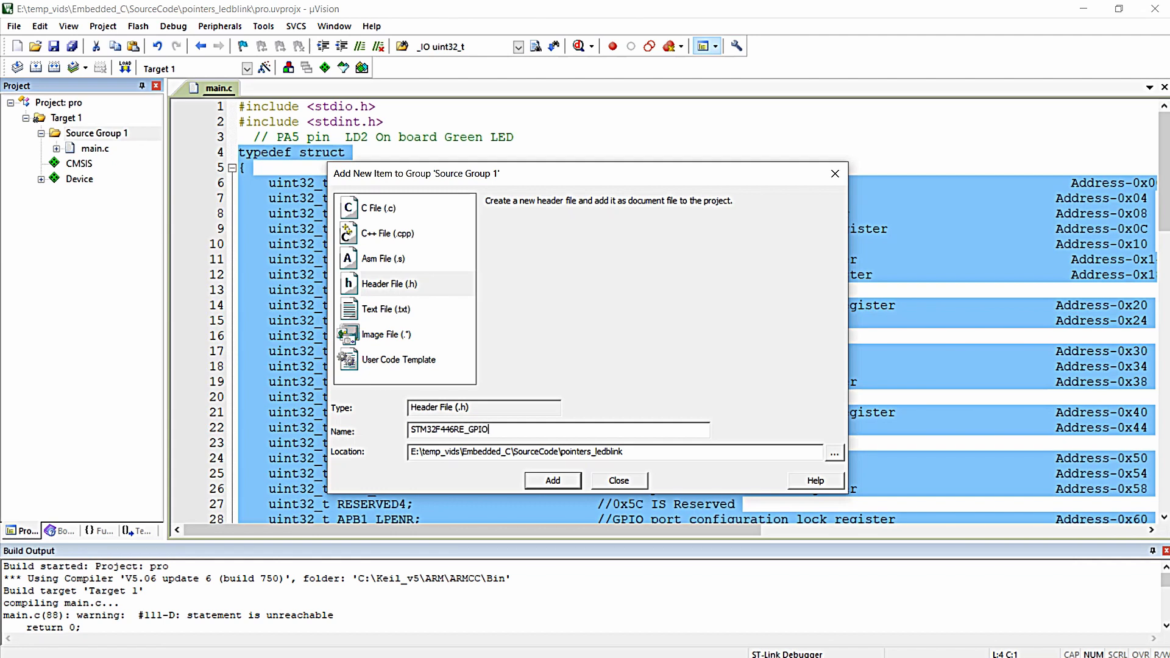
left_click(551, 480)
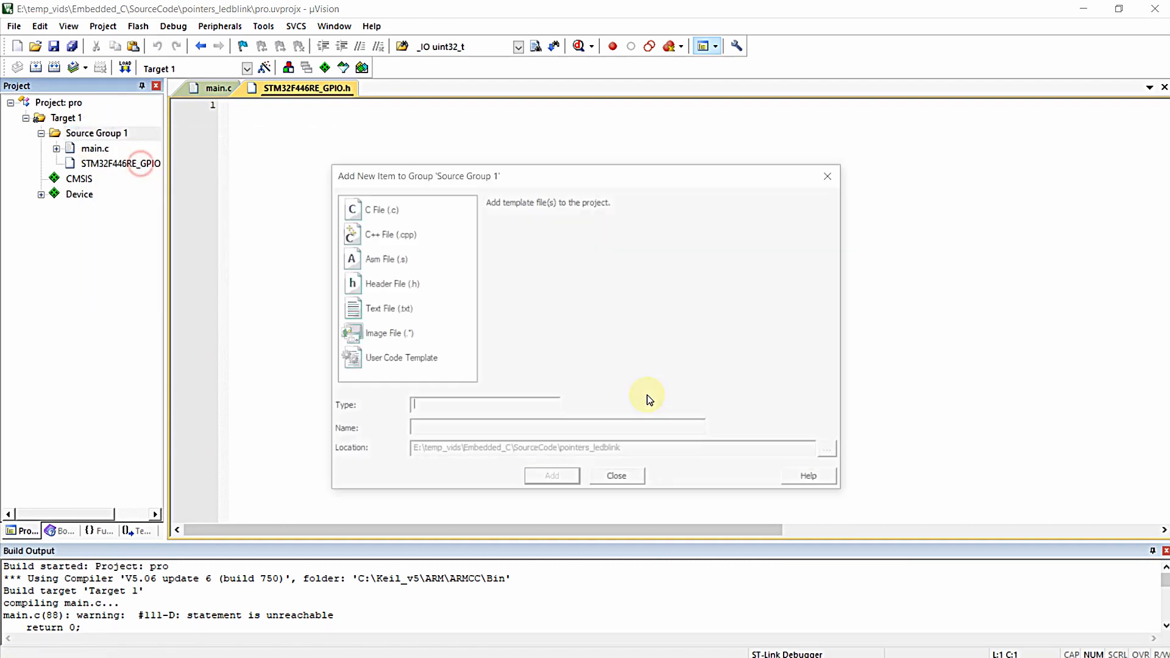
- Add a second header file STM32F446RE_CLOCK.h to Source Group 1
left_click(390, 284)
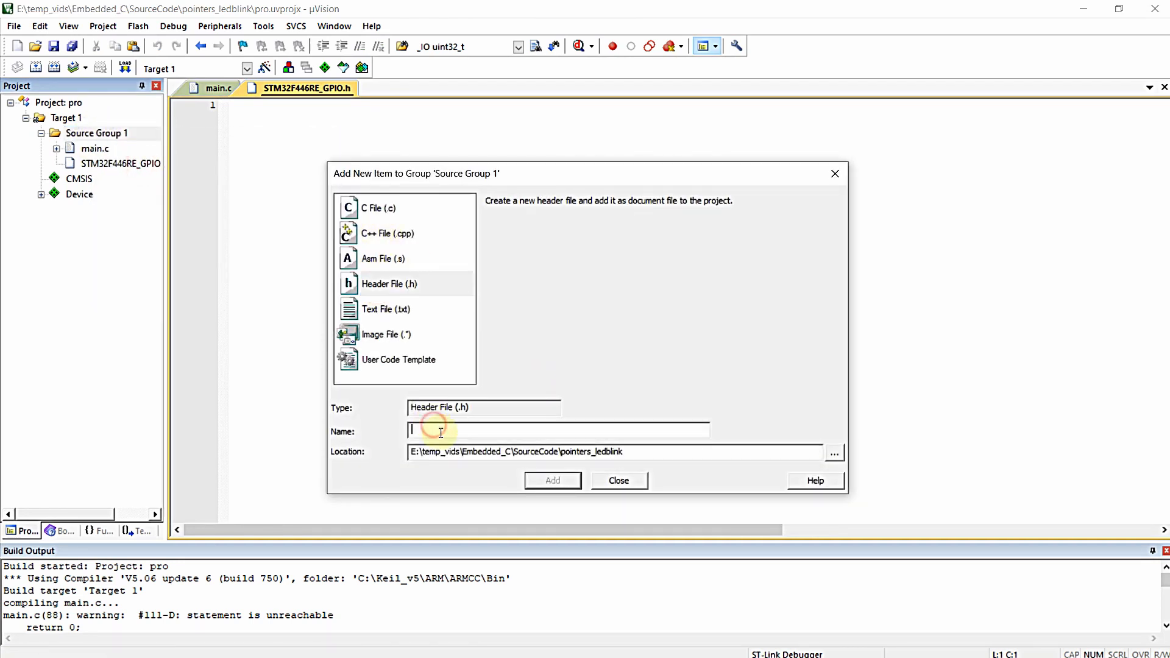
type("STM32F446RE_")
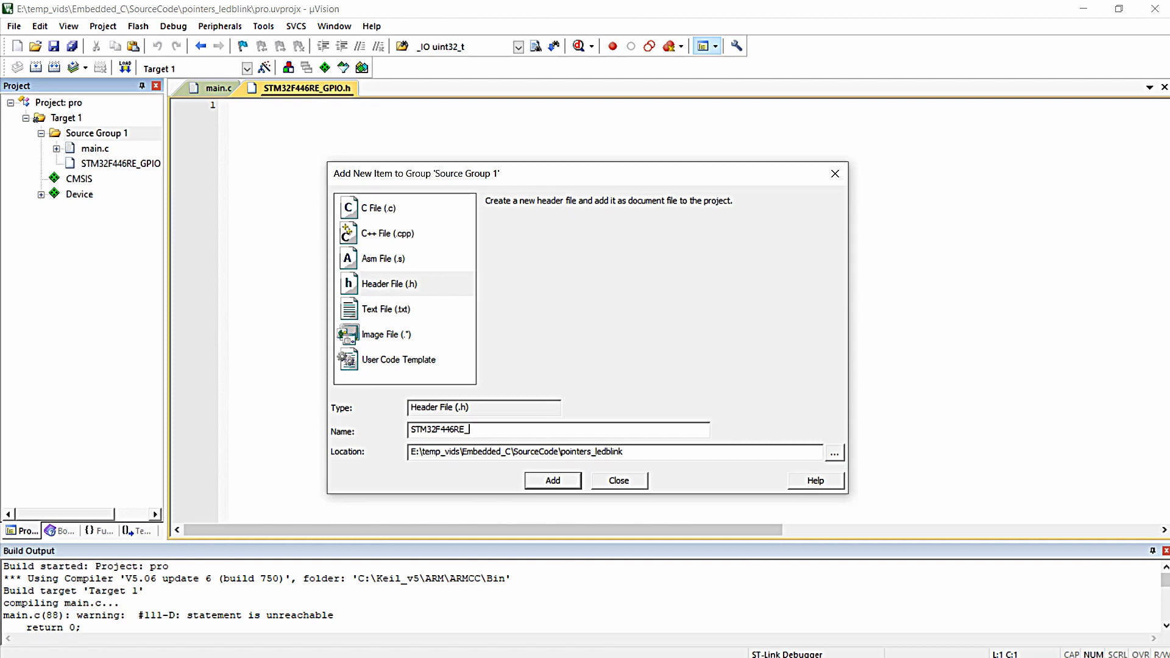
type("CLOCK")
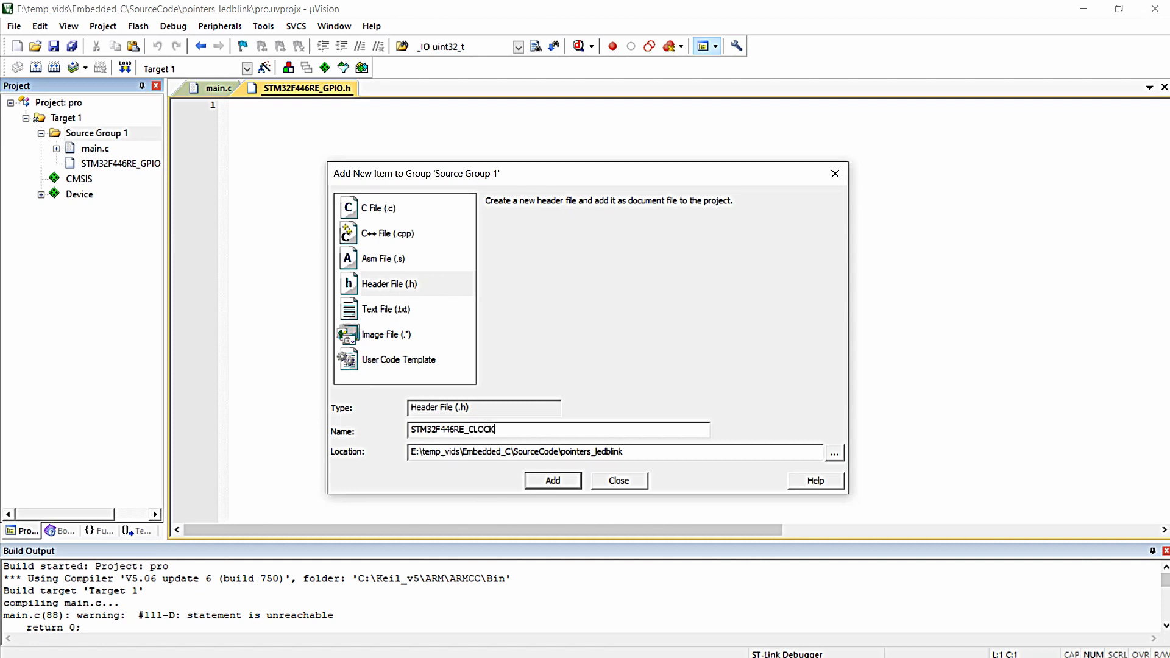
left_click(552, 480)
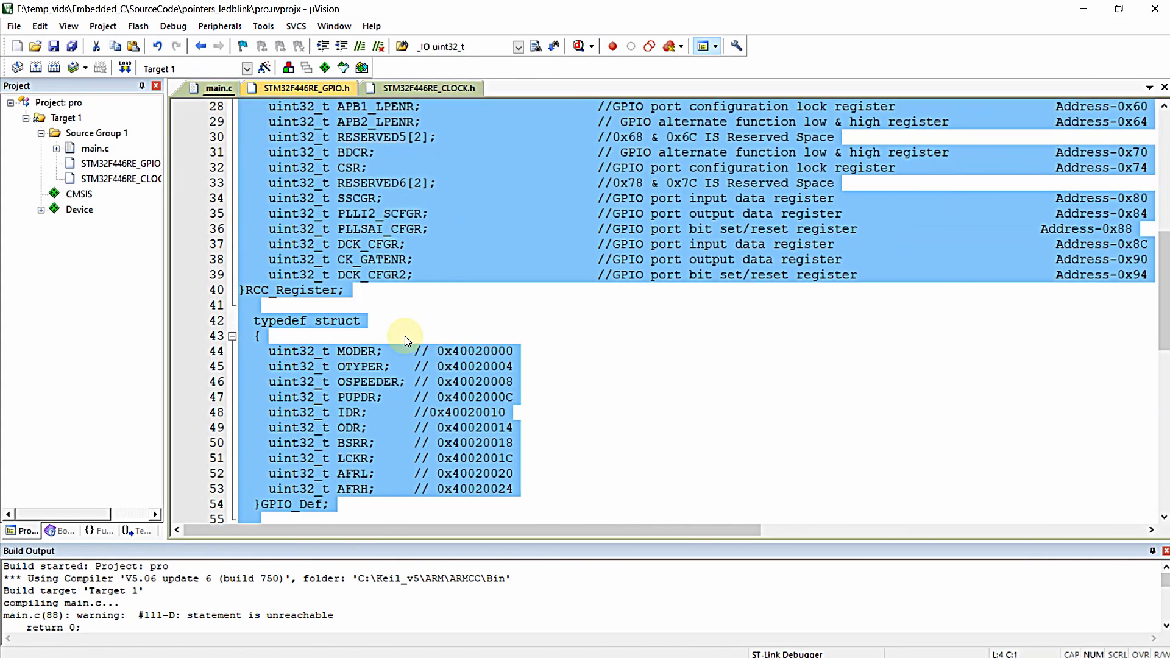
- Move the register struct definitions from main.c into STM32F446RE_GPIO.h
left_click(216, 88)
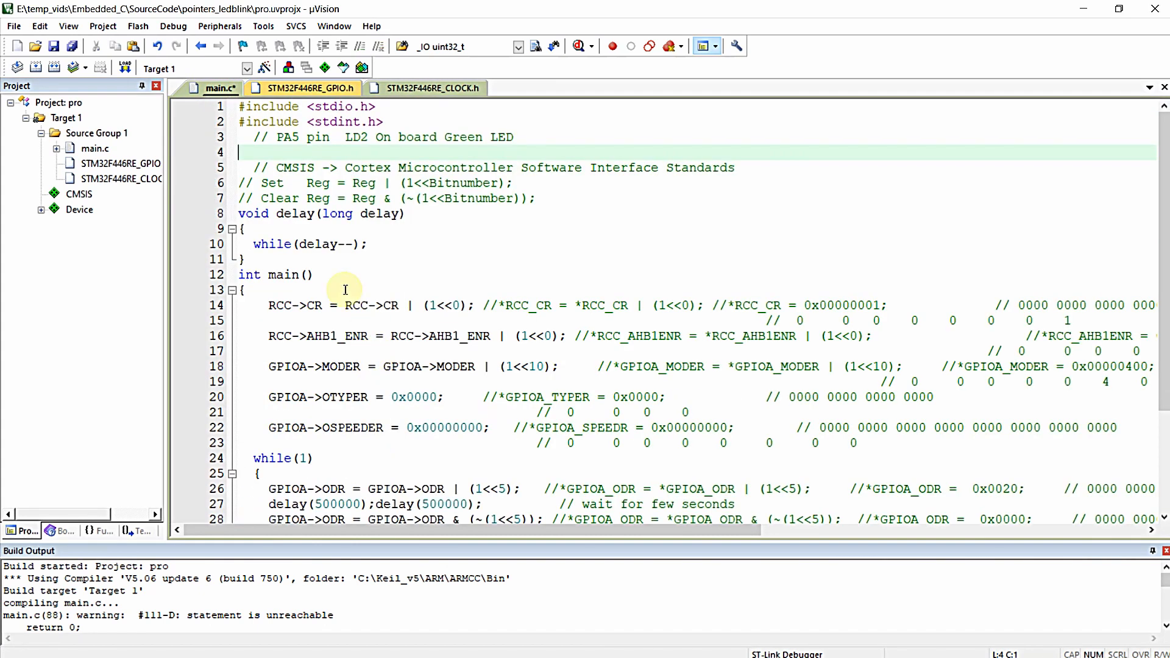
left_click(304, 88)
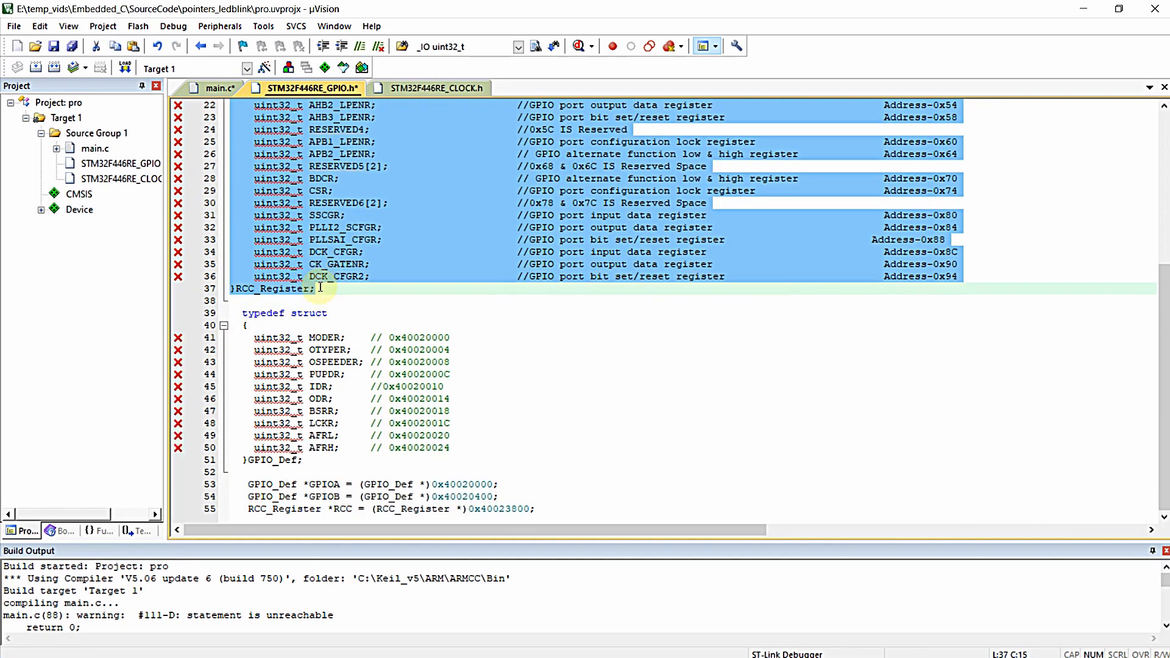
left_click(438, 88)
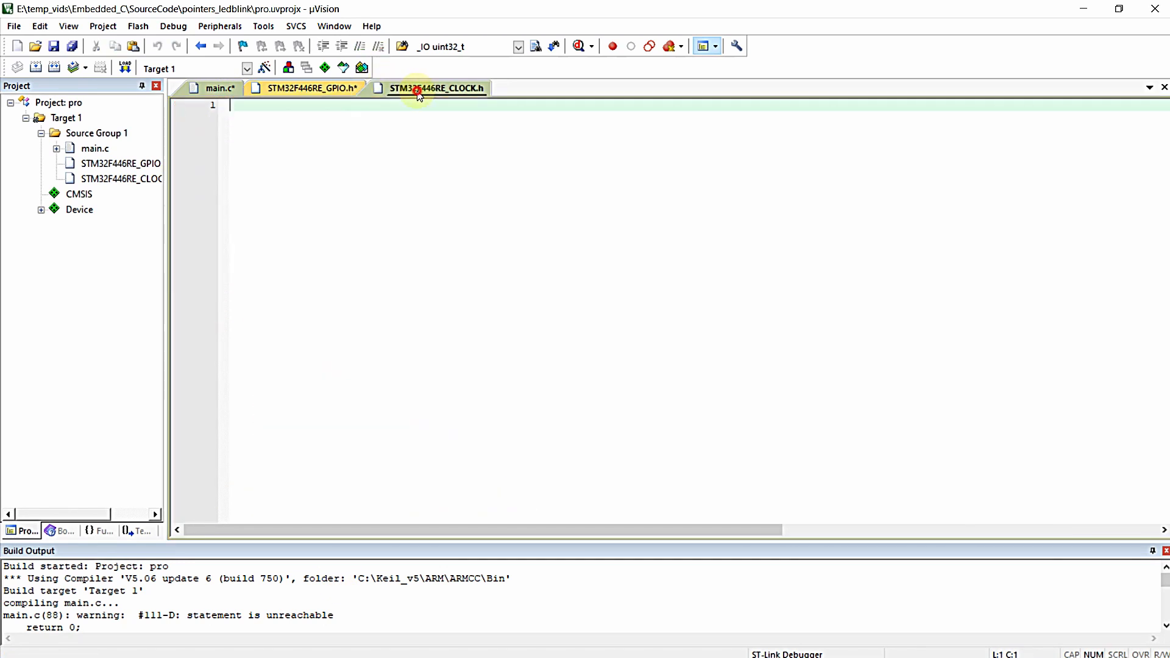
left_click(309, 88)
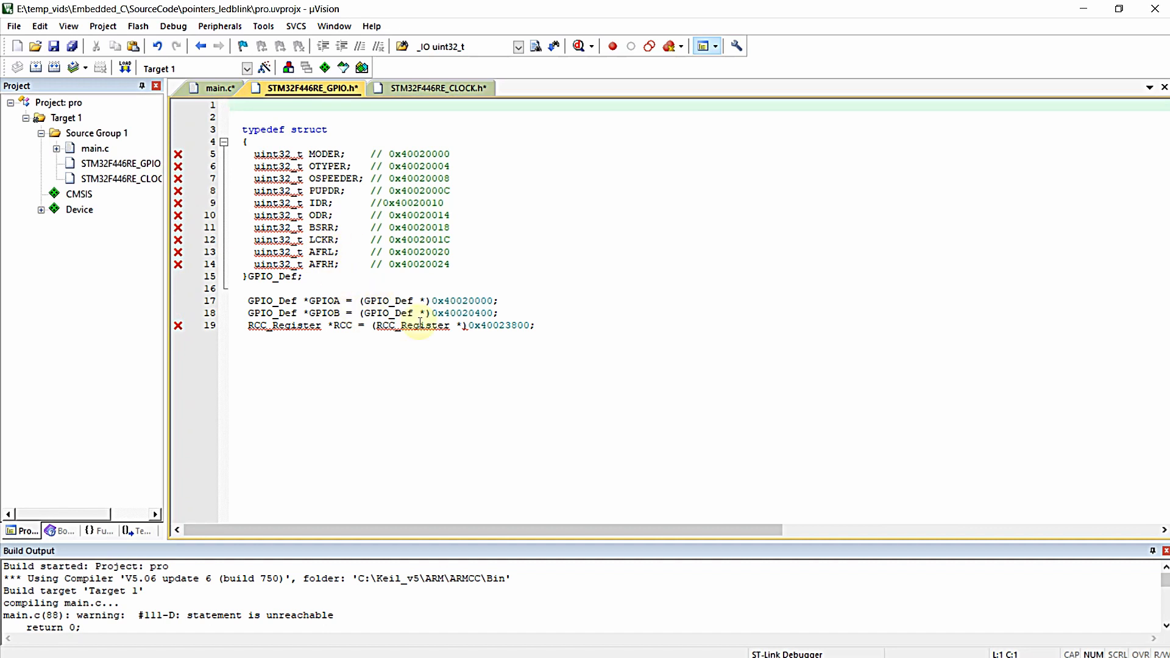
- Move the RCC_Register struct and RCC pointer at 0x40023800 into STM32F446RE_CLOCK.h
triple_click(373, 326)
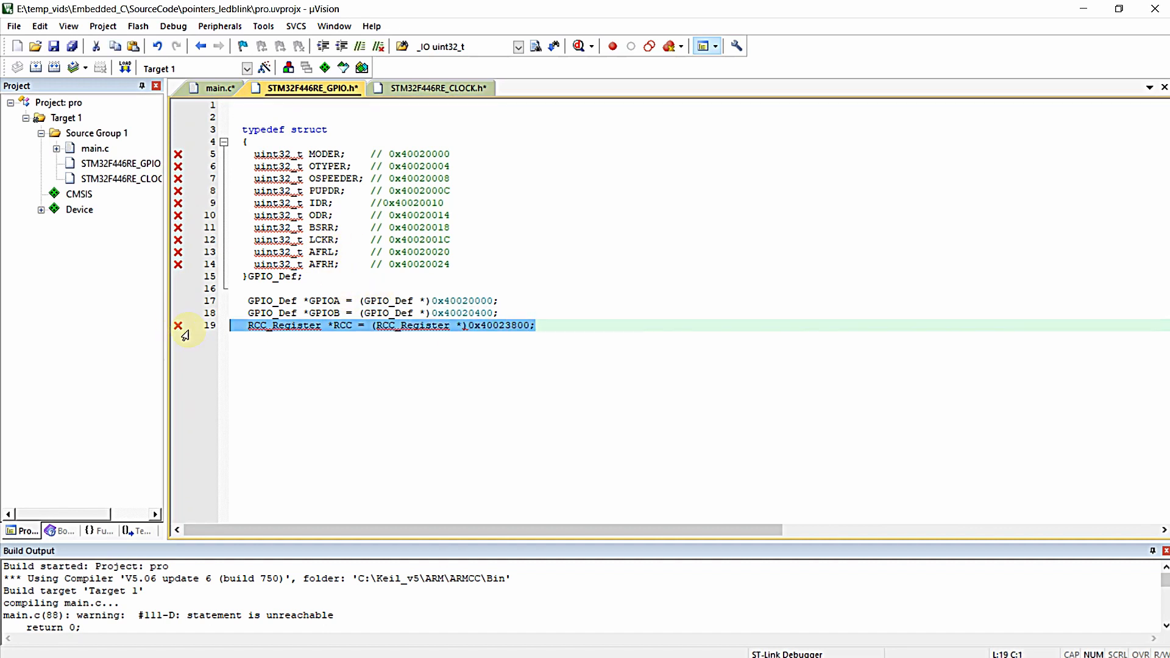
left_click(437, 88)
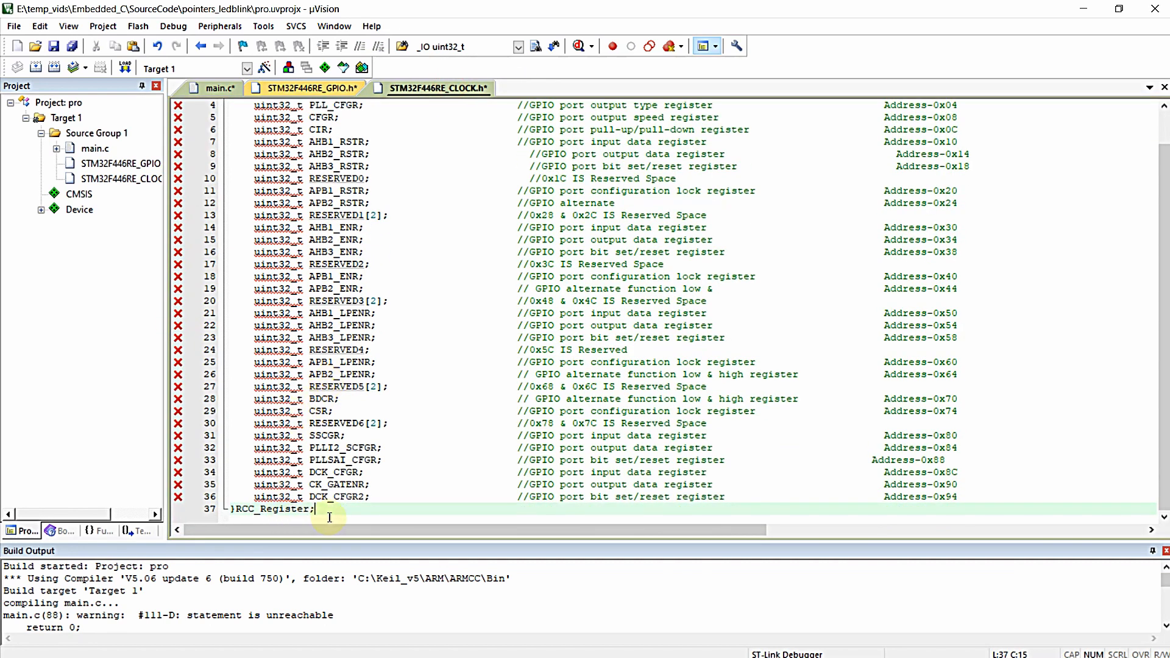
type("RCC_Register *RCC = (RCC_Register *)0x40023800;")
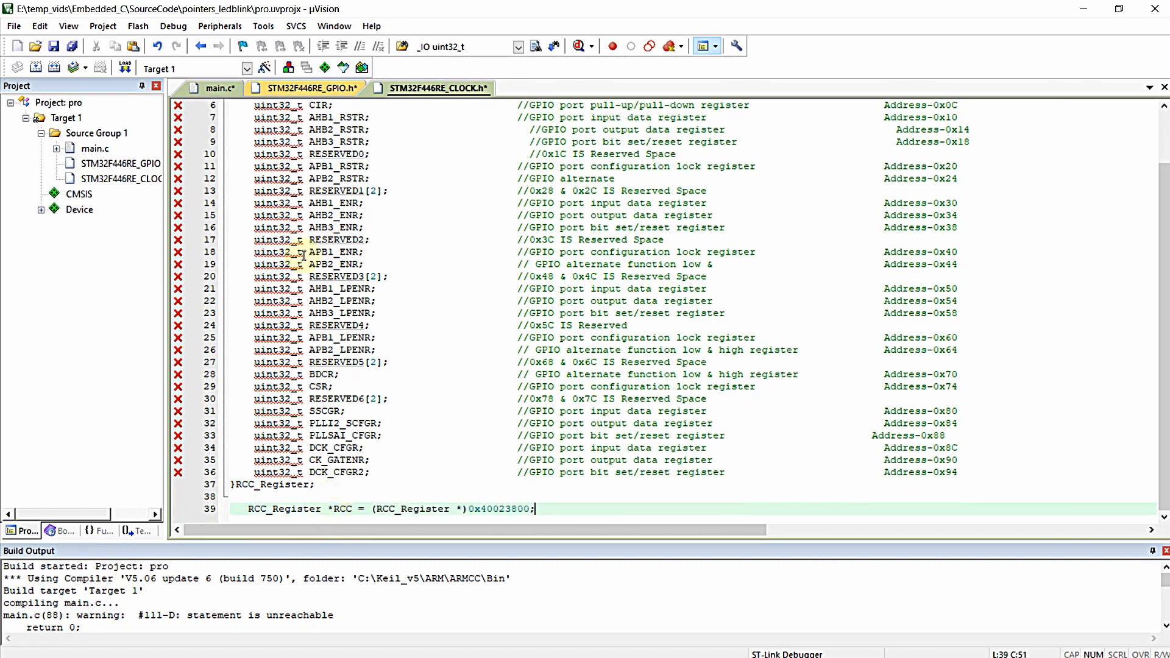
left_click(312, 88)
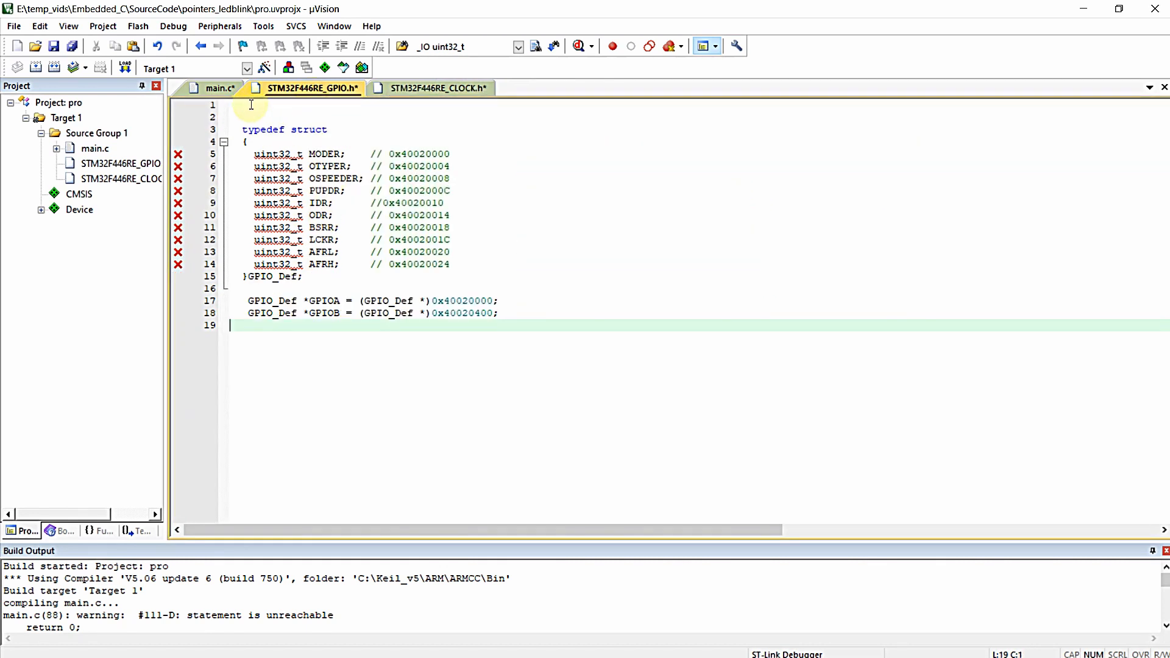
left_click(218, 88)
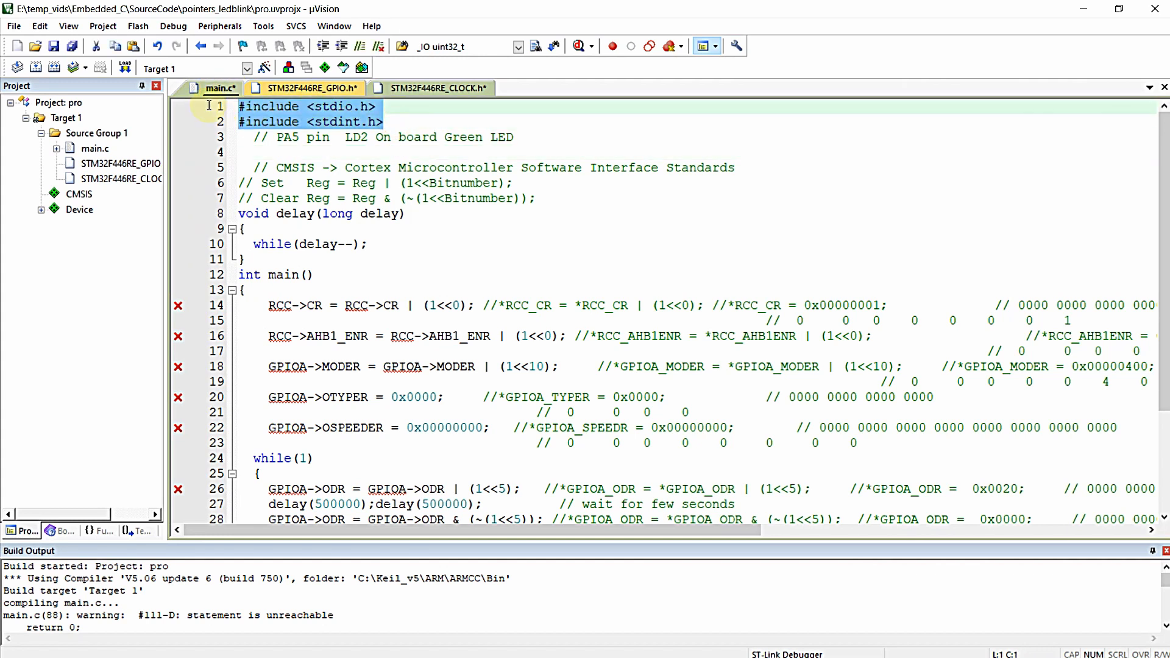
- Give both headers #include <stdint.h>, leaving only <stdio.h> in main.c
left_click(308, 88)
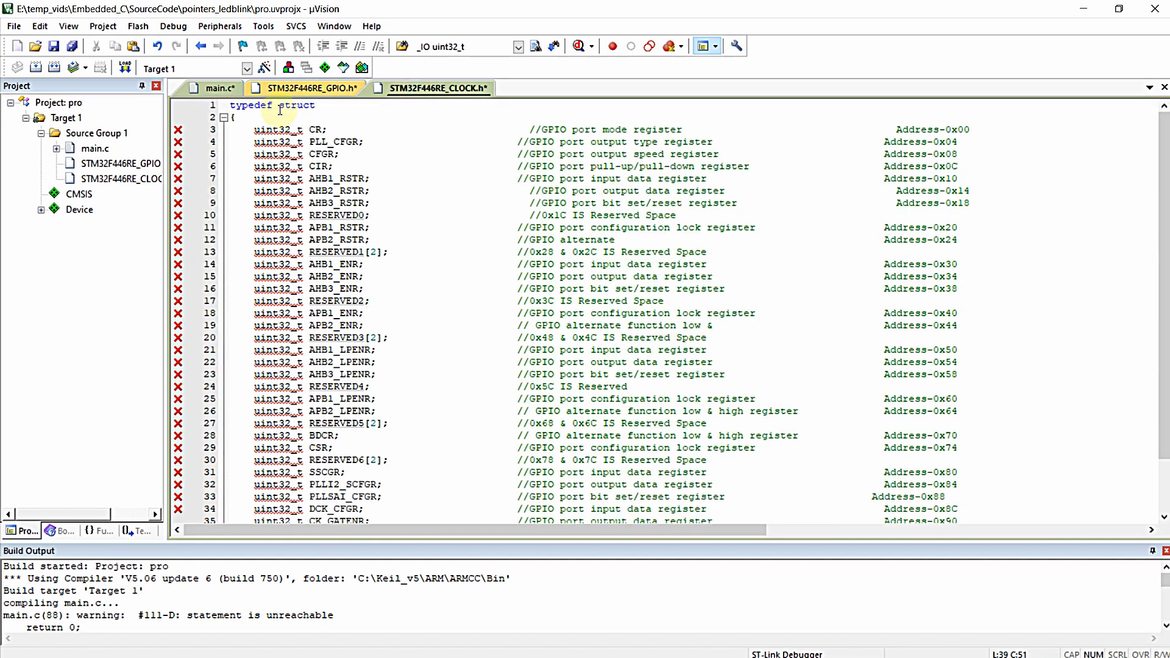
type("#include <stdint.h>")
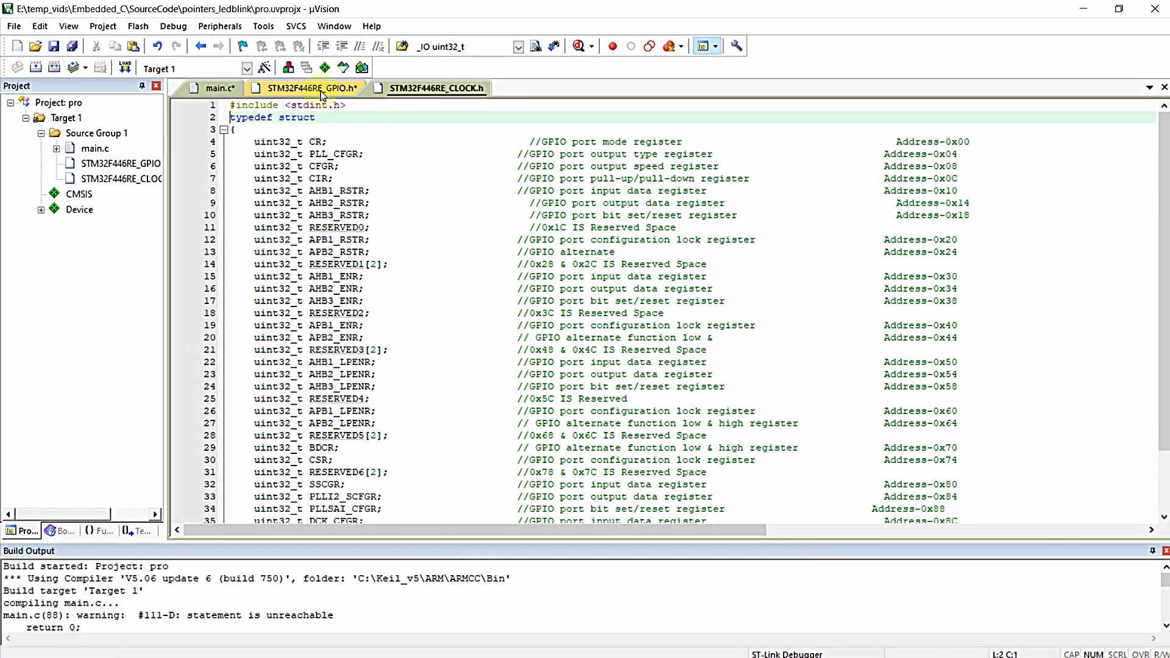
left_click(212, 87)
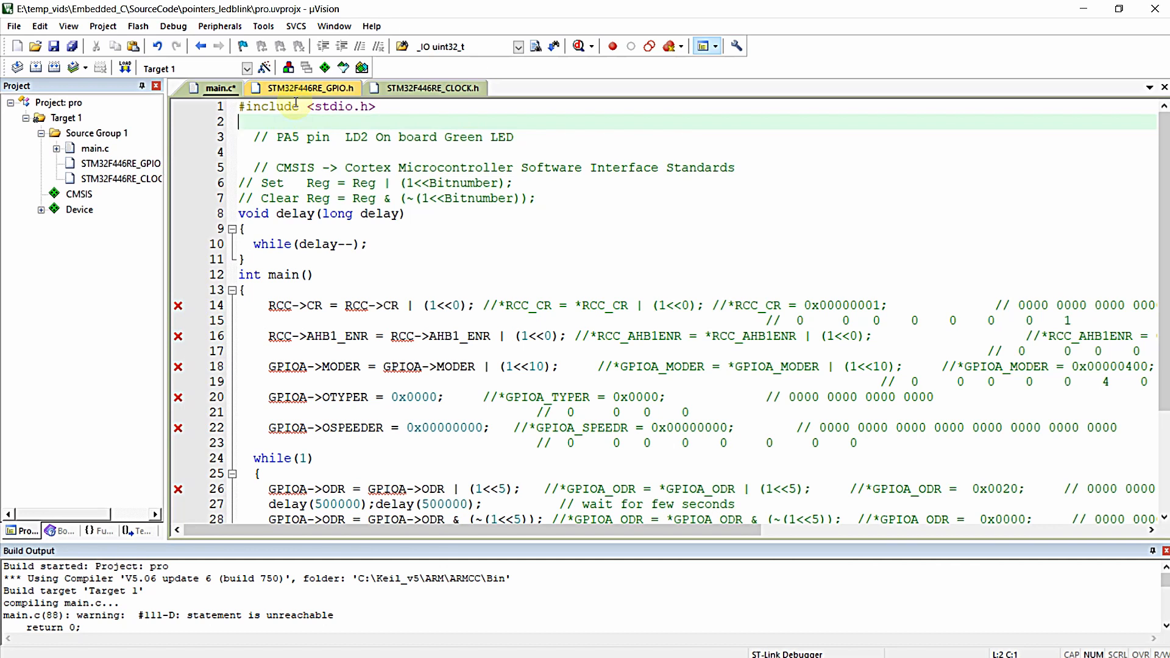
left_click(306, 88)
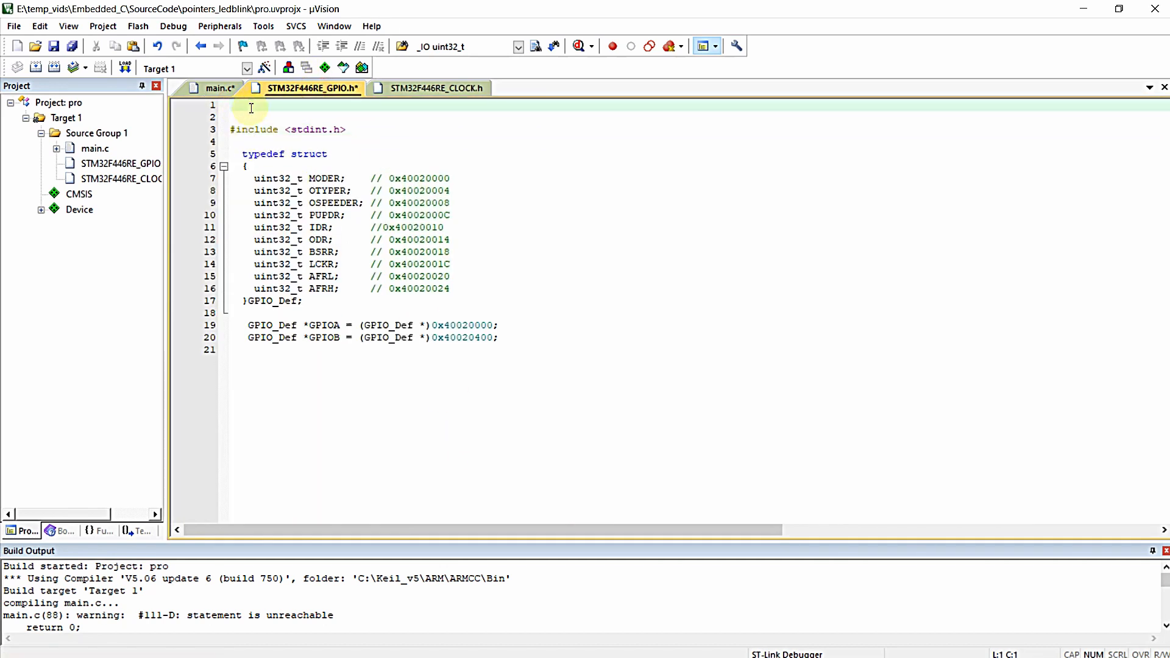
- Wrap the GPIO header in #ifndef/#define _STM32F4_GPIO_H_ ... #endif
type("#")
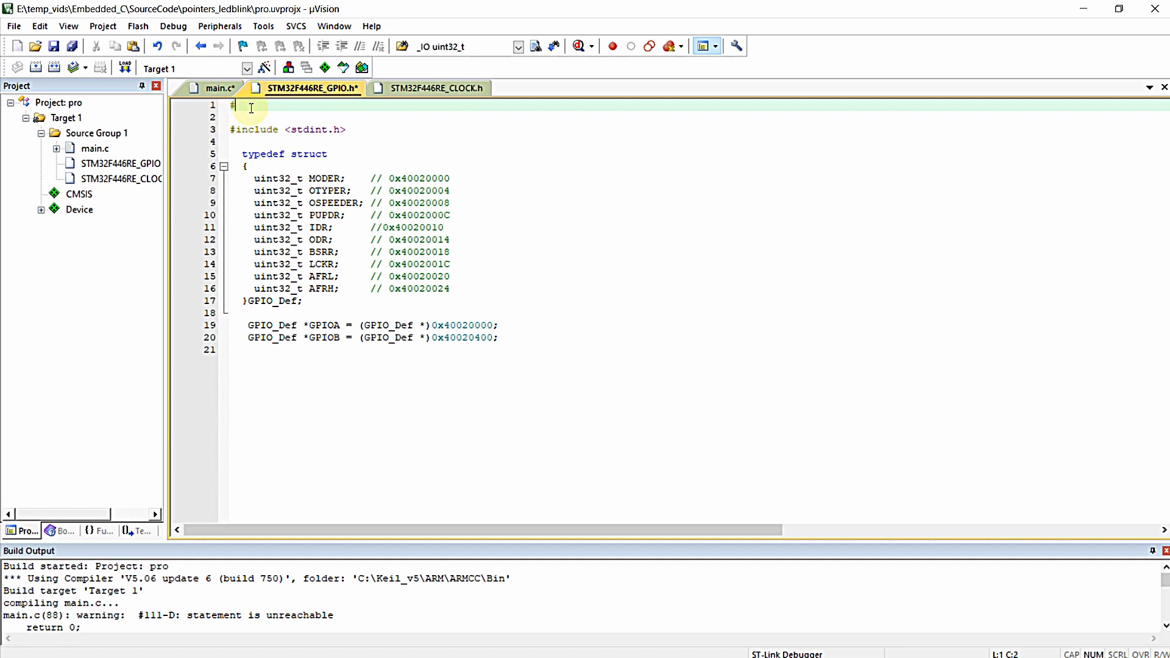
type("ifnde")
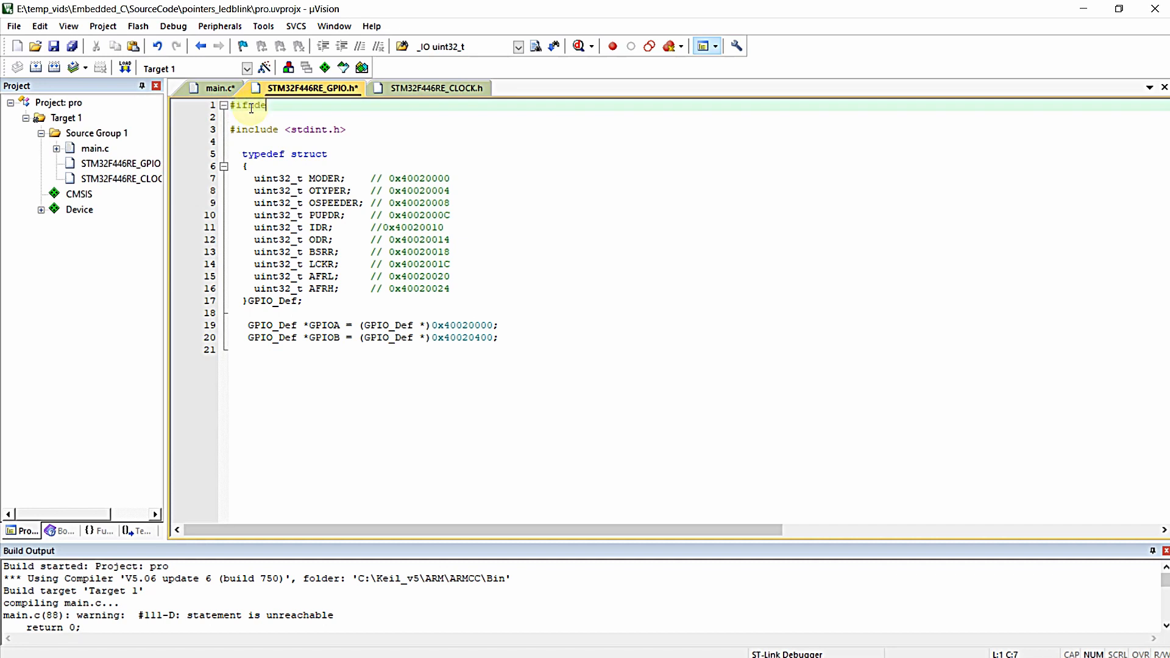
type("f")
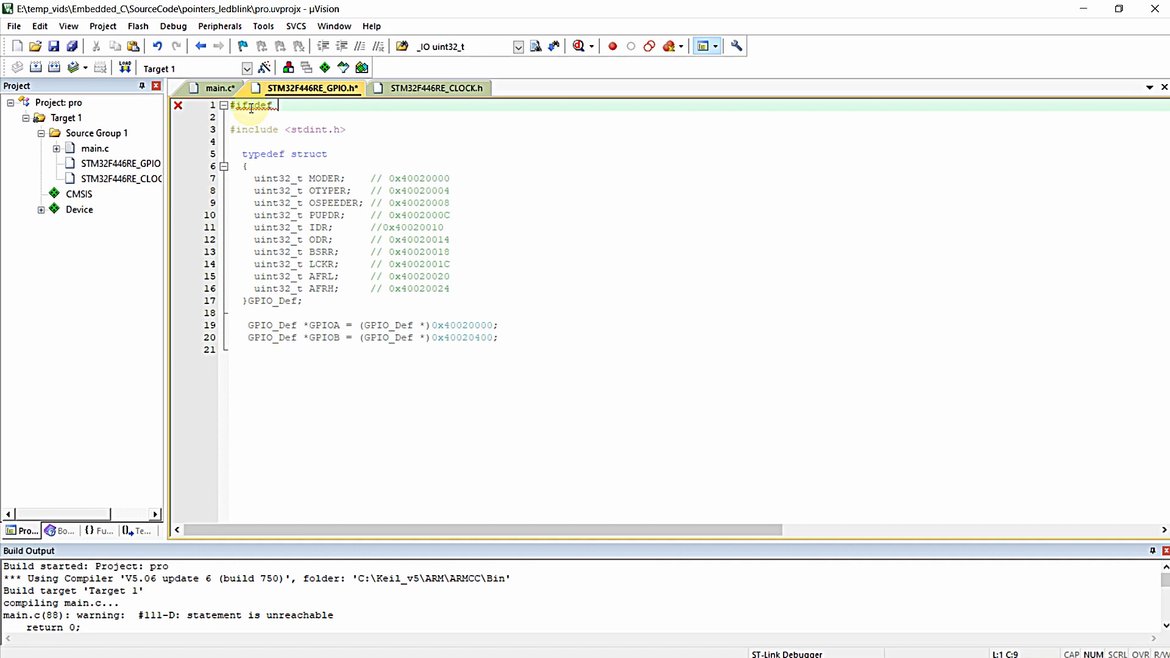
type("STM")
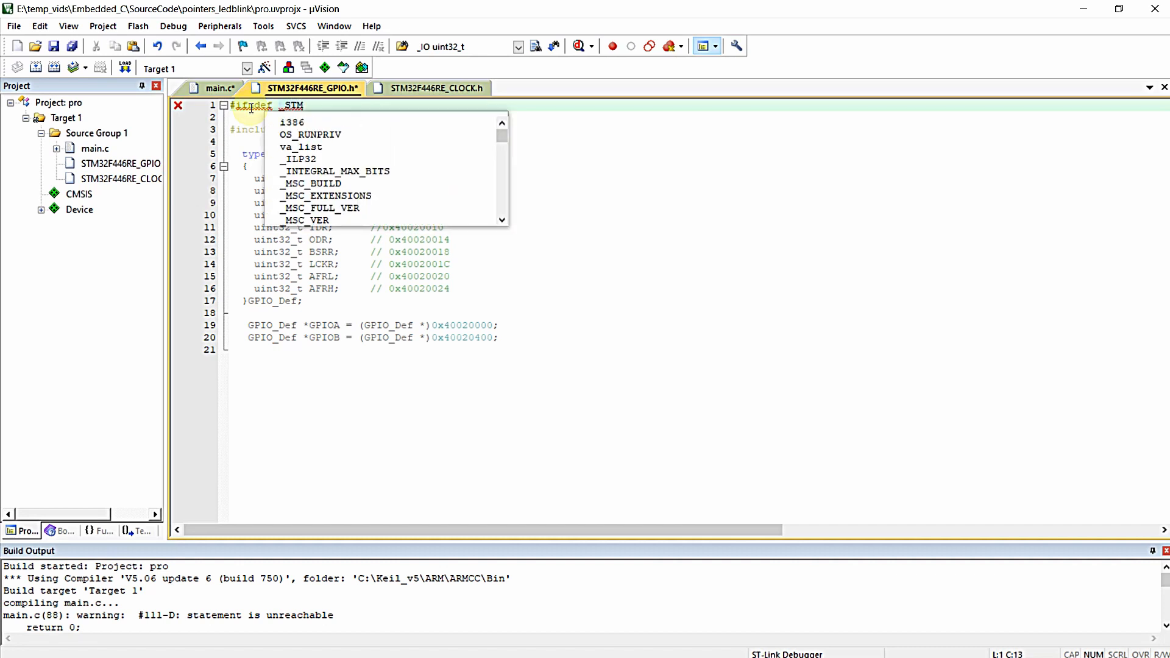
type("32F")
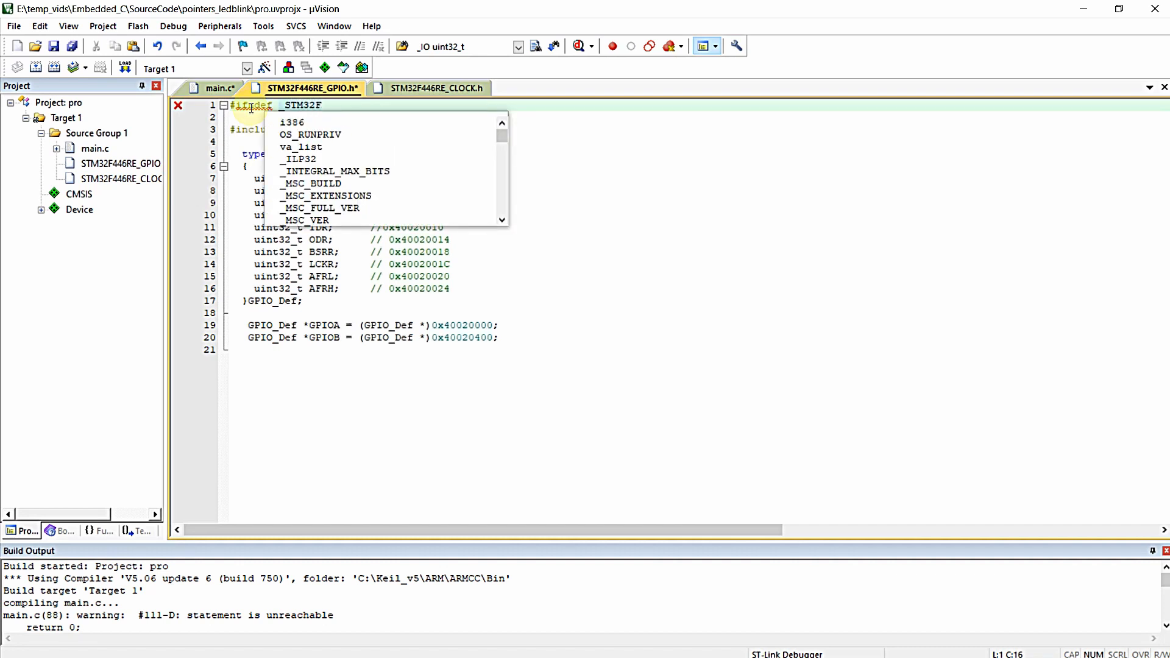
type("4_G")
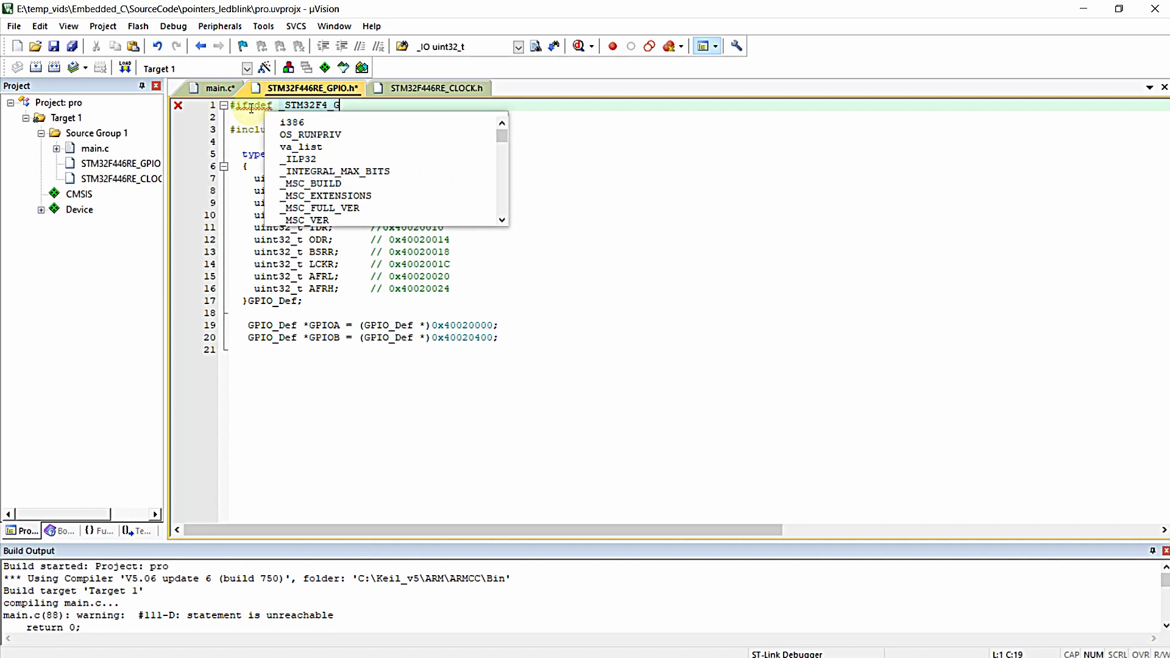
type("PIO_H")
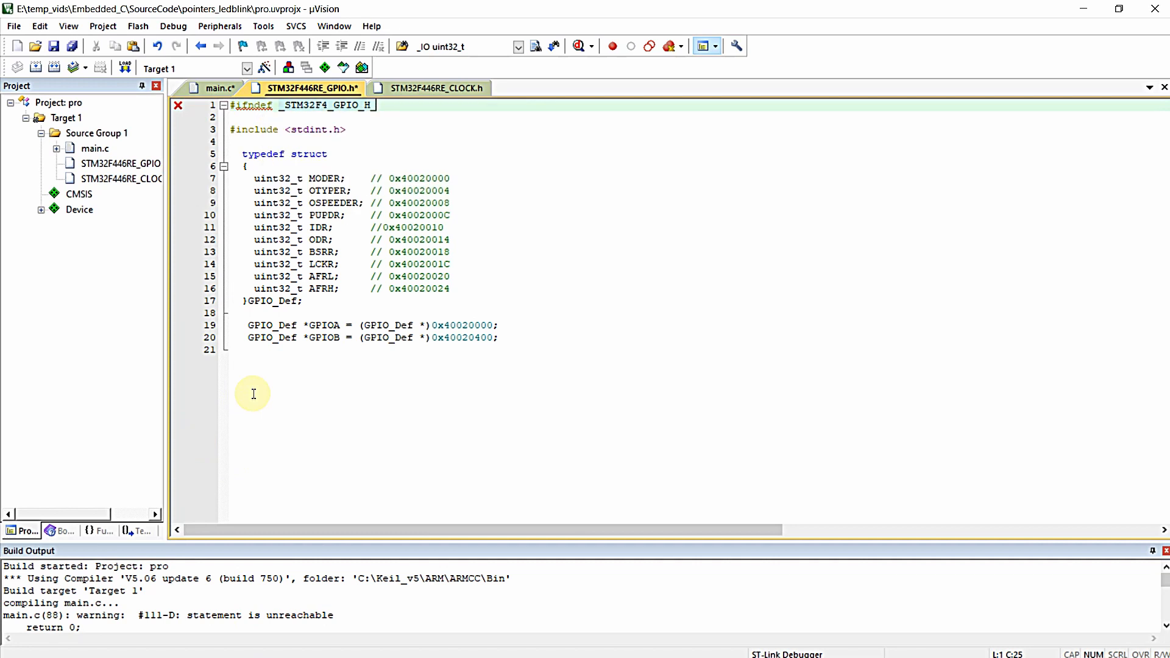
type("#define")
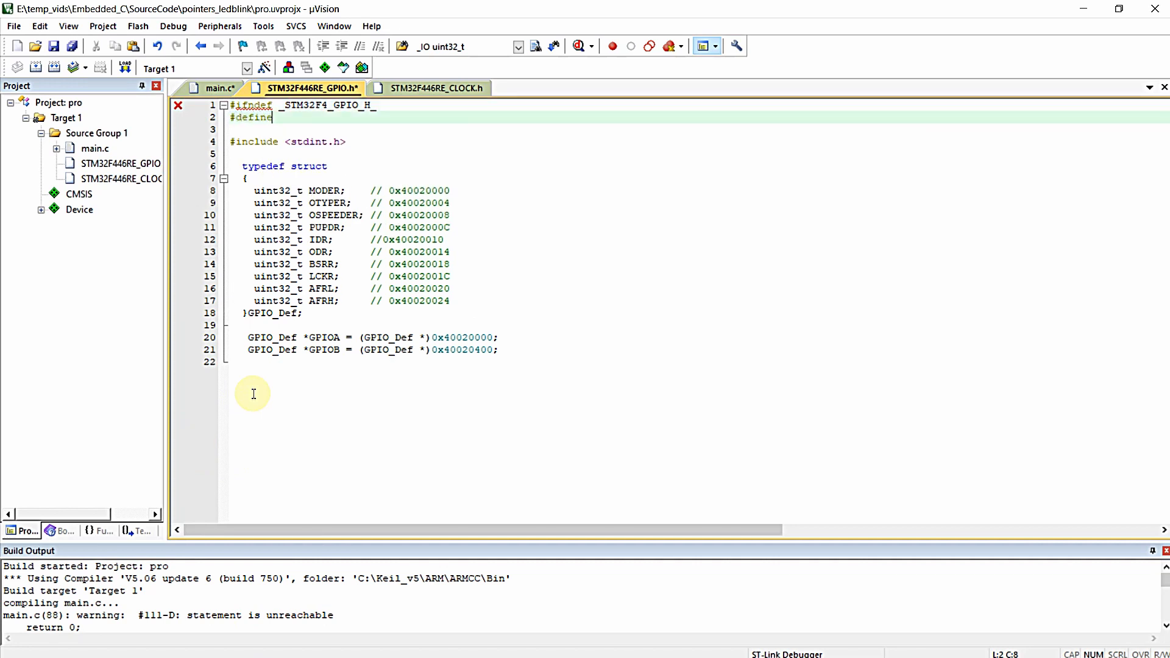
type("_STM")
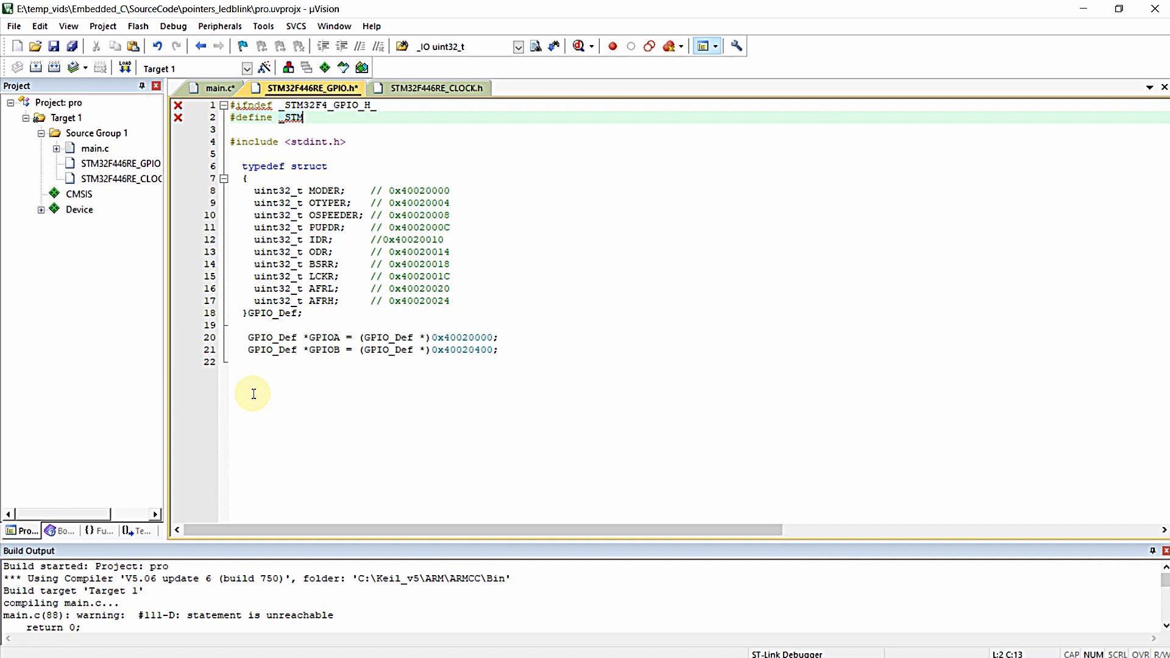
type("32F4")
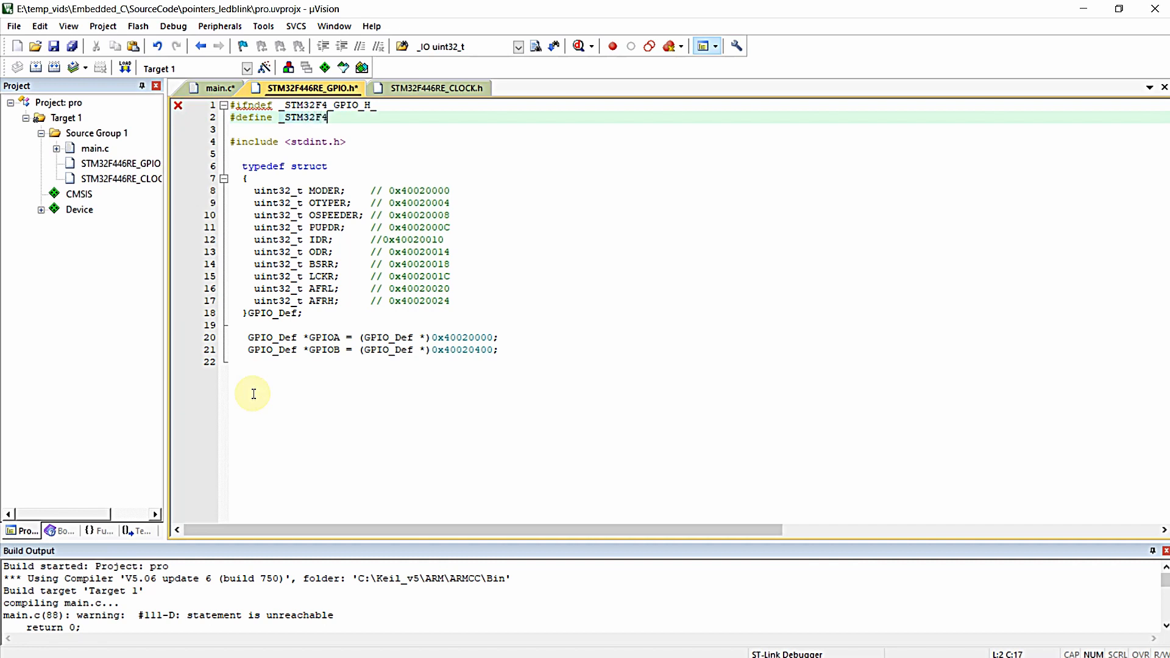
type("GPIO_H_")
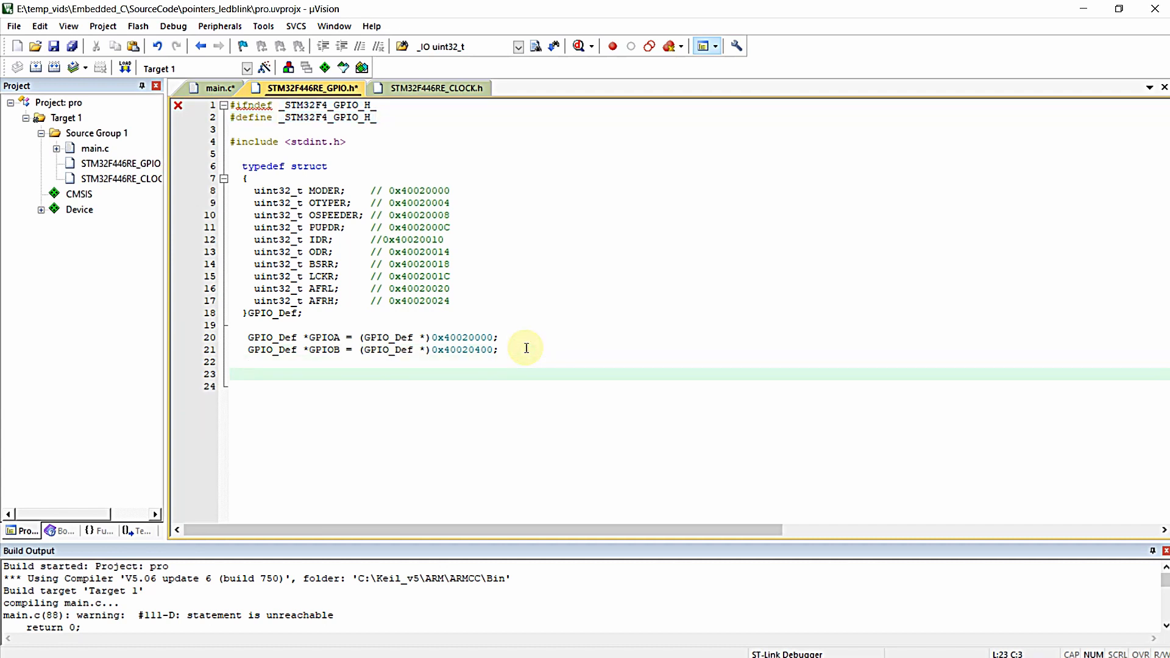
type("#endi")
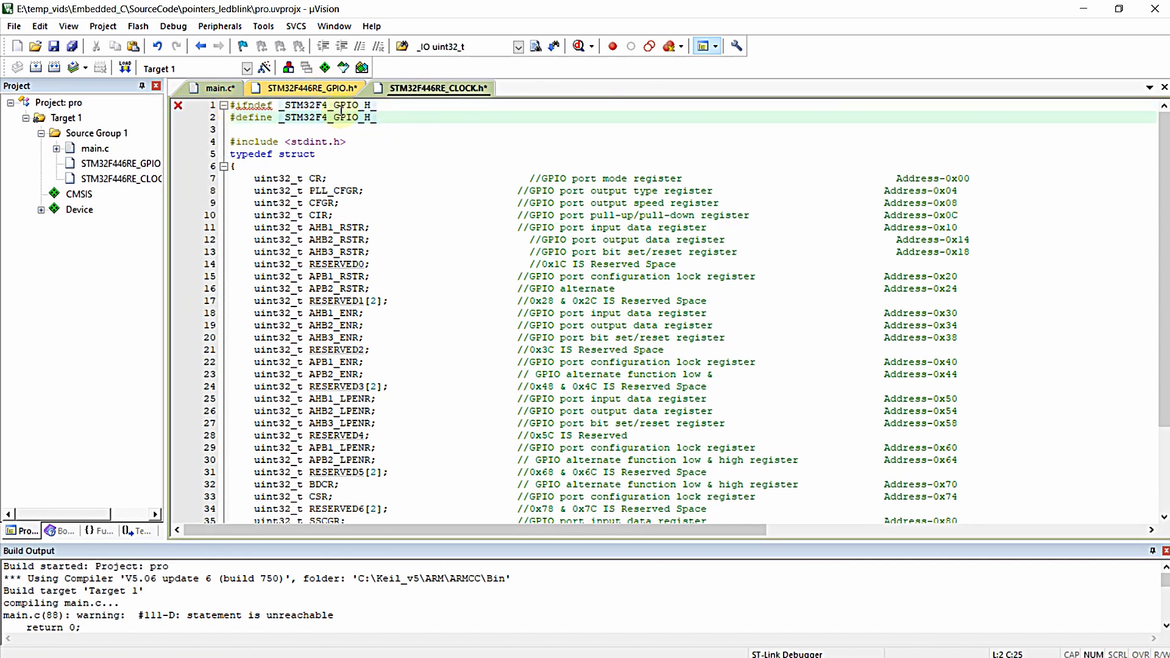
- Adapt the copied guard name in STM32F446RE_CLOCK.h and close it with #endif
double_click(344, 105)
type("CLK")
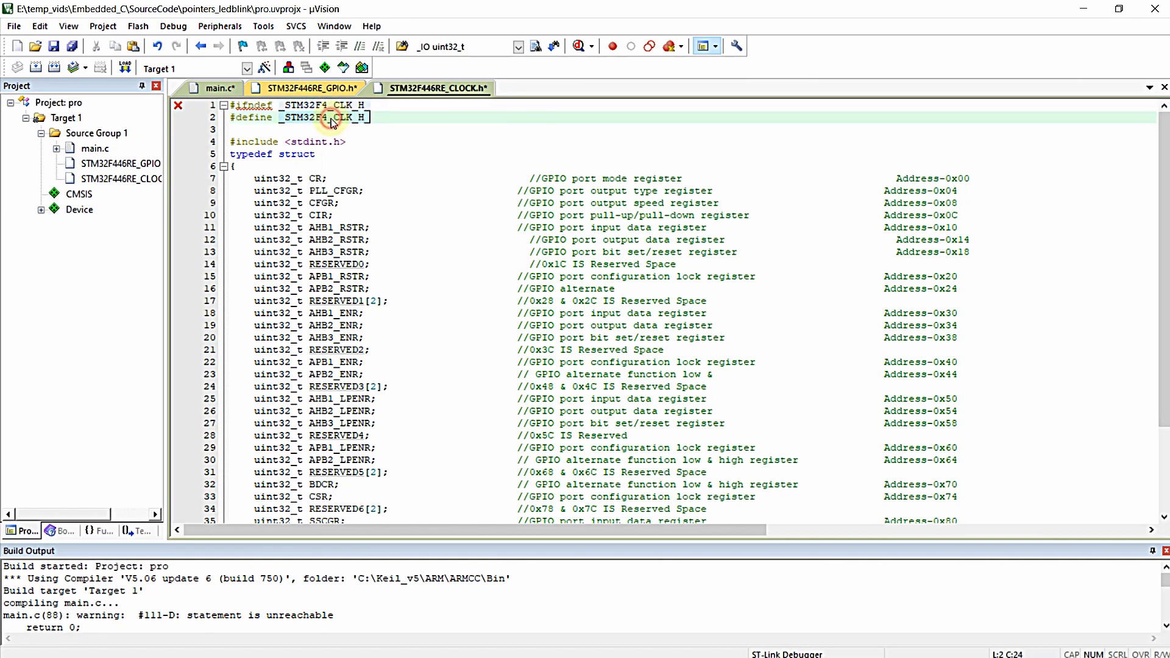
scroll("down", 3)
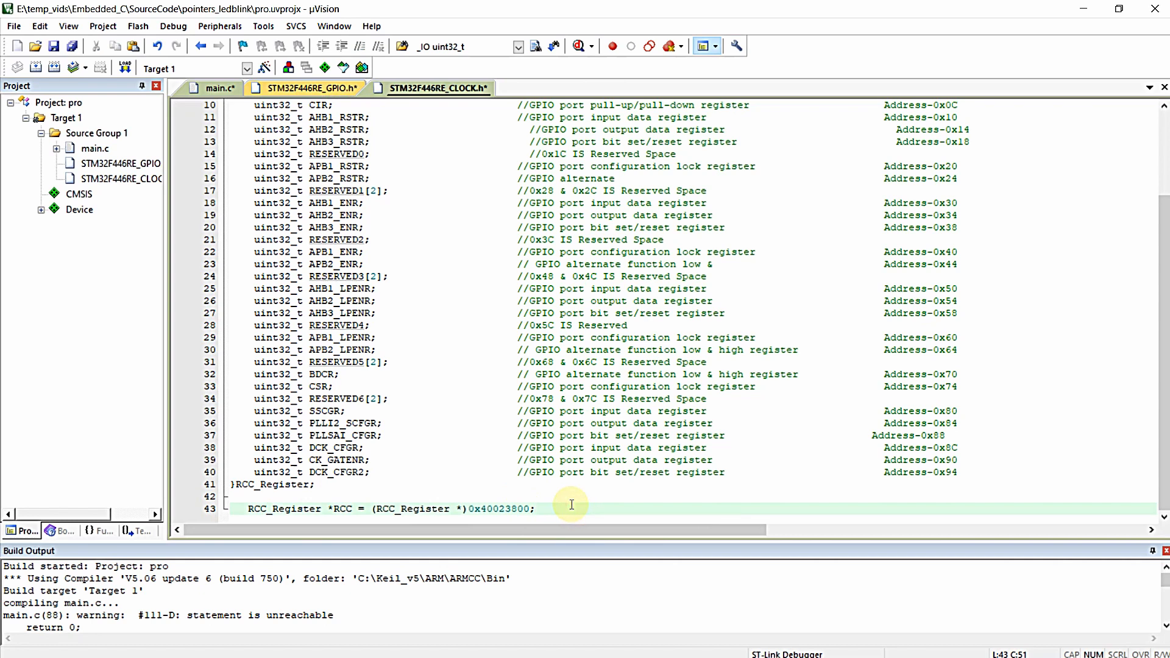
type("#endif")
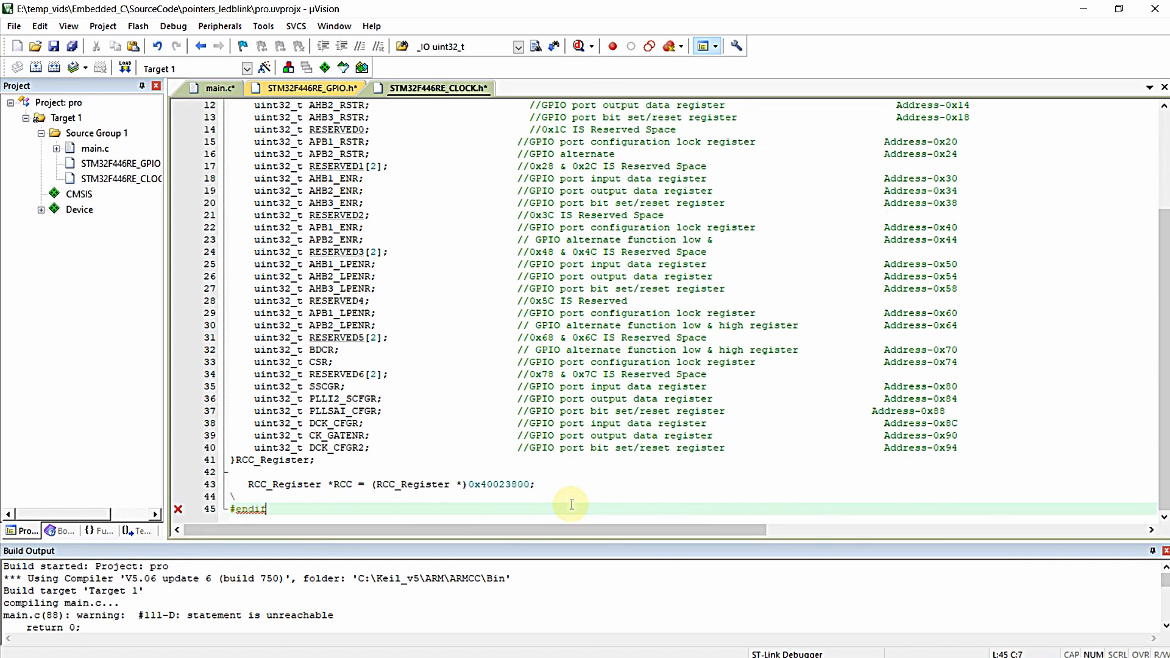
scroll("up", 3)
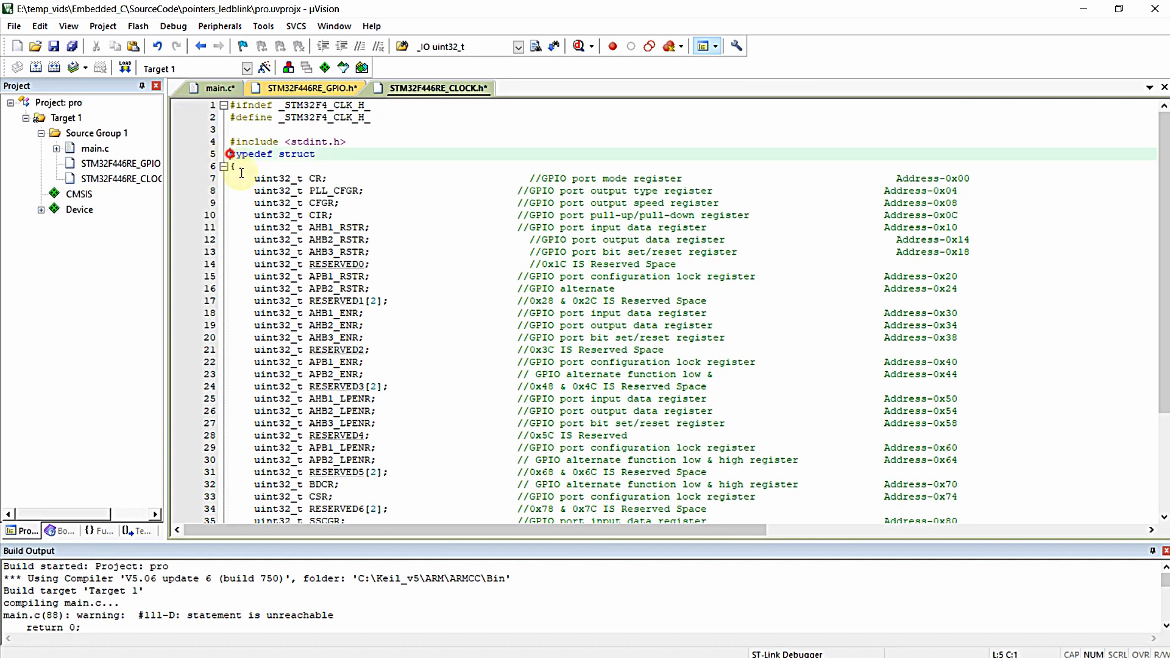
scroll("down", 3)
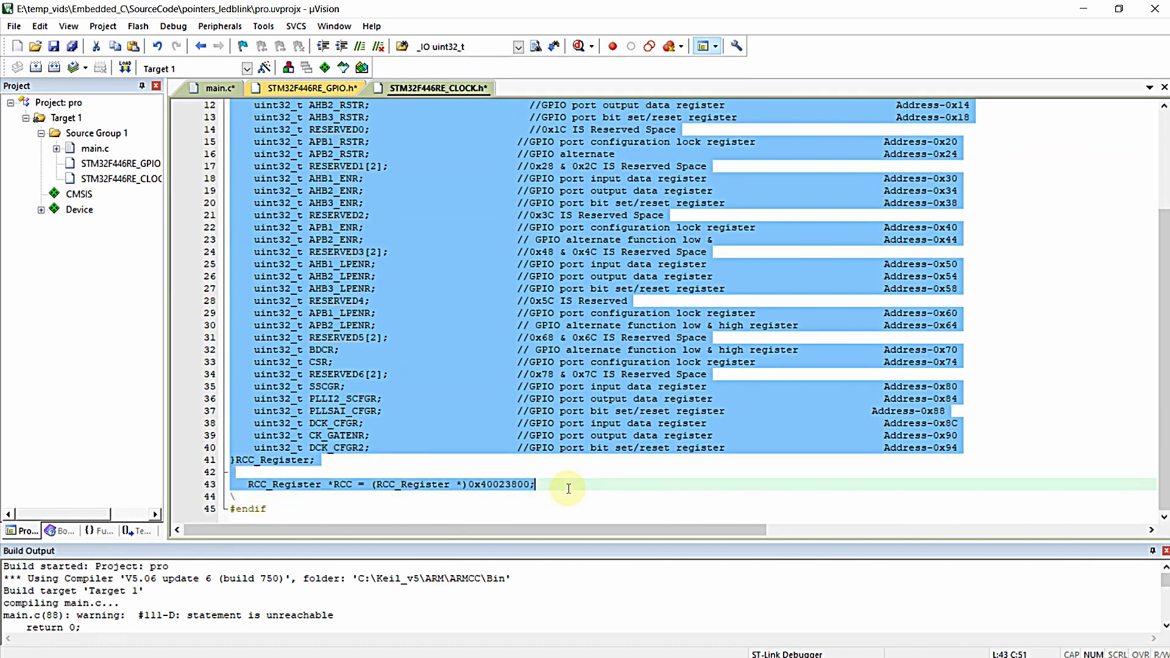
mouse_move(424, 403)
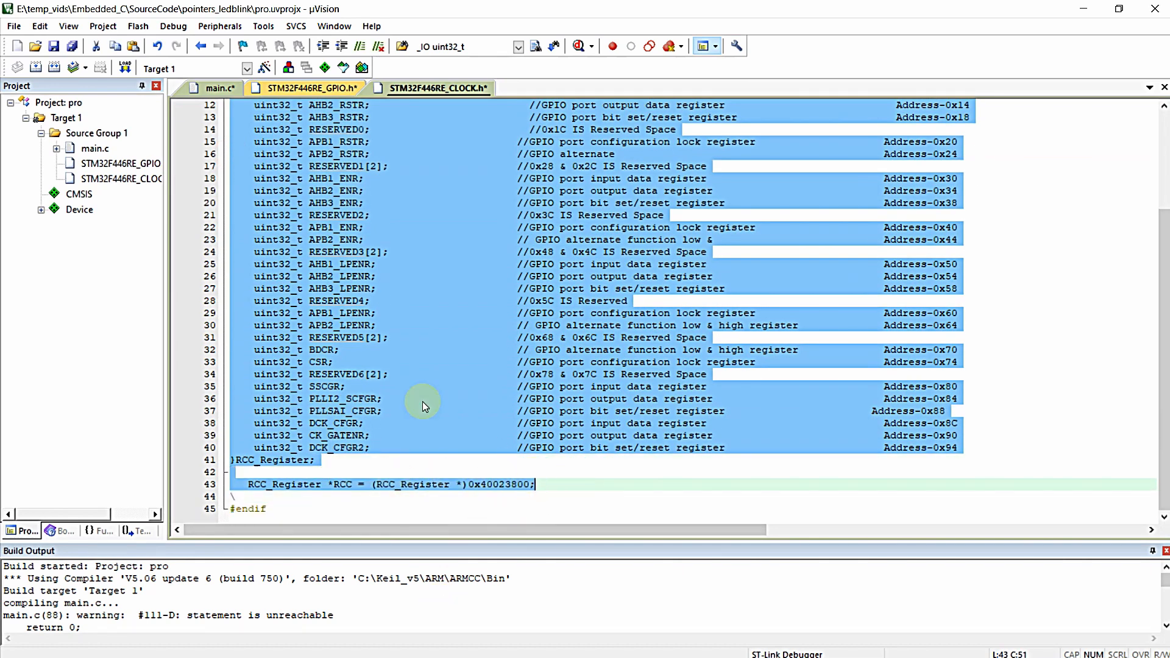
mouse_move(435, 195)
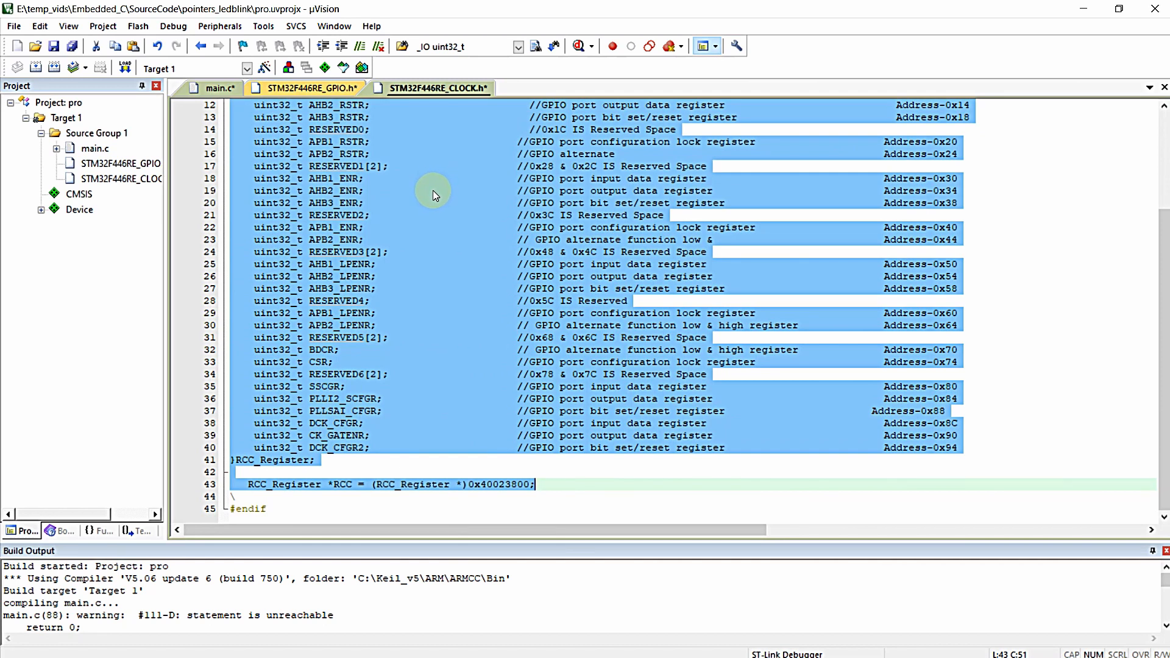
left_click(308, 88)
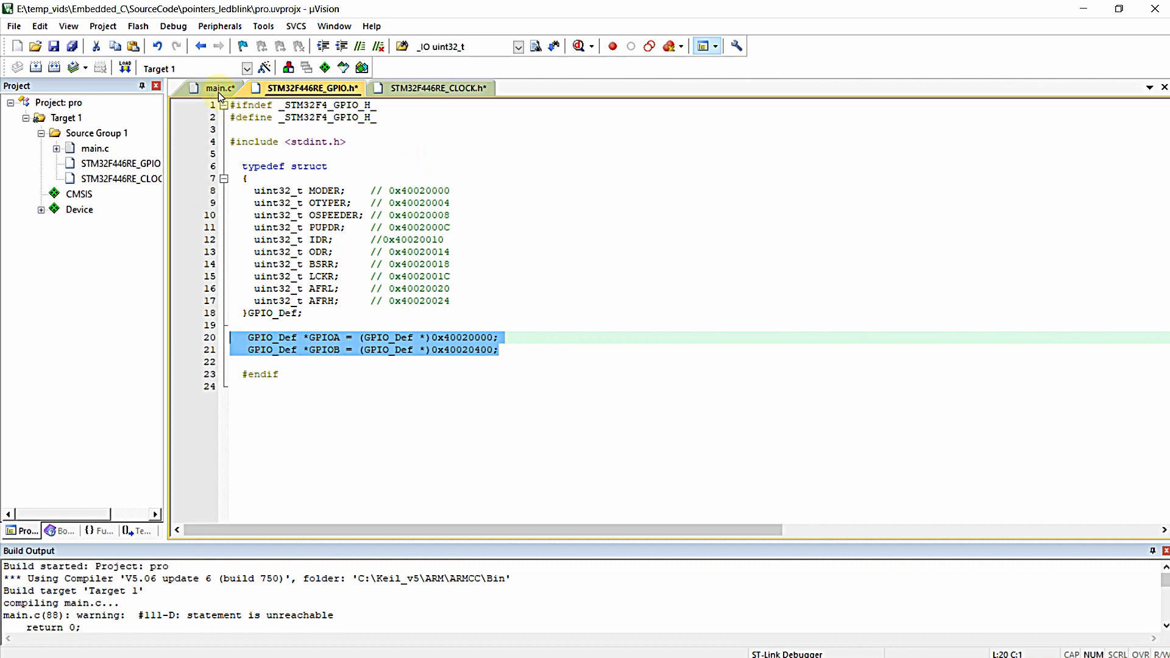
- In main.c, add #include "STM32F446RE_GPIO.h" below #include <stdio.h>
left_click(217, 87)
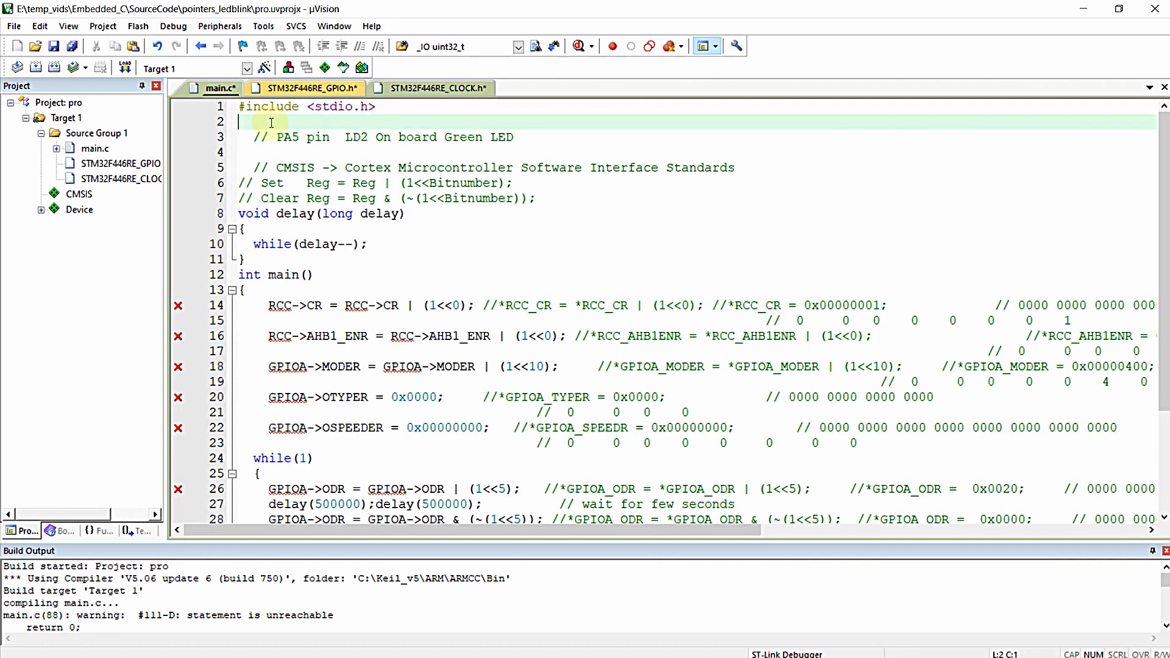
type("#include")
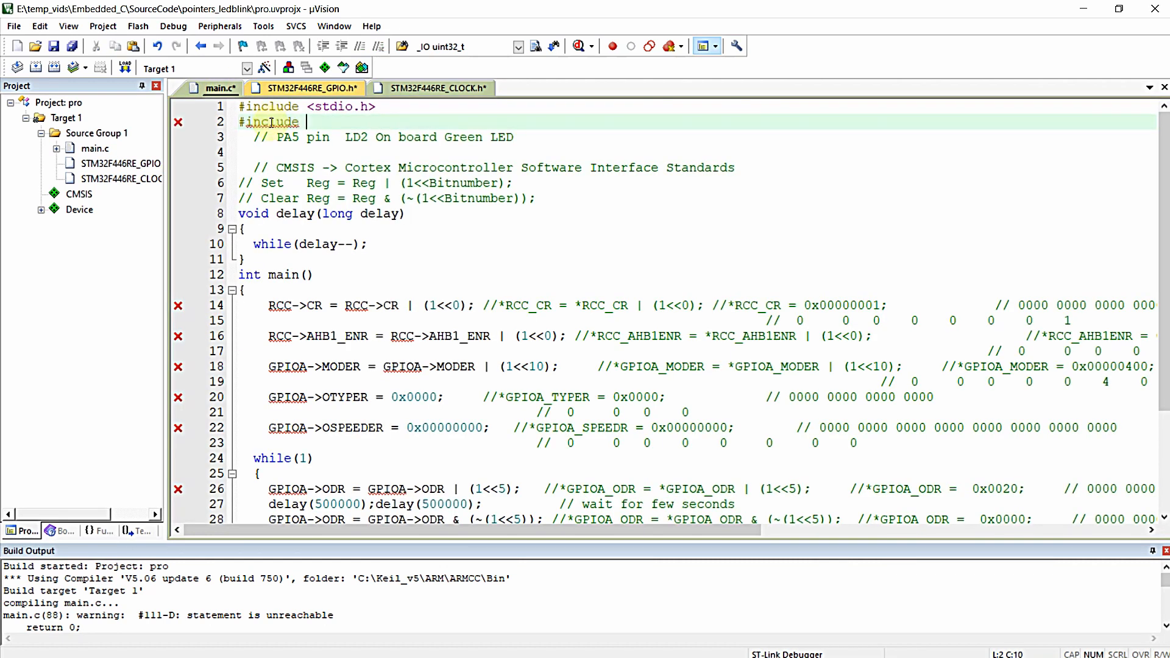
type("\"")
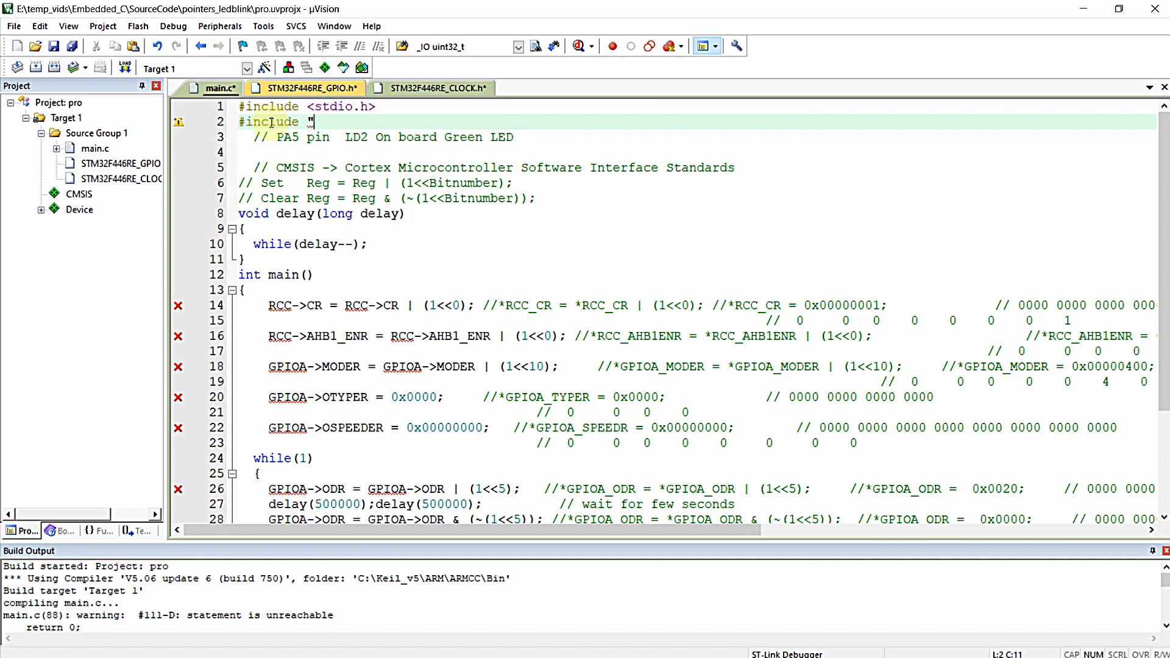
type("STM")
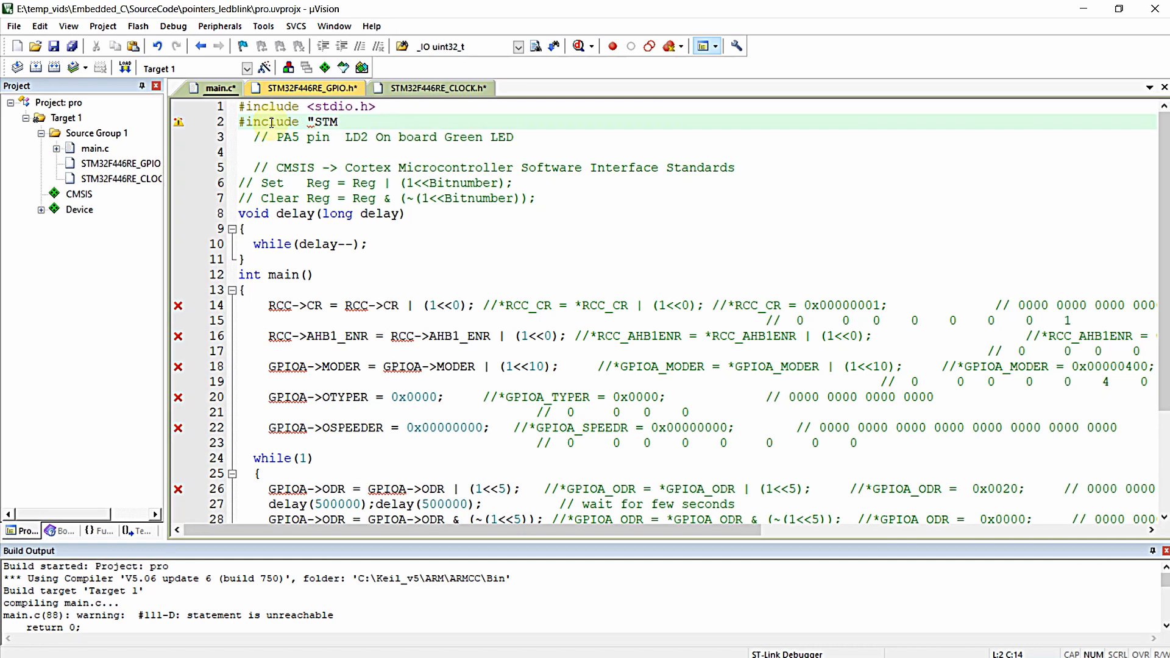
type("32F446")
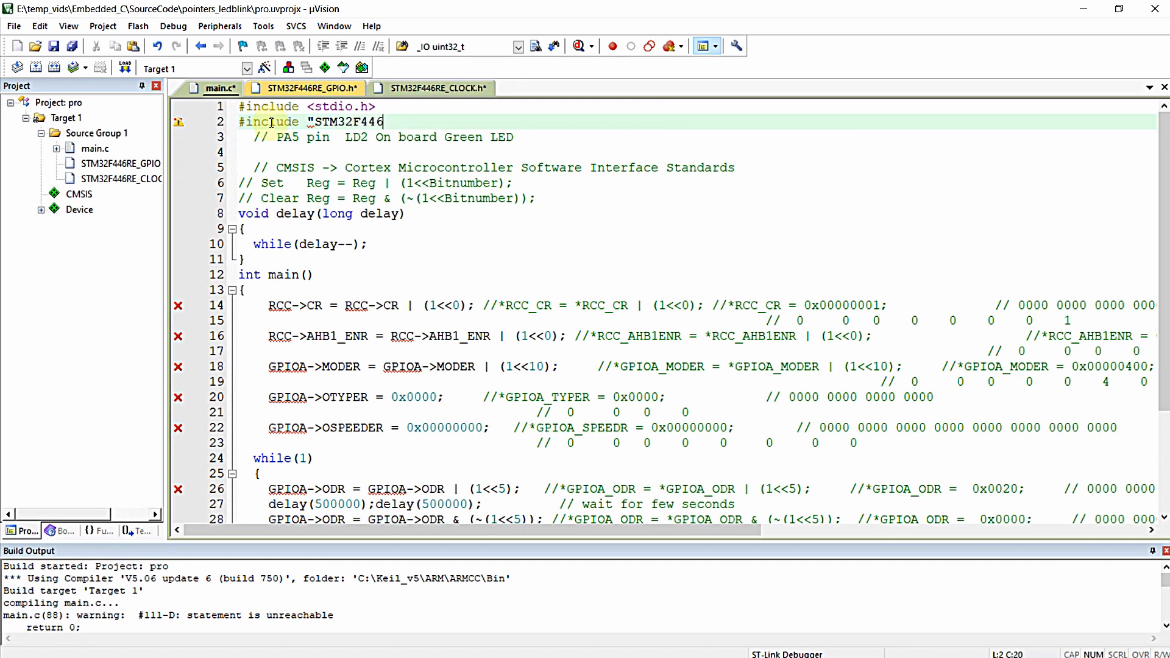
type("RE")
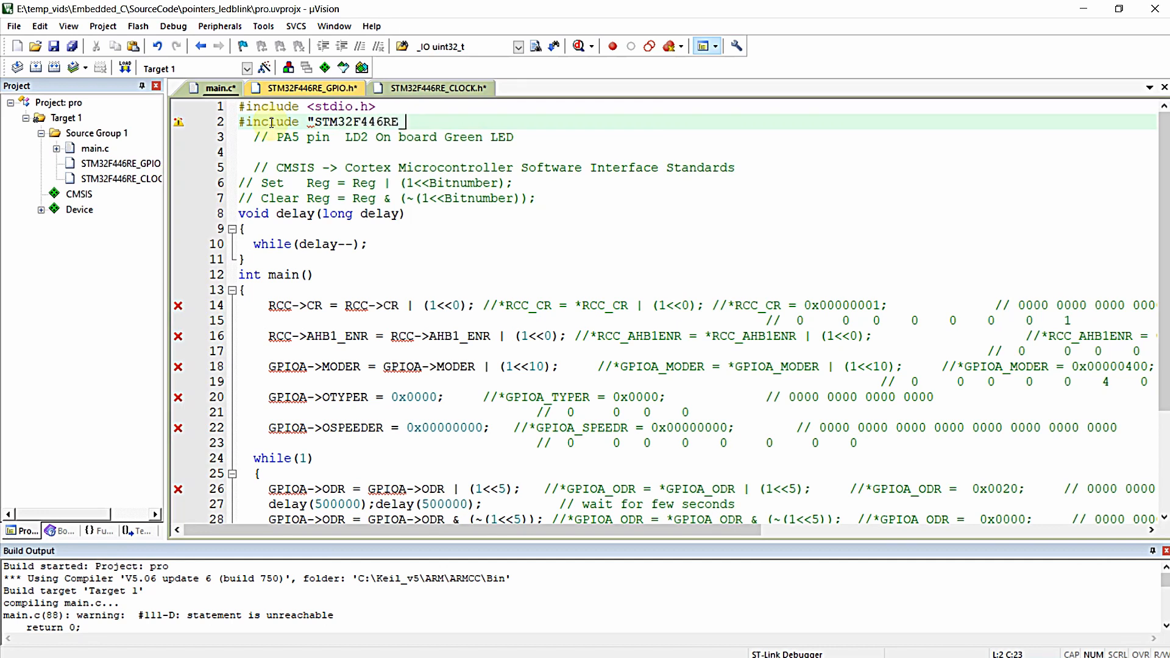
type("_GPIO.h")
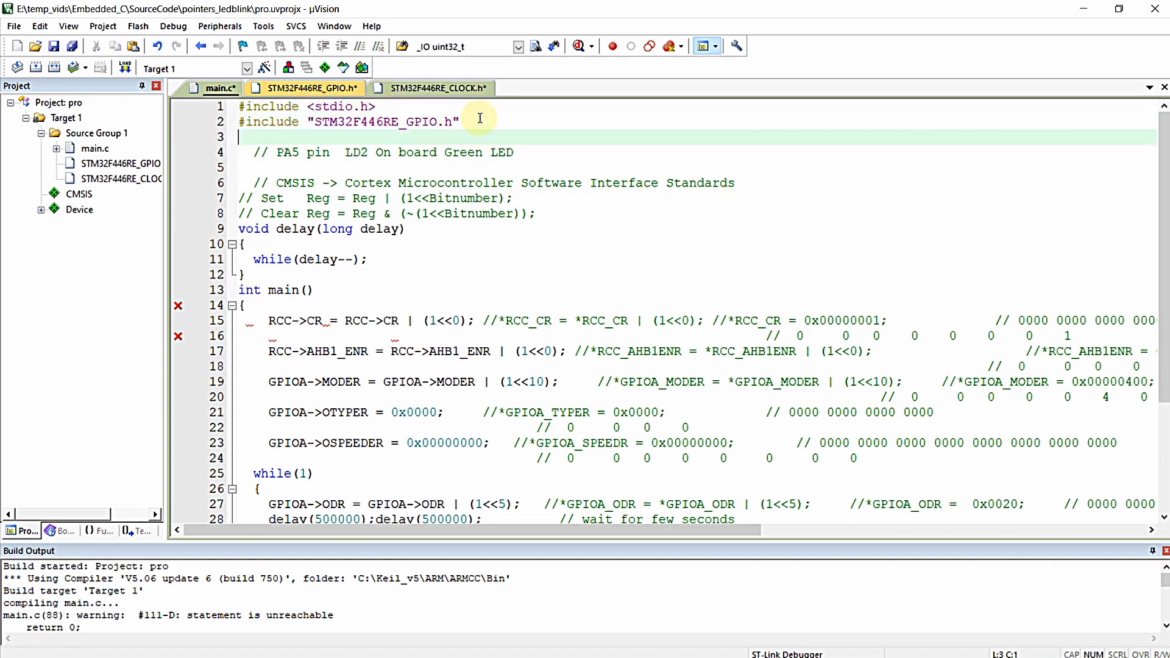
- Add #include "STM32F446RE_CLOCK.h" on the next line and build with 0 errors
type("#include")
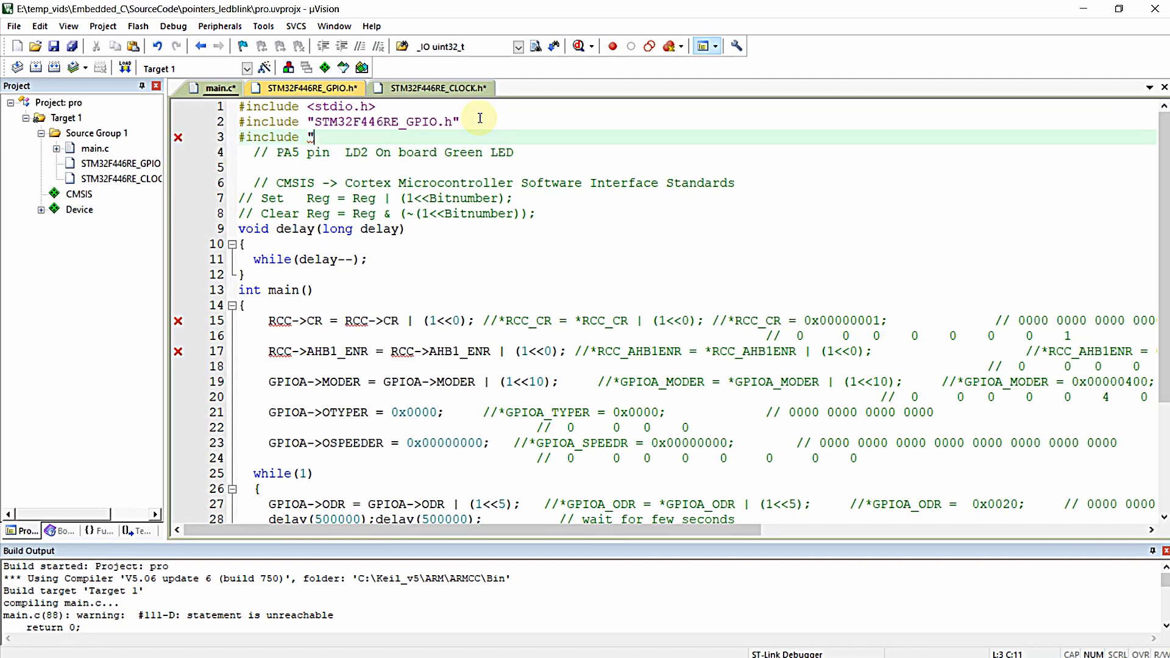
type("STM32F")
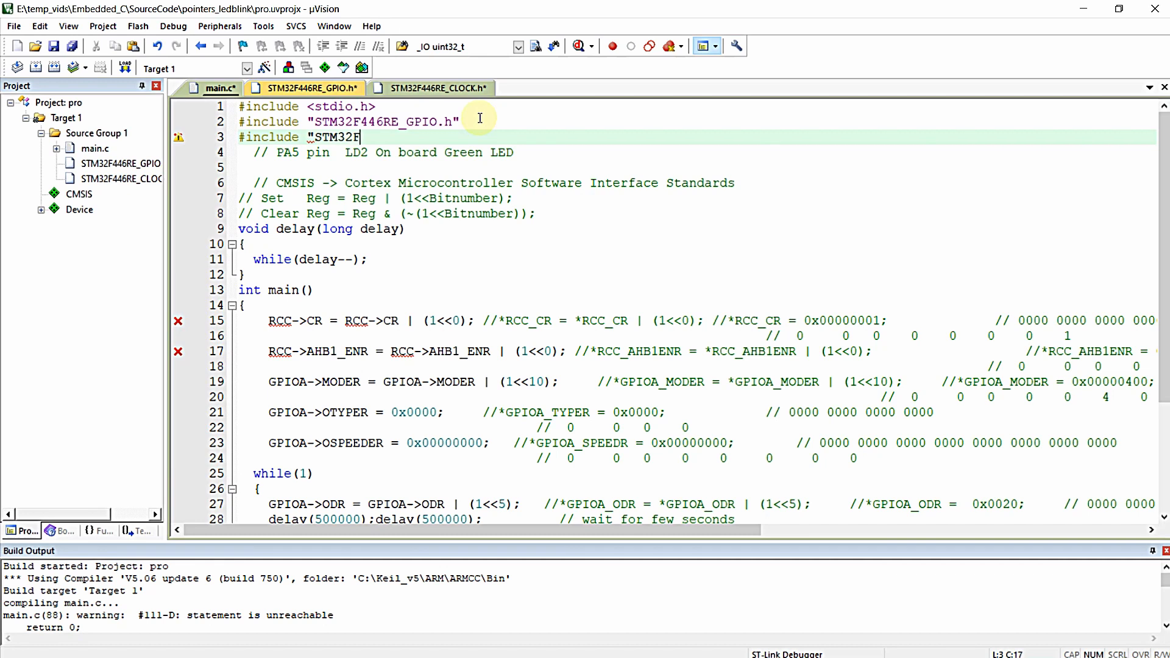
type("446RE")
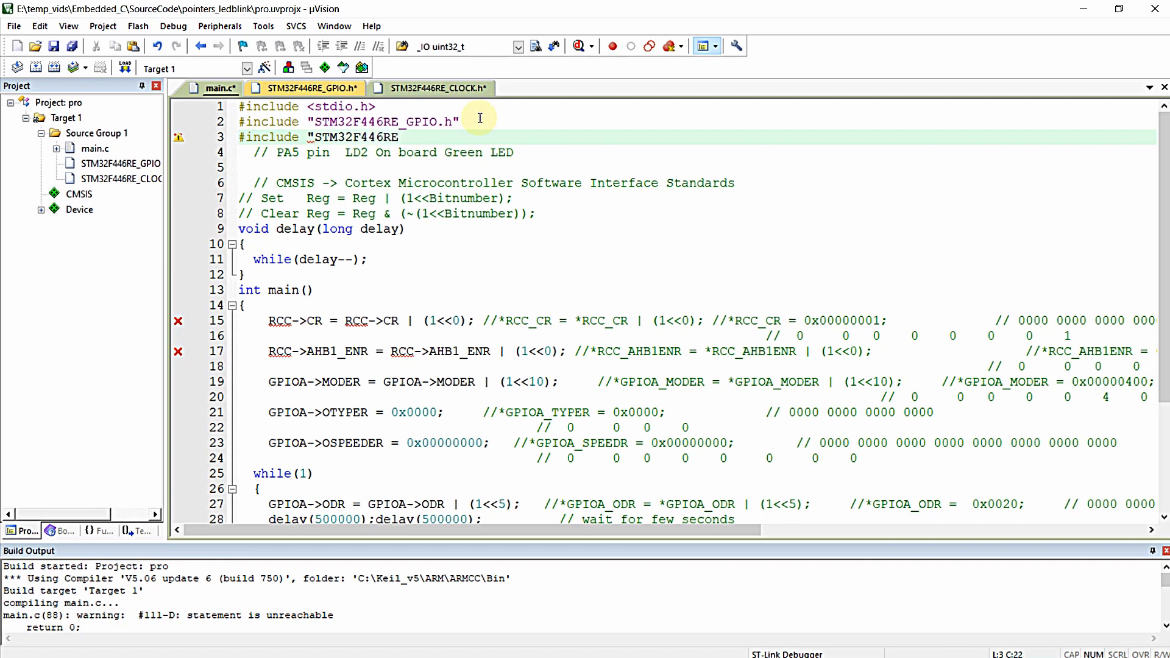
type("_CLO")
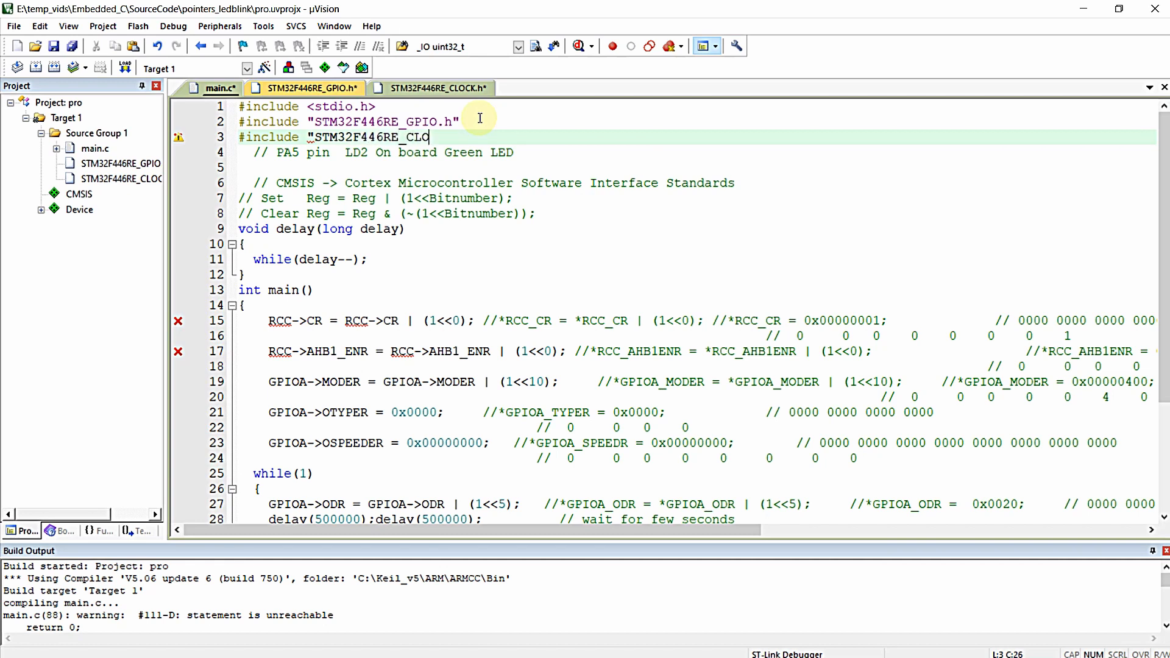
type("CK.h")
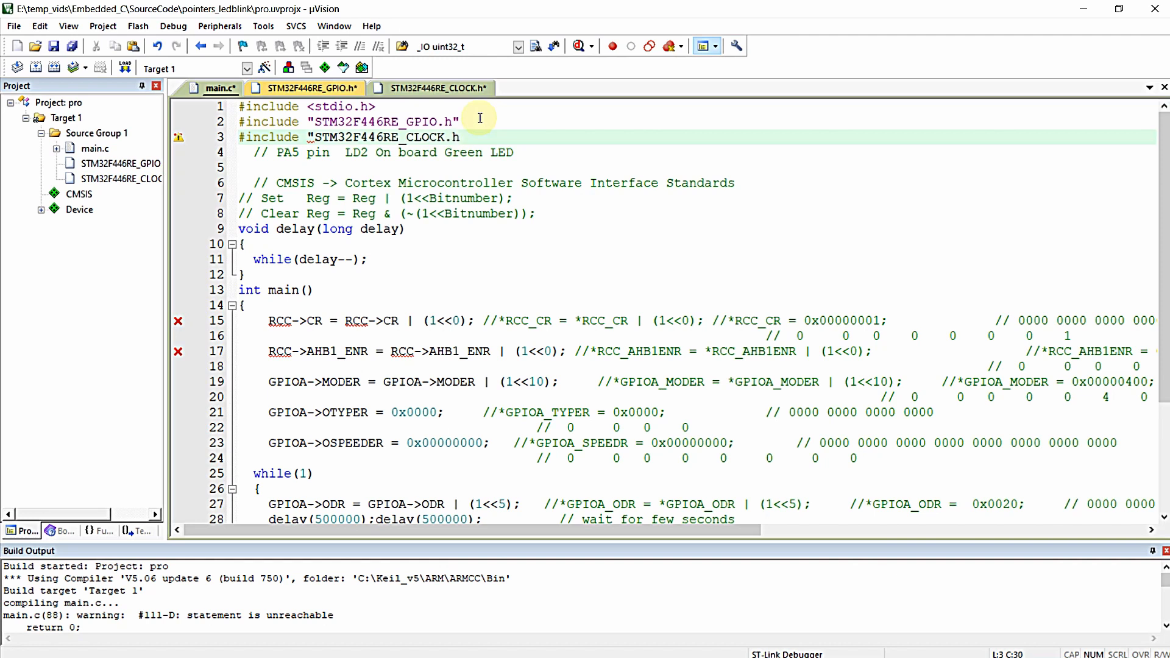
left_click(54, 46)
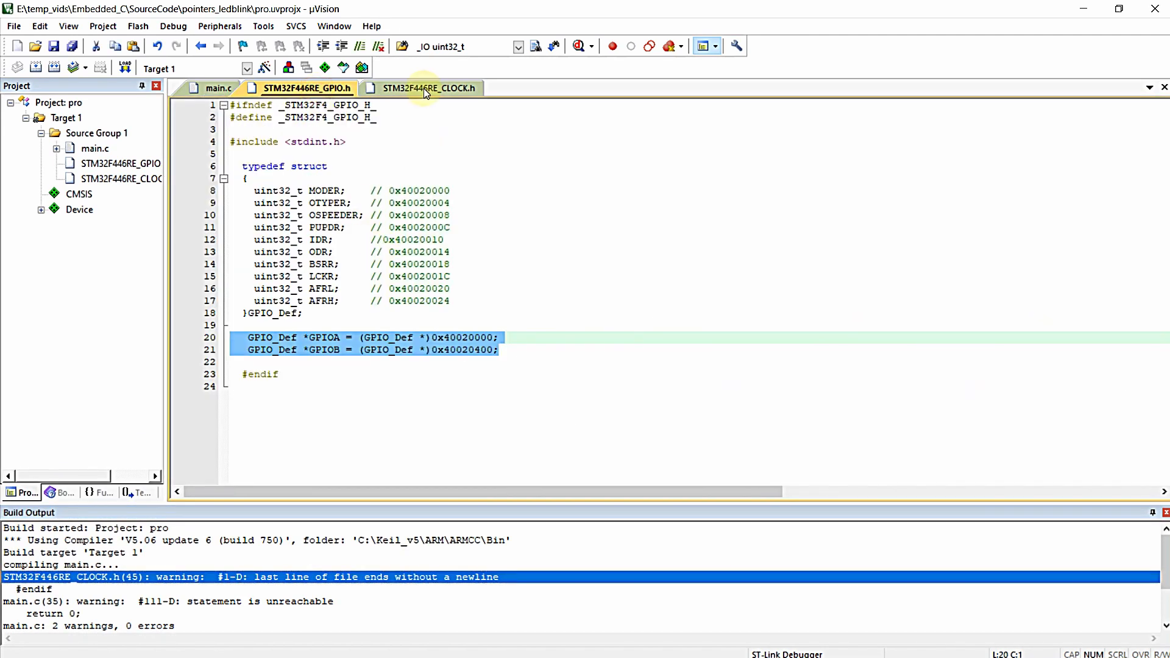
- Review the STM32F446RE_CLOCK.h header, then return to STM32F446RE_GPIO.h in the editor
left_click(429, 88)
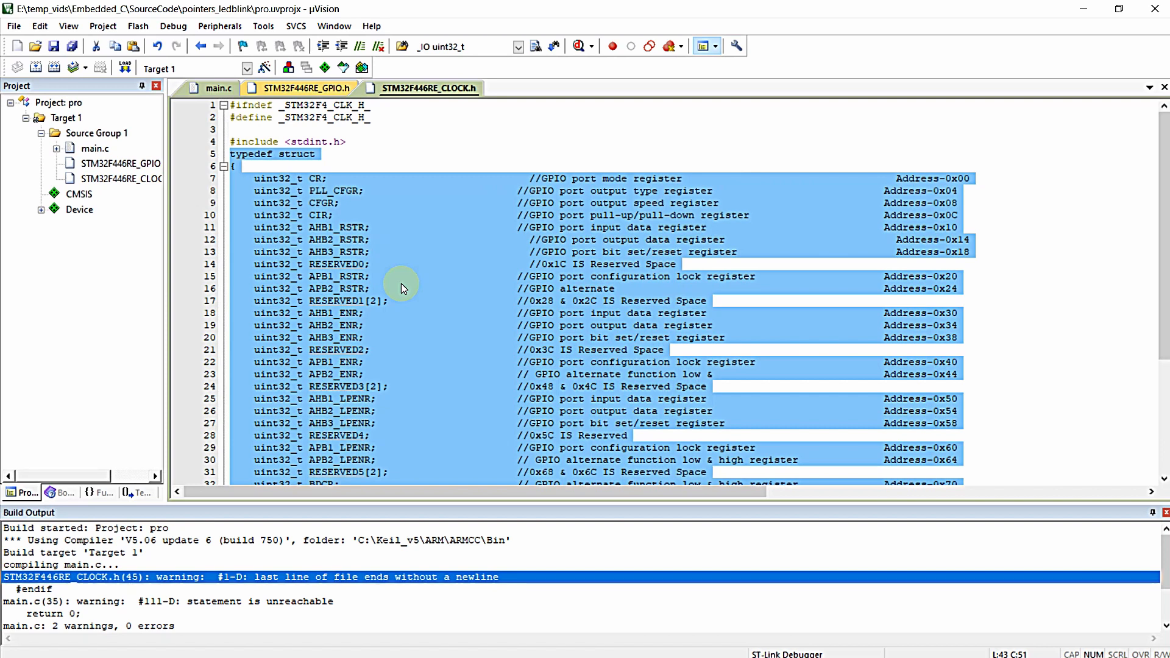
left_click(305, 88)
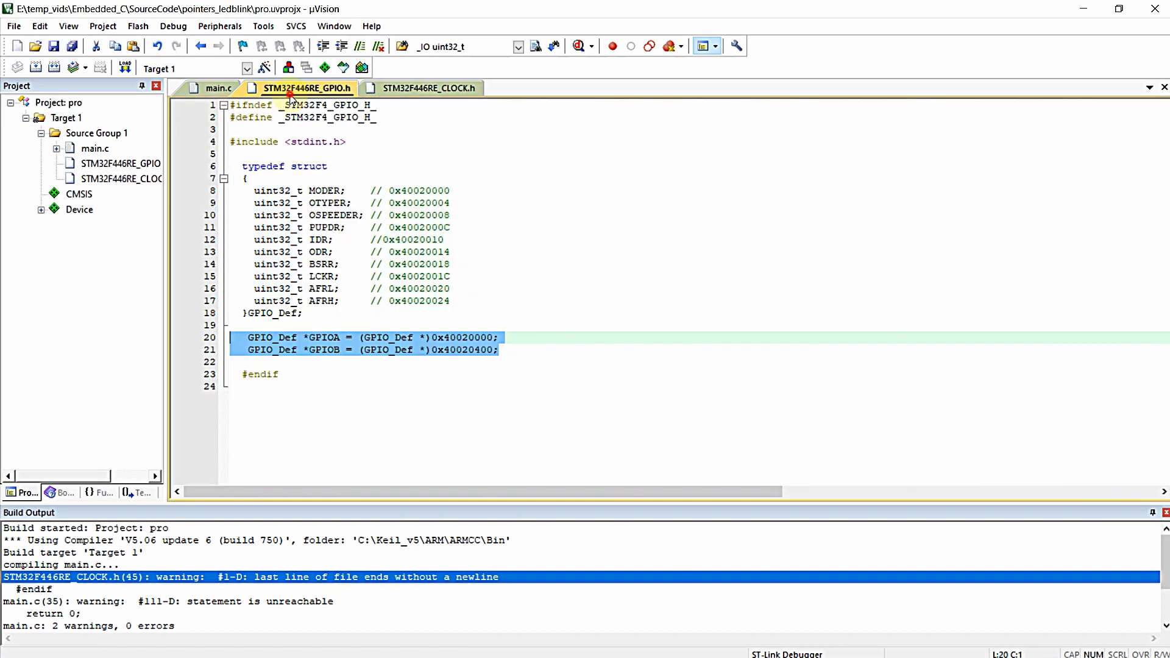
left_click(63, 46)
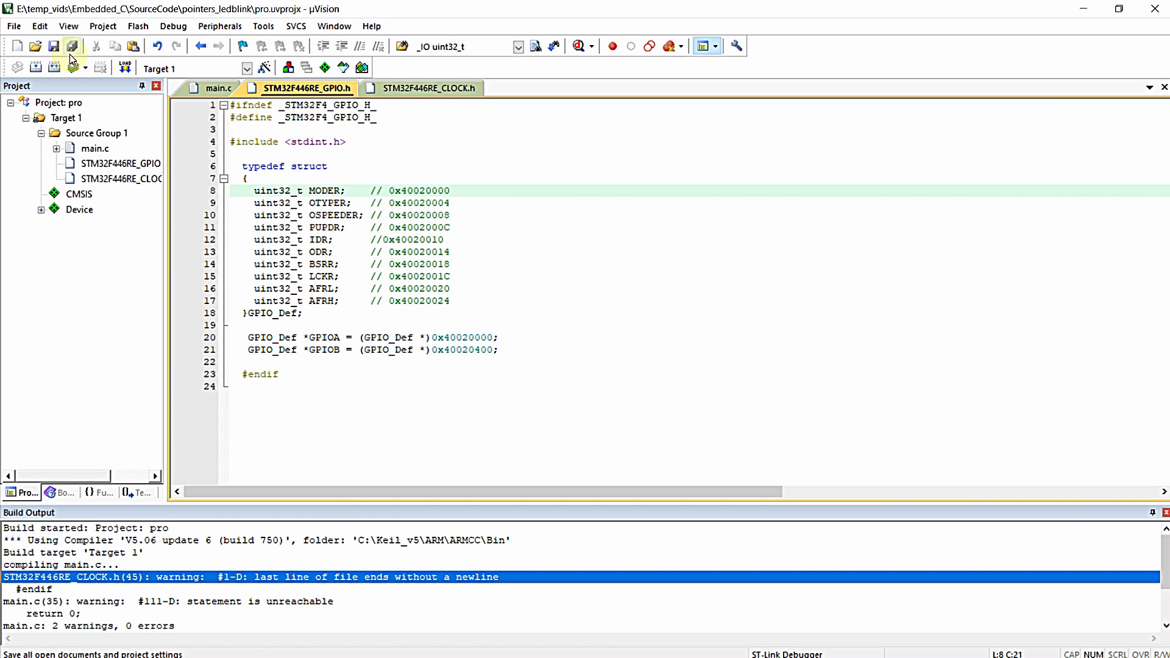
left_click(352, 191)
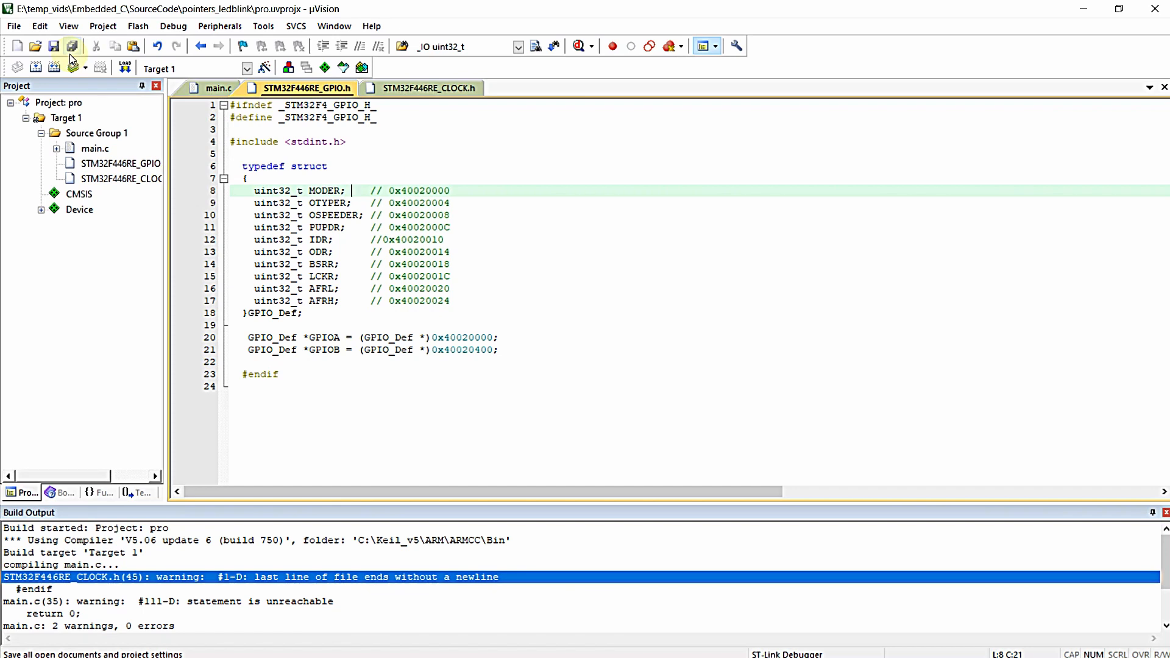